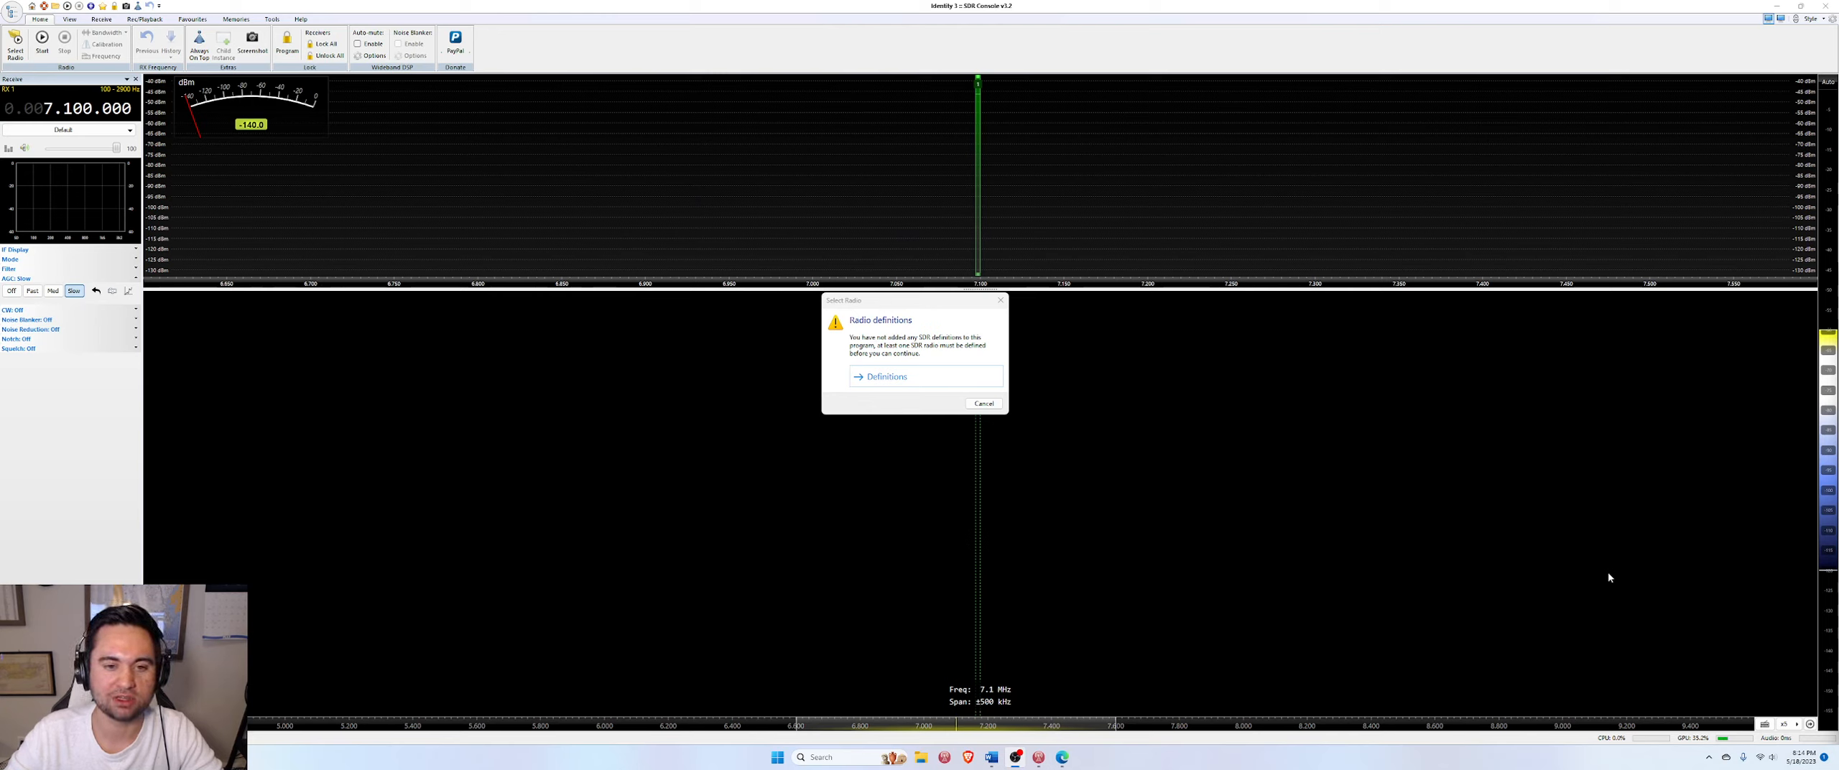
pyautogui.moveTo(1042, 486)
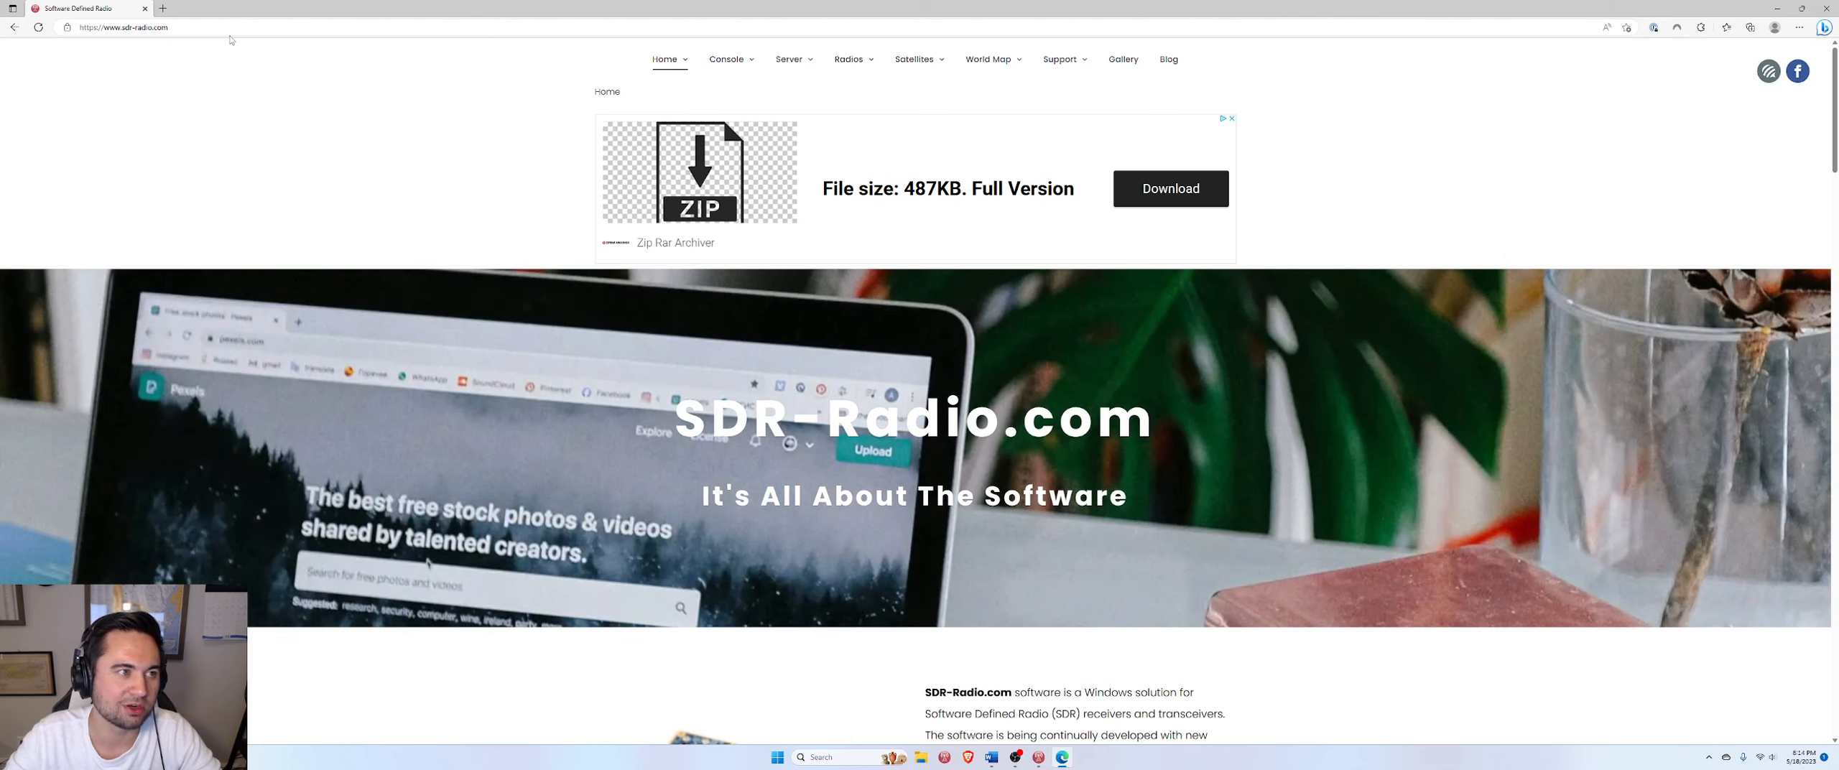
# Expand SDR-Radio.com's Download menu to reveal Old Kits and Old Release Notes
pyautogui.click(122, 27)
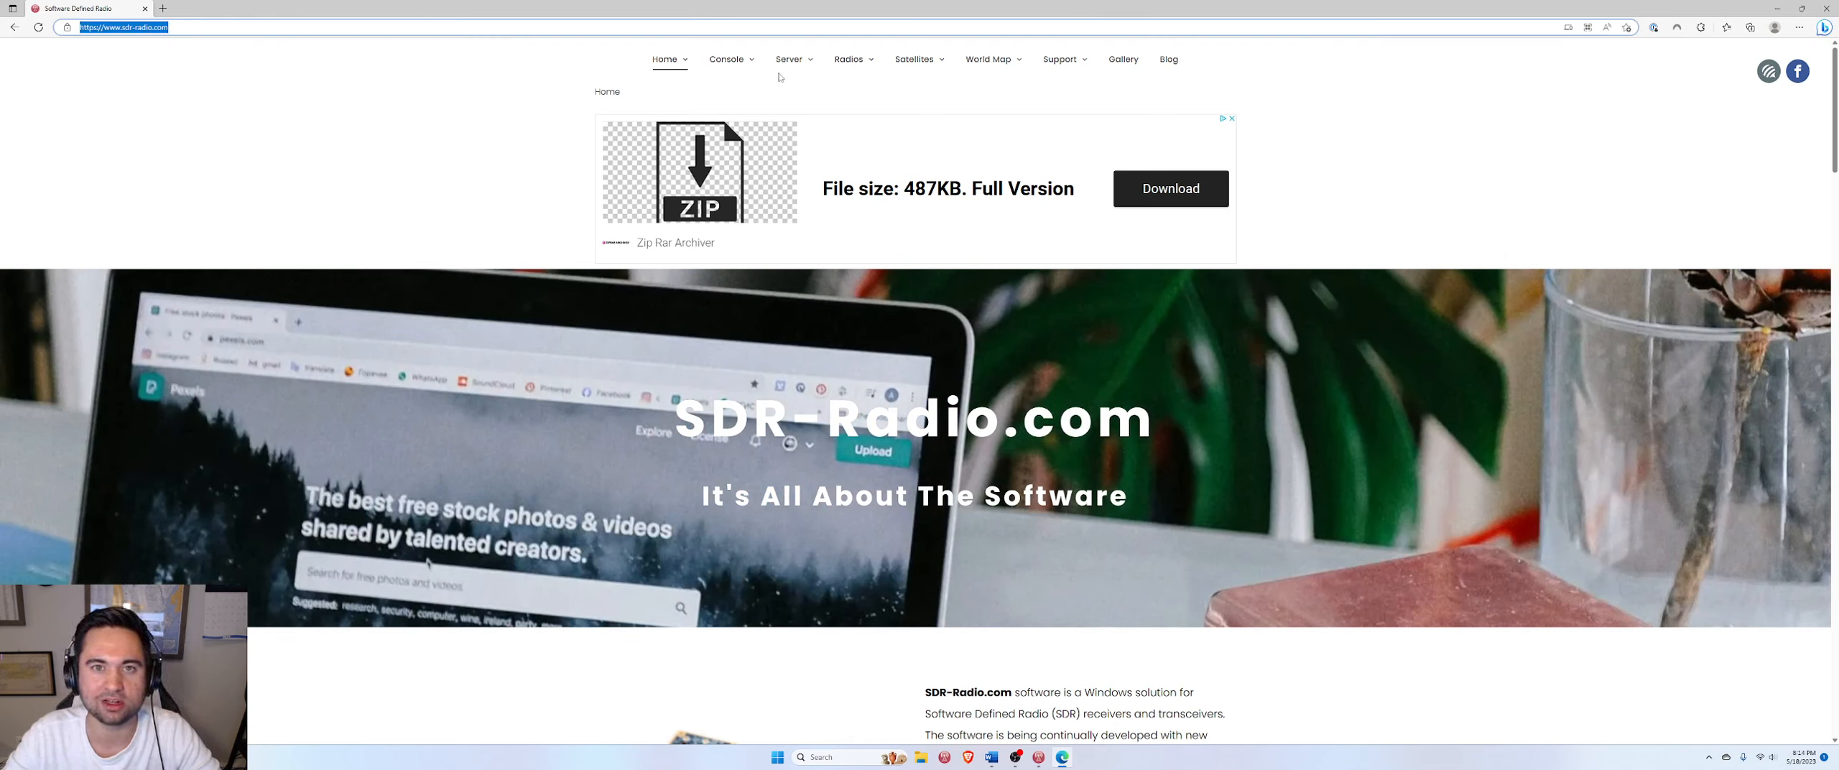
pyautogui.click(724, 59)
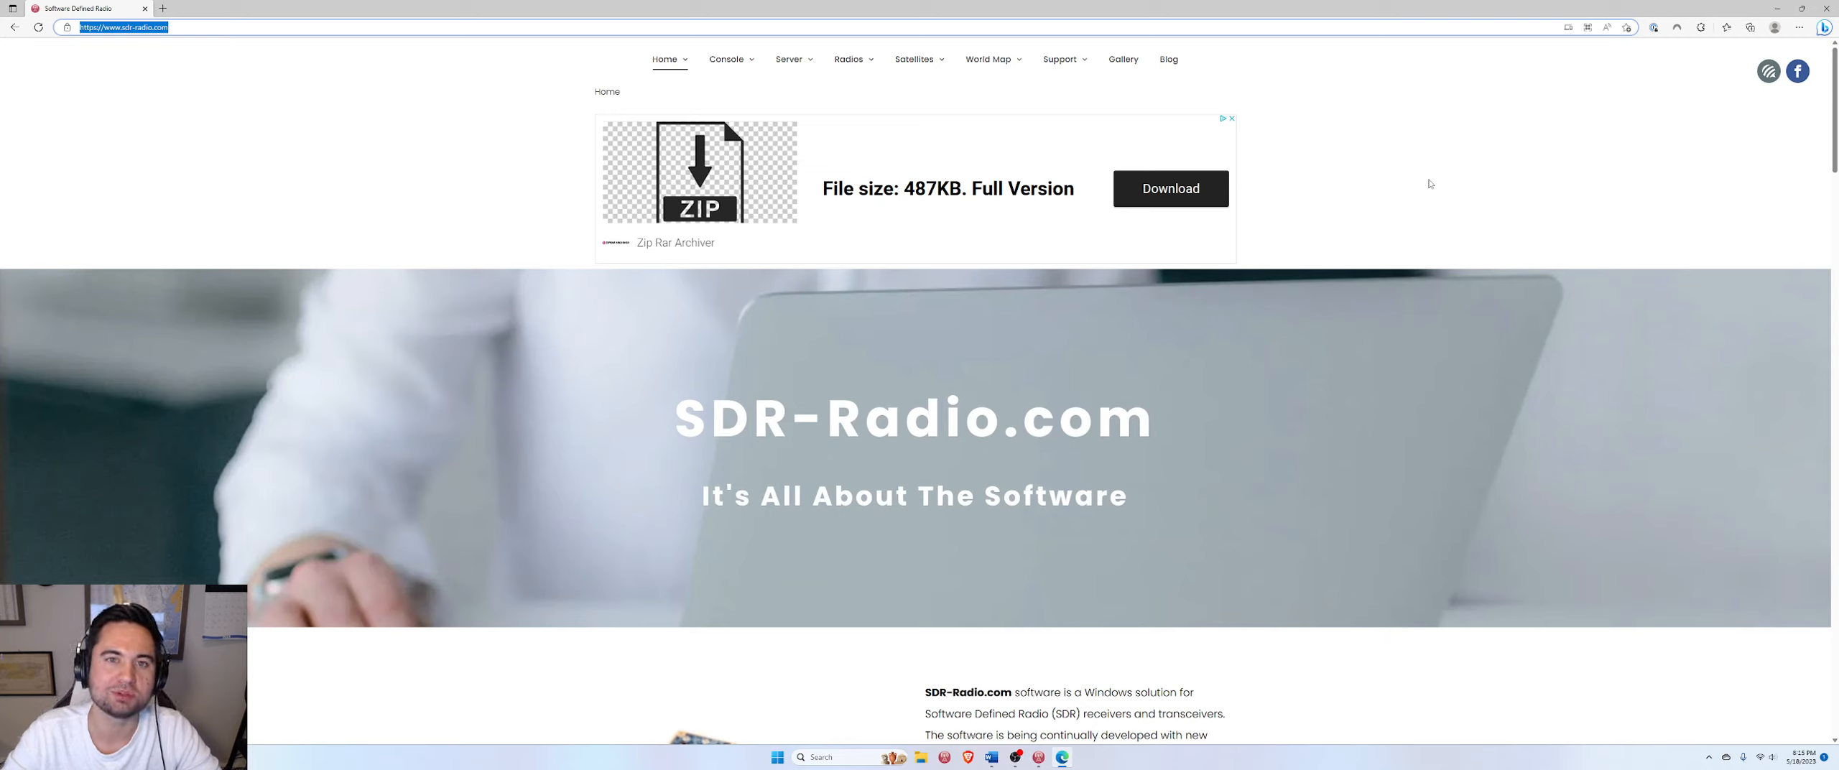
pyautogui.moveTo(1313, 195)
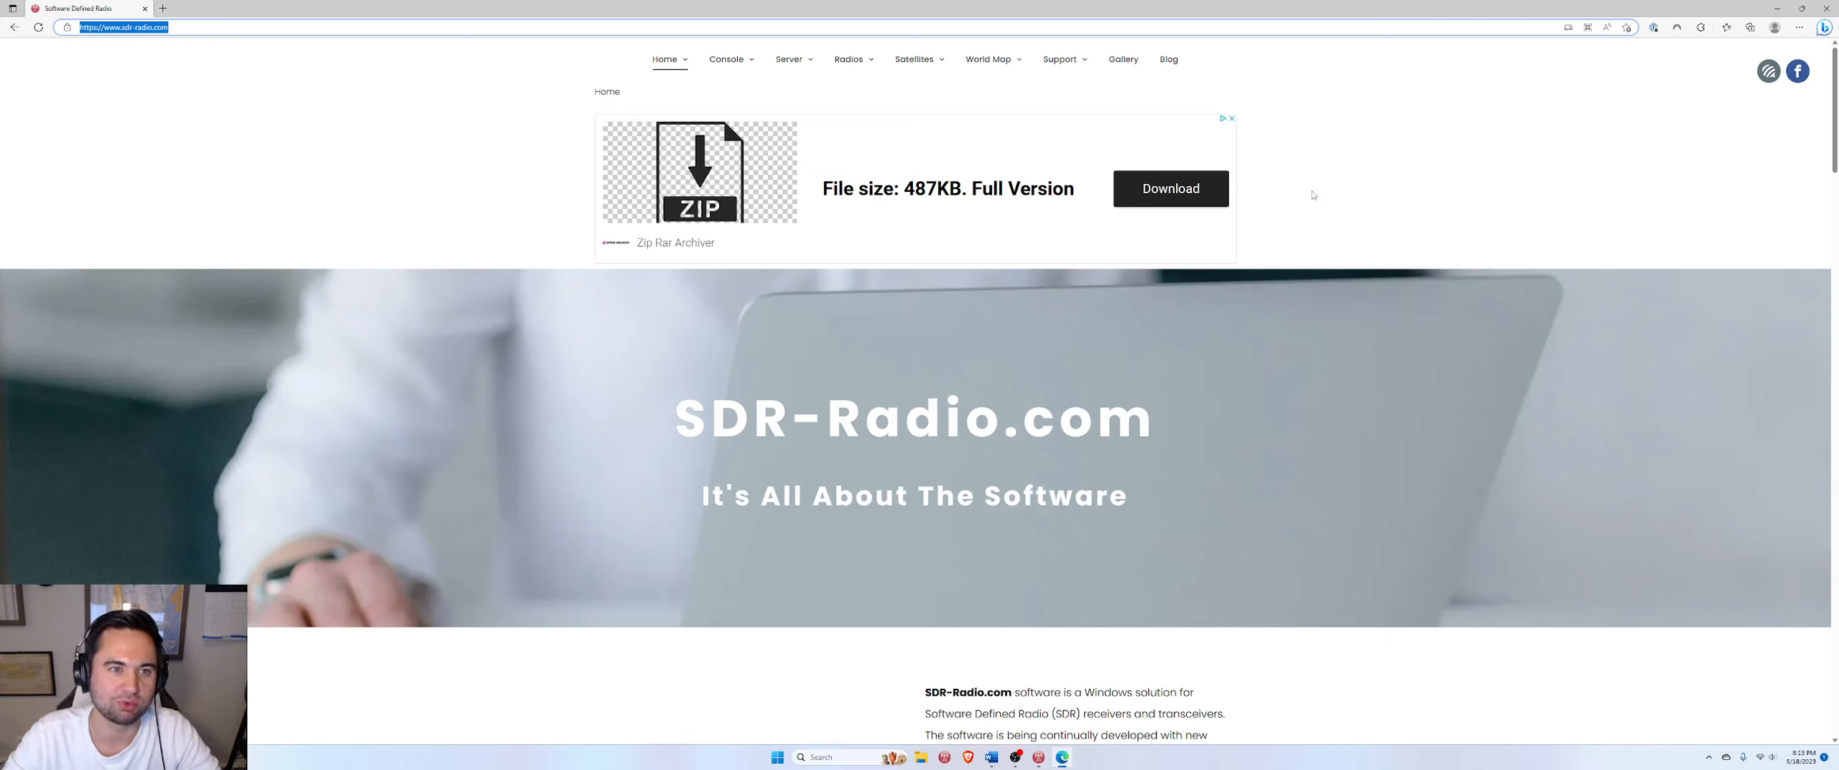
pyautogui.moveTo(611, 109)
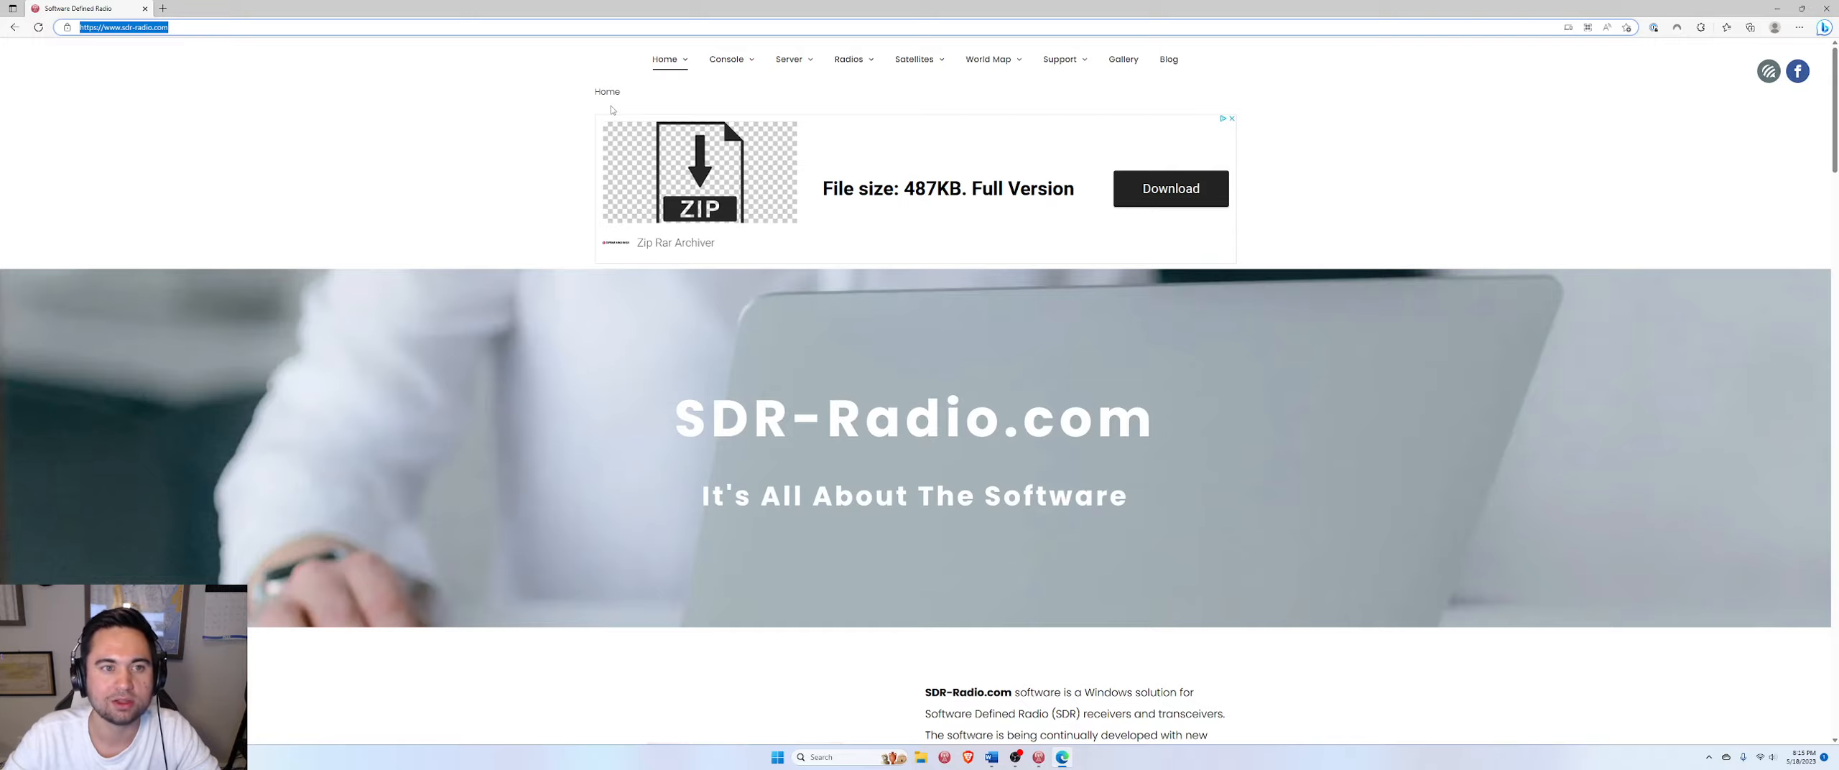
pyautogui.click(665, 58)
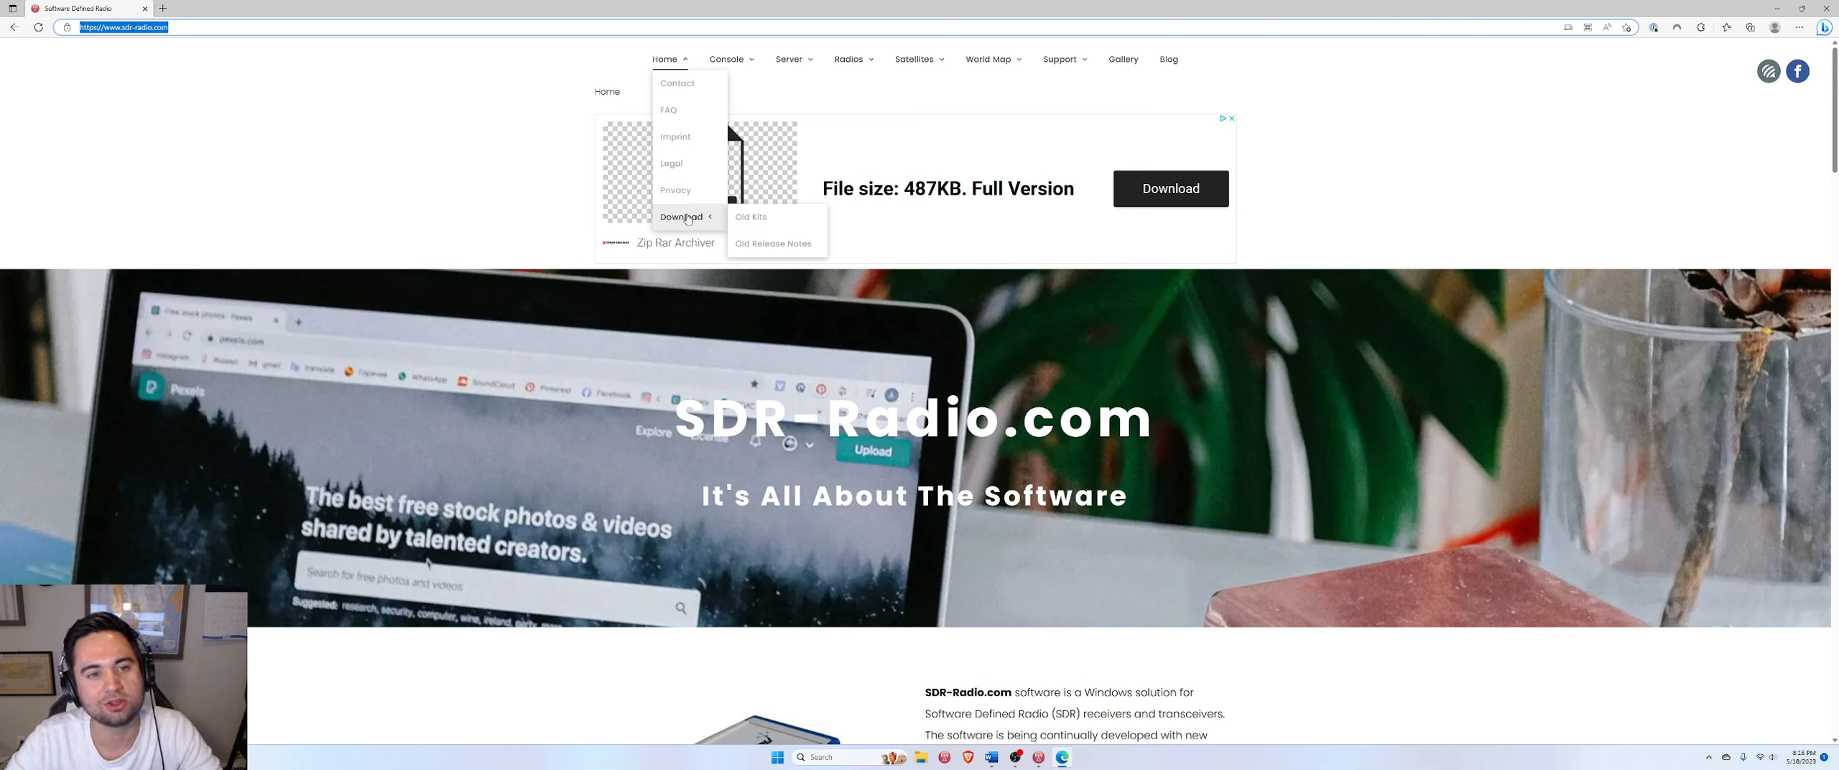
pyautogui.moveTo(773, 243)
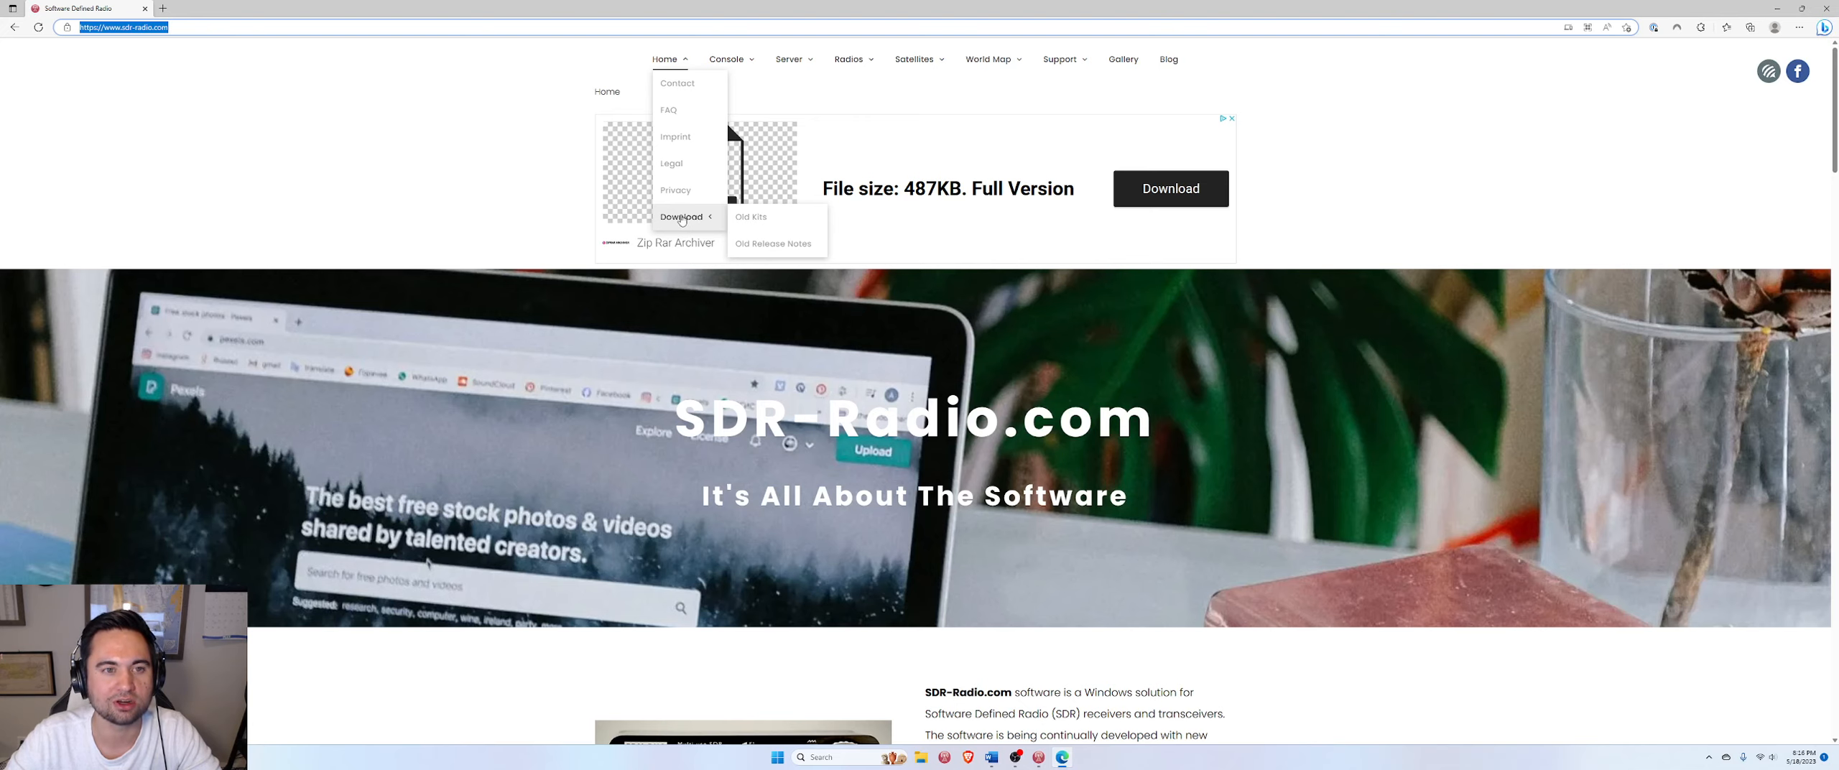
# Open the download page, scroll to the 3.2 and 3.1 kits, and highlight '3.1'
pyautogui.click(680, 217)
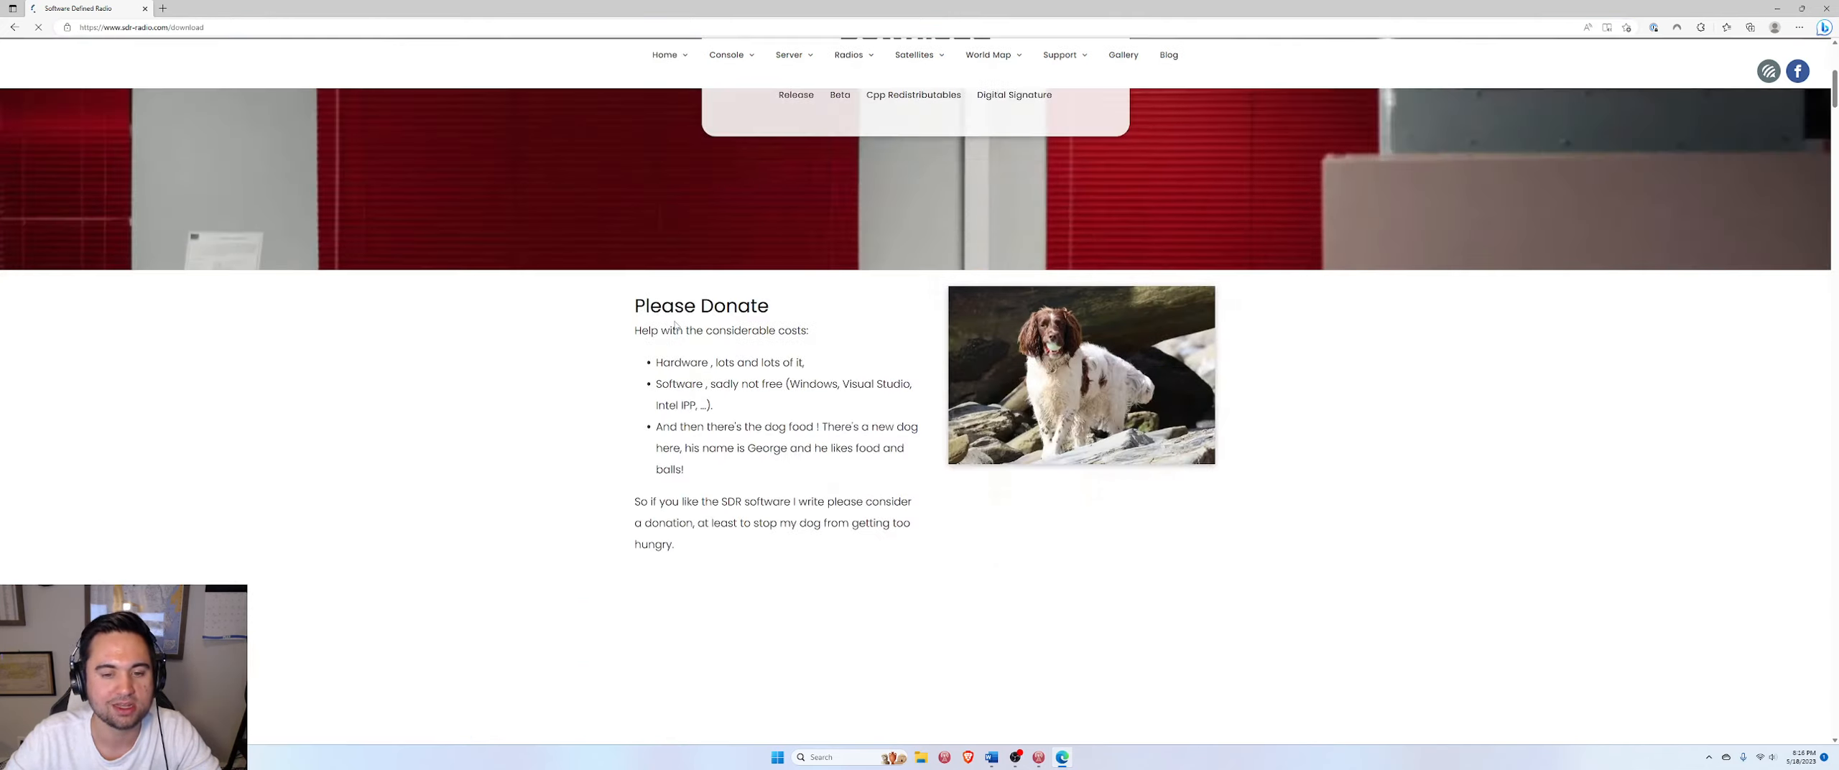
pyautogui.scroll(-3)
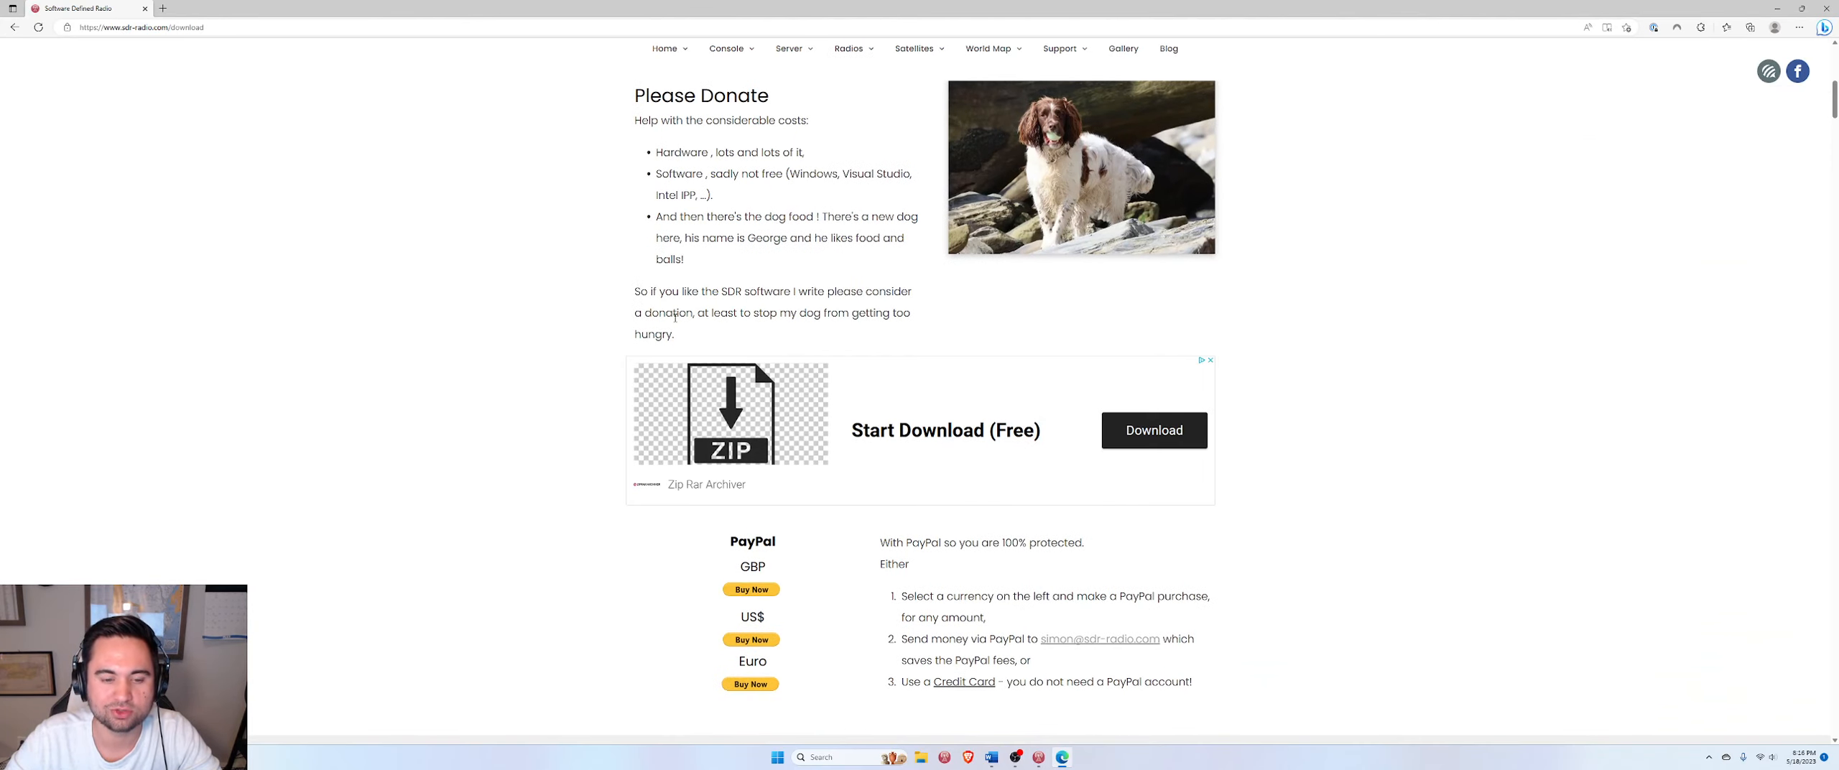
pyautogui.moveTo(641, 607)
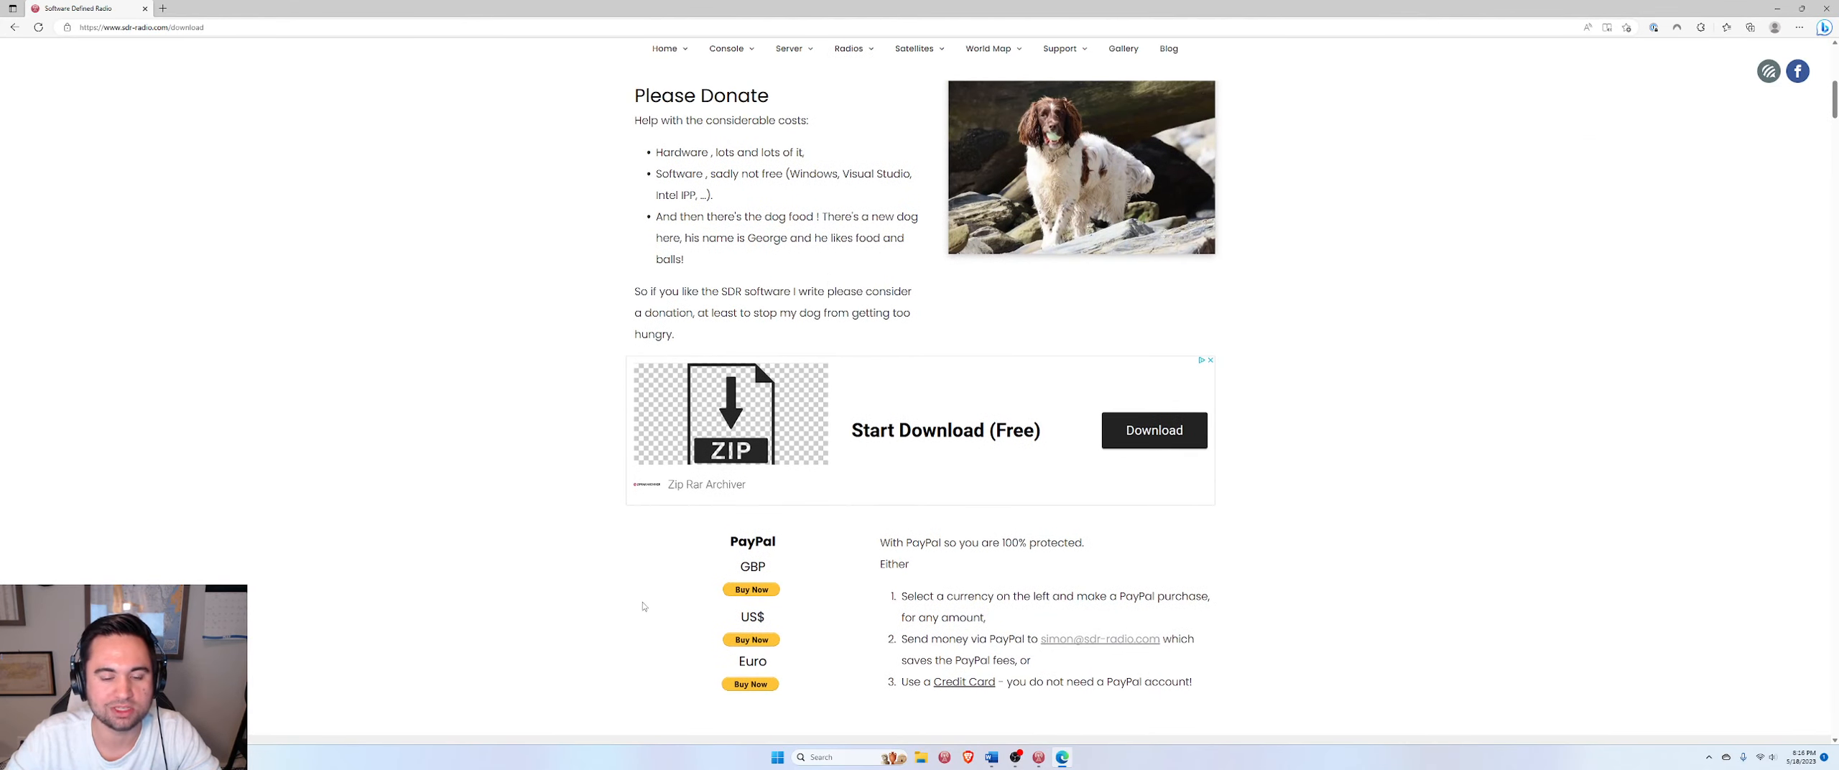
pyautogui.moveTo(898, 536)
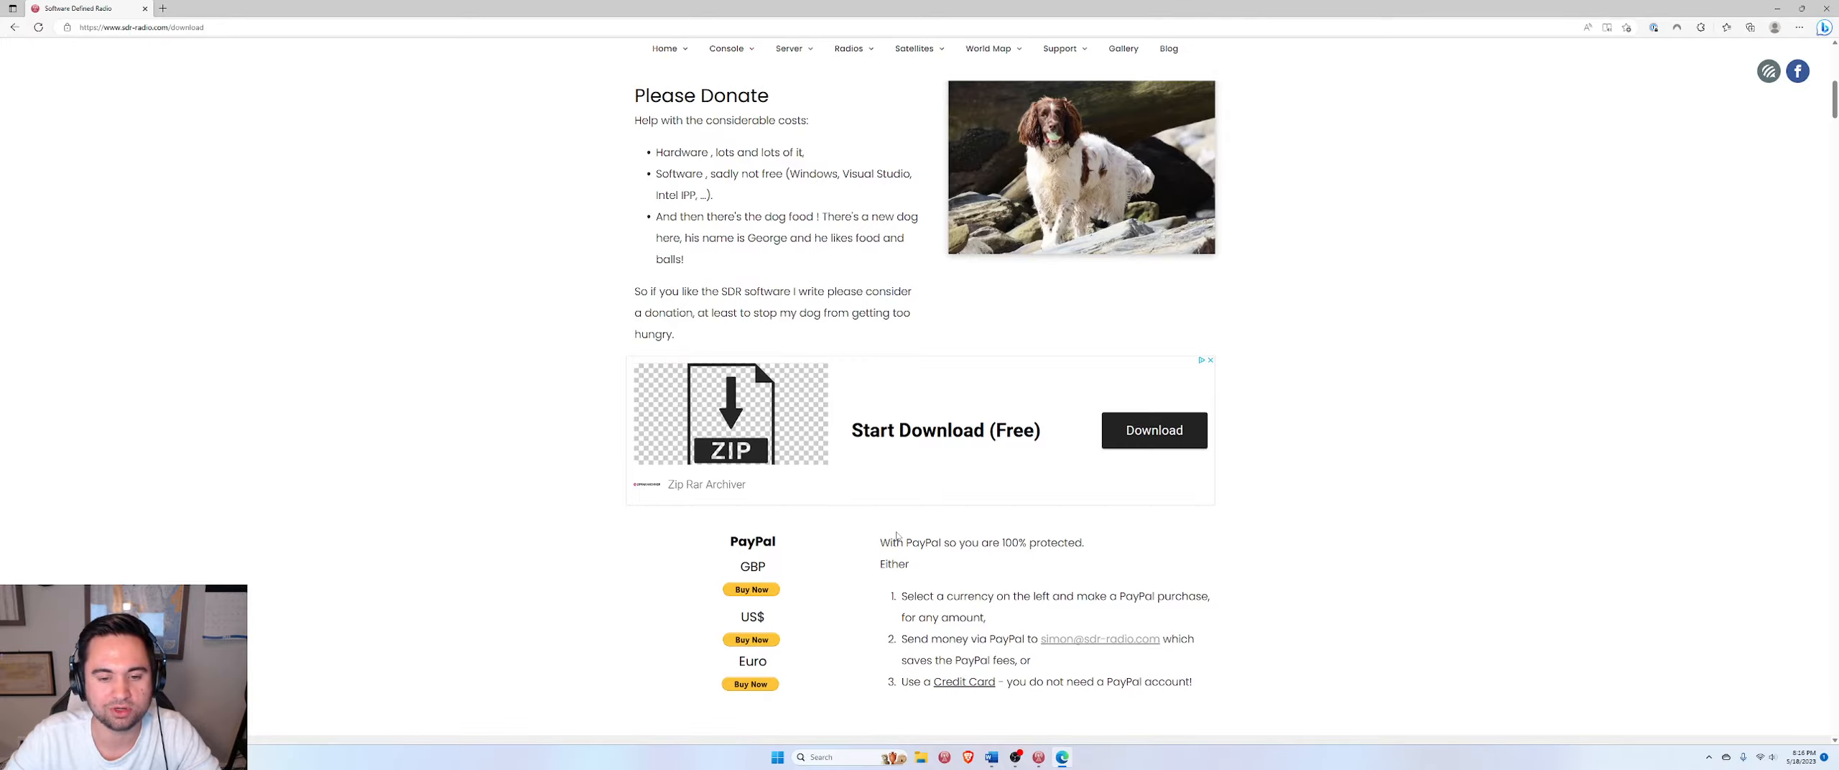
pyautogui.scroll(3)
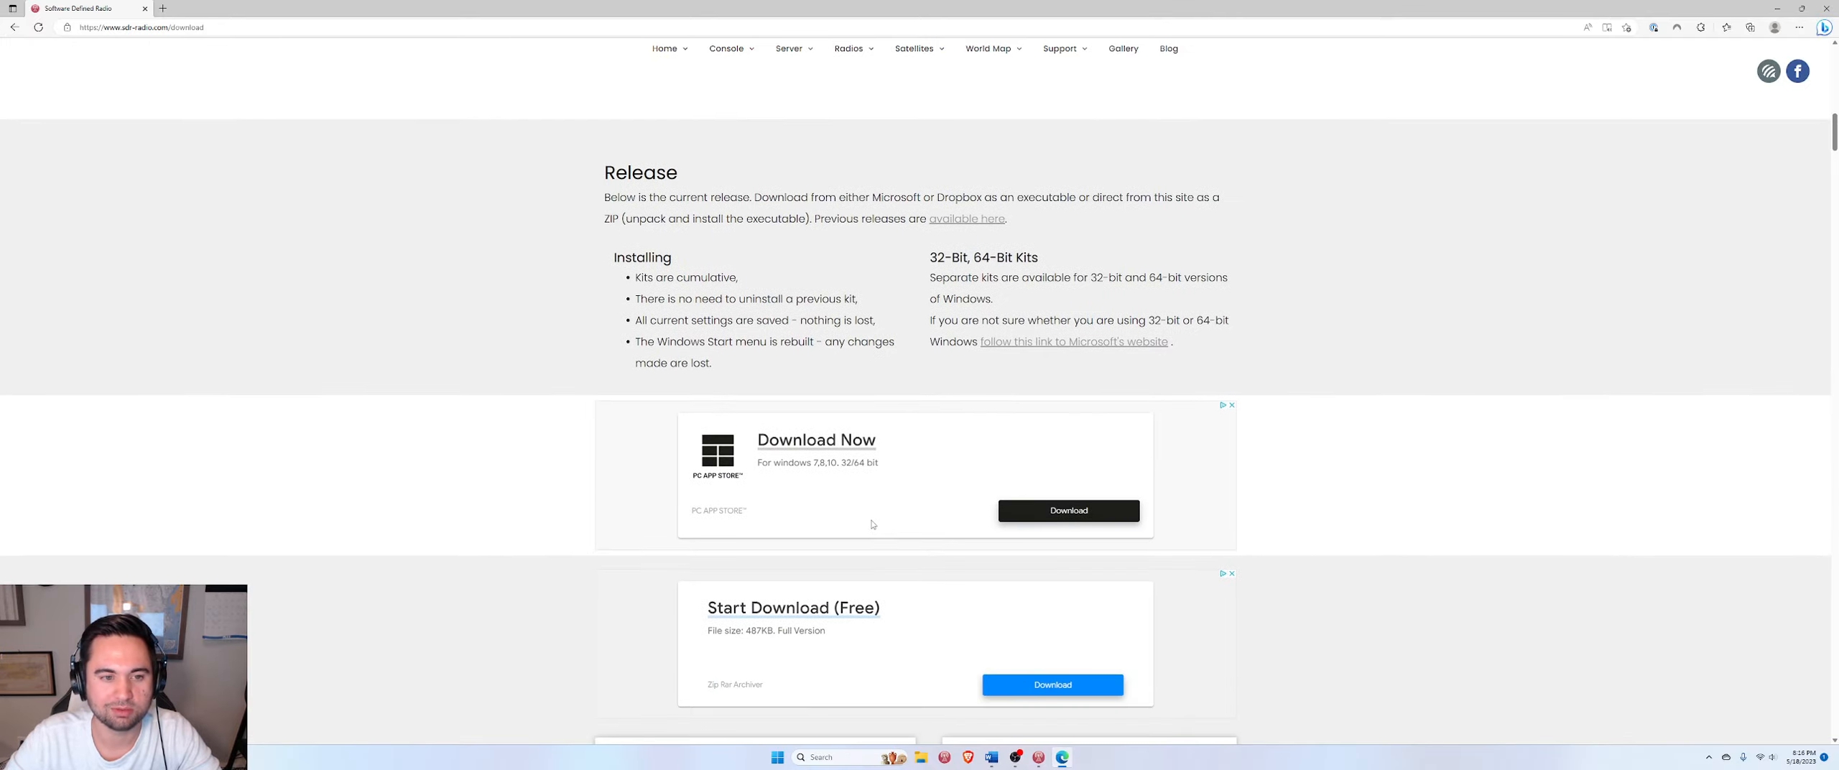
pyautogui.scroll(-3)
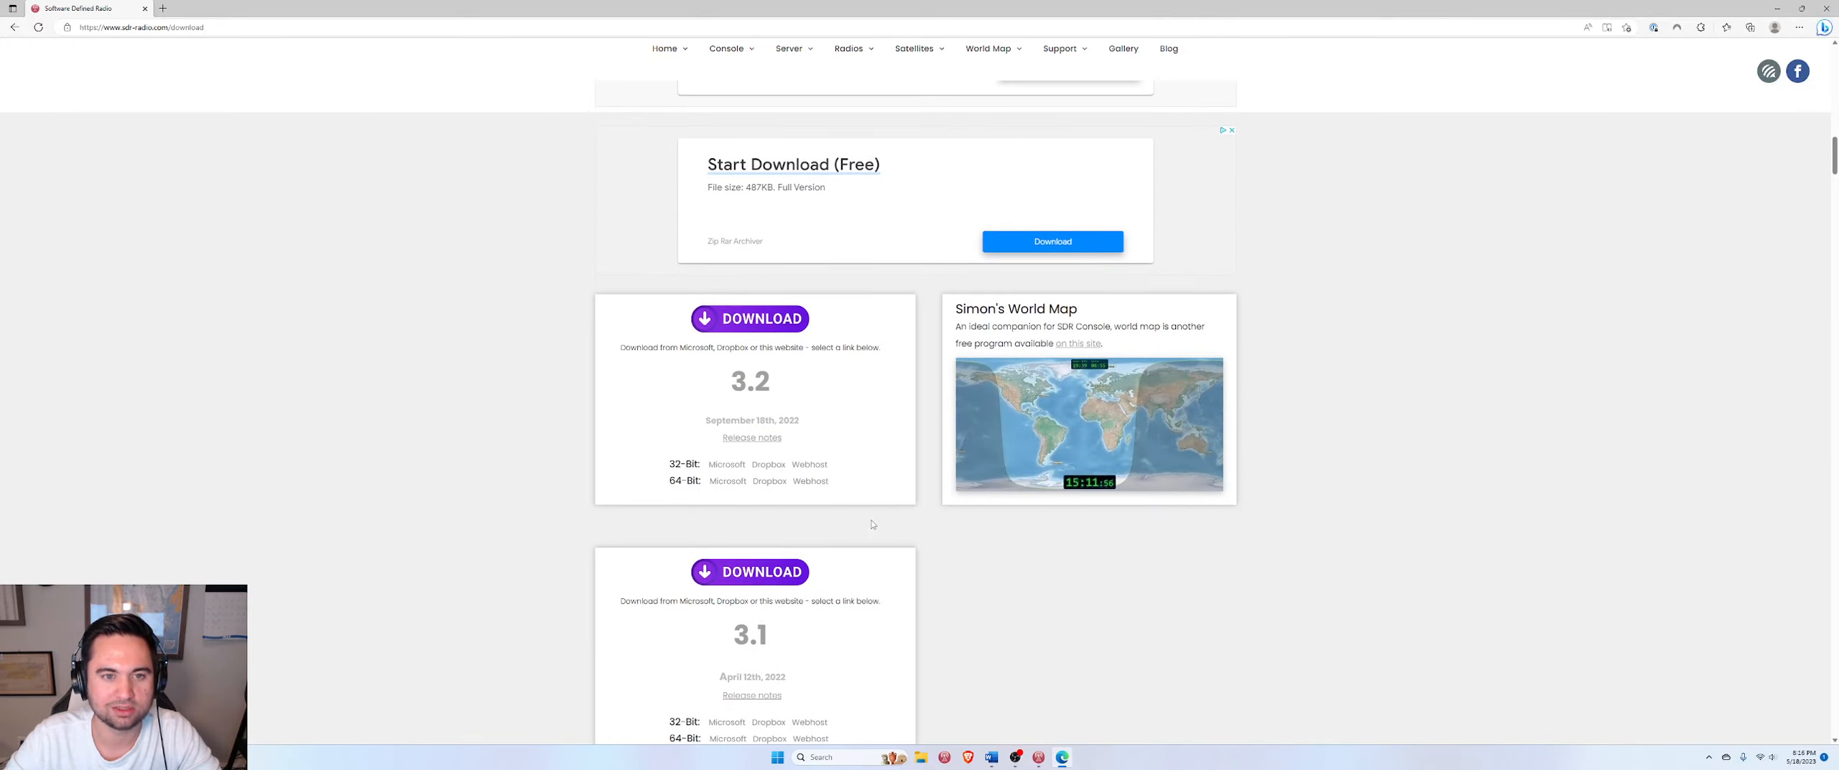
pyautogui.scroll(-3)
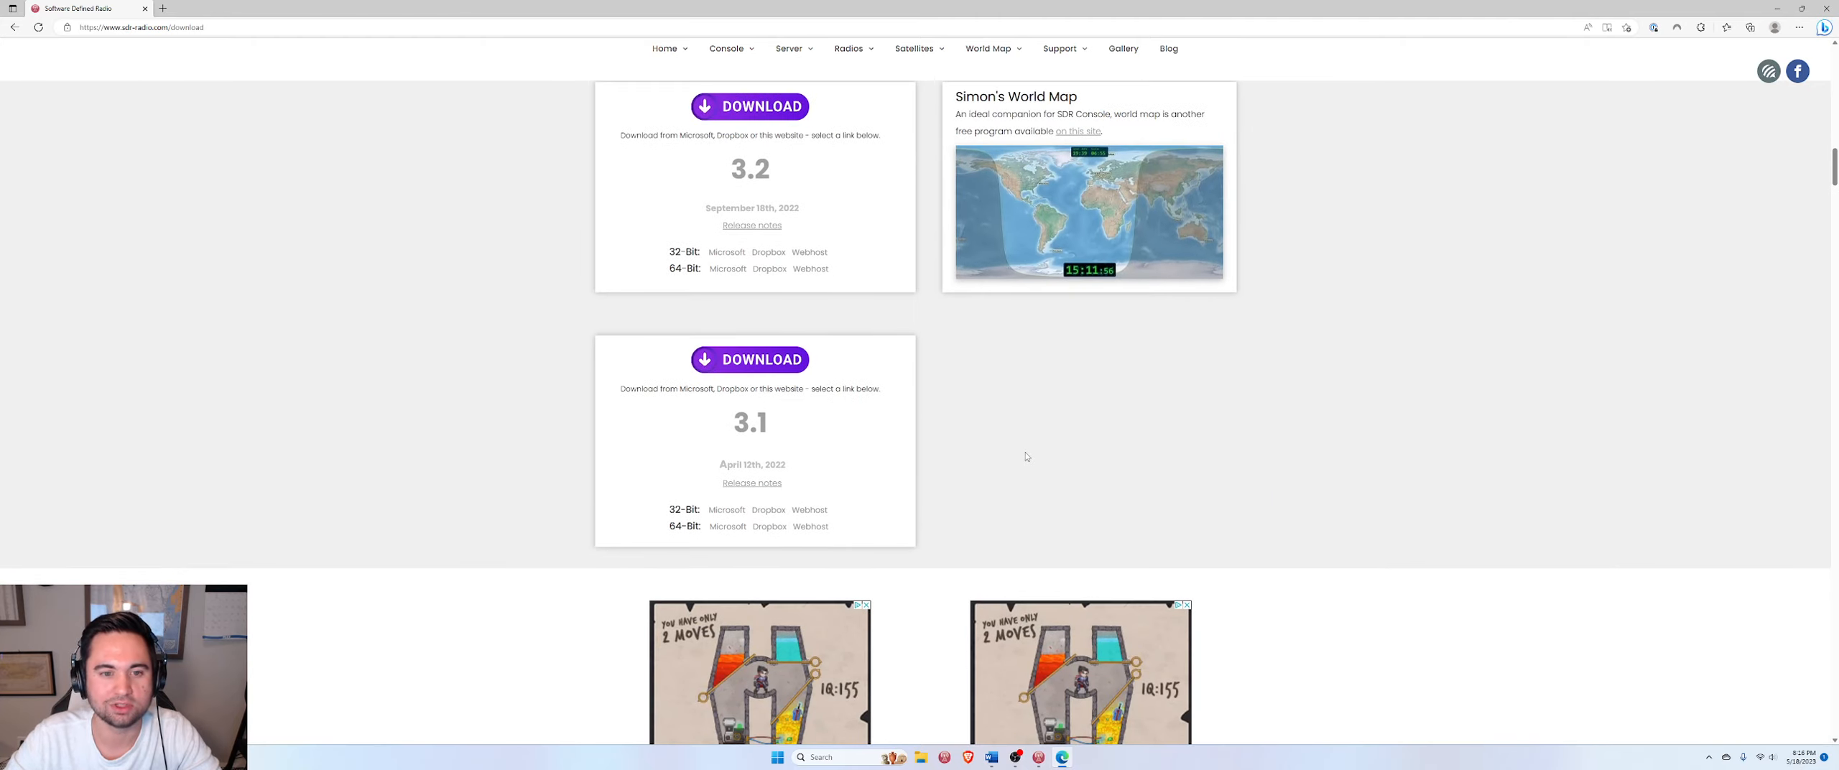
pyautogui.moveTo(890, 217)
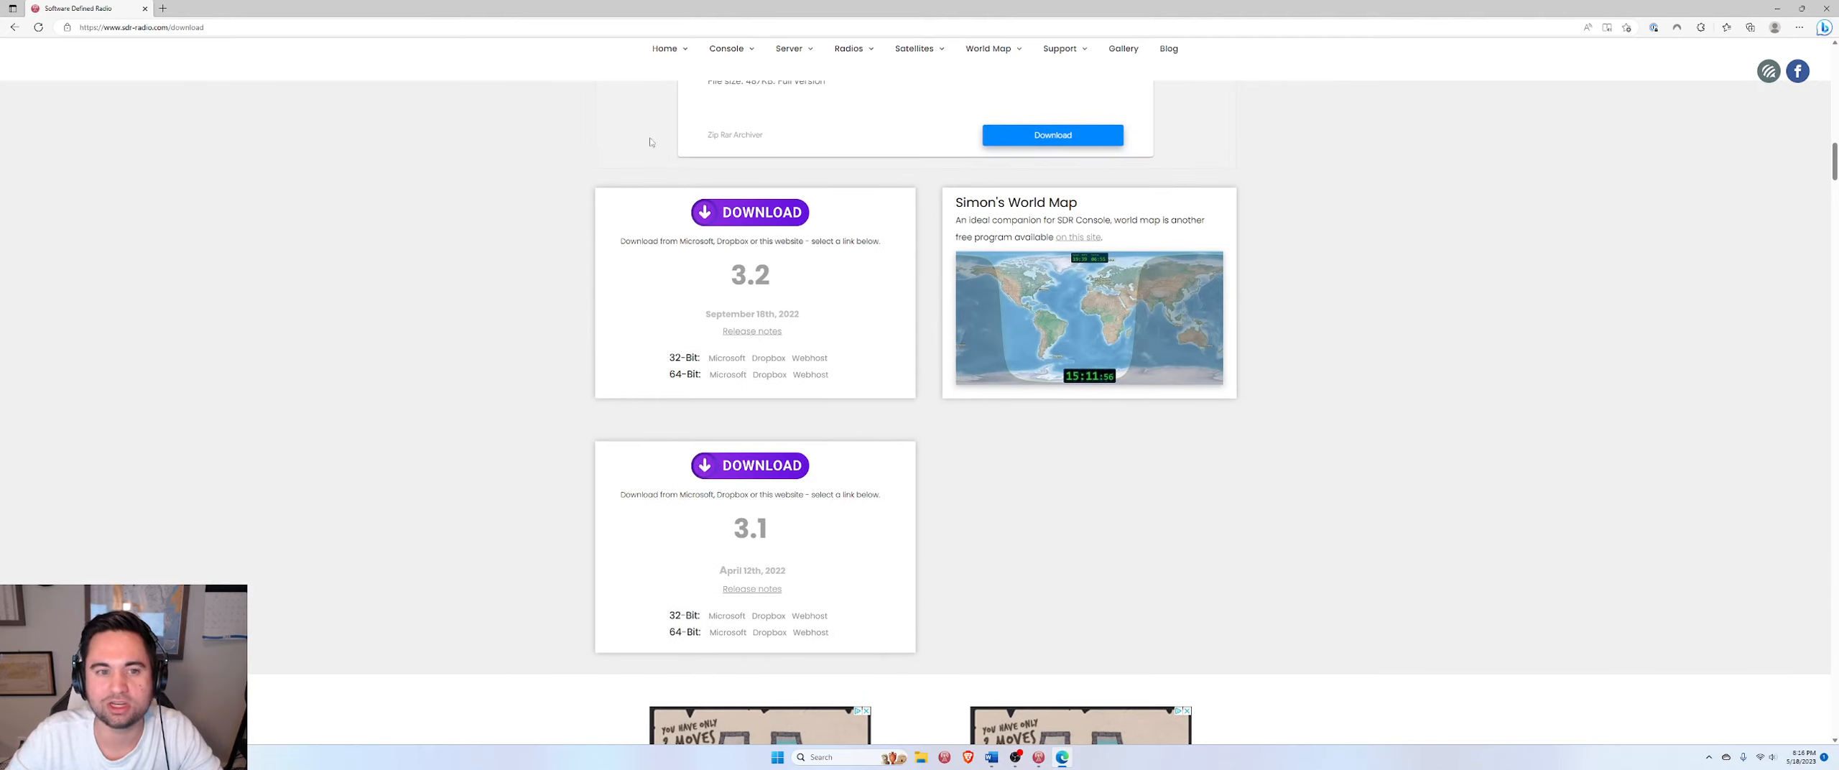
pyautogui.moveTo(831, 360)
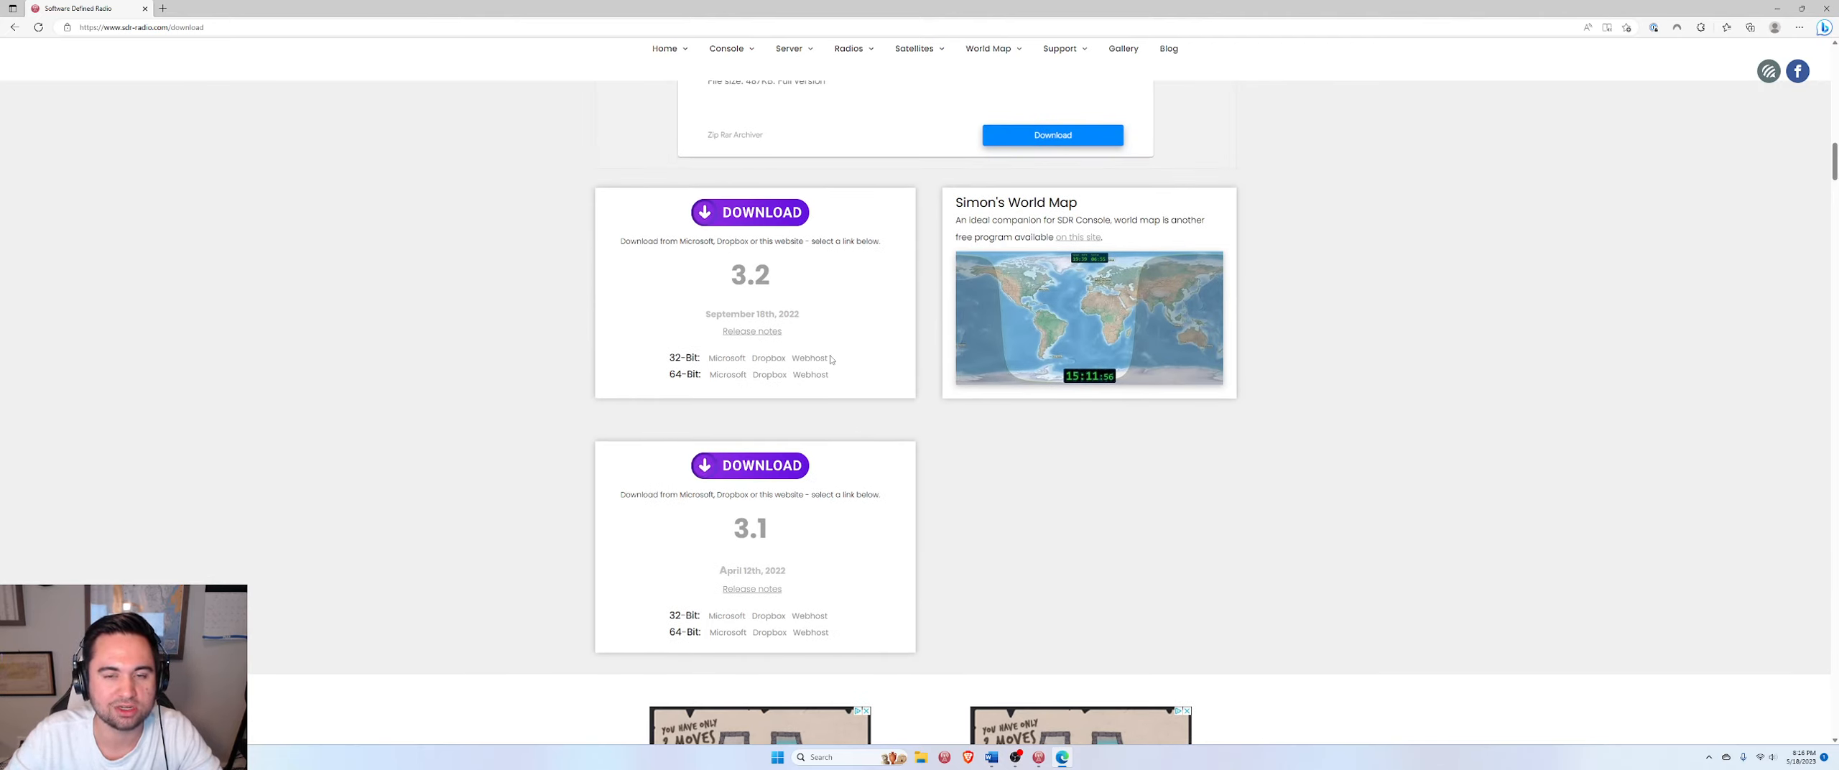
pyautogui.scroll(3)
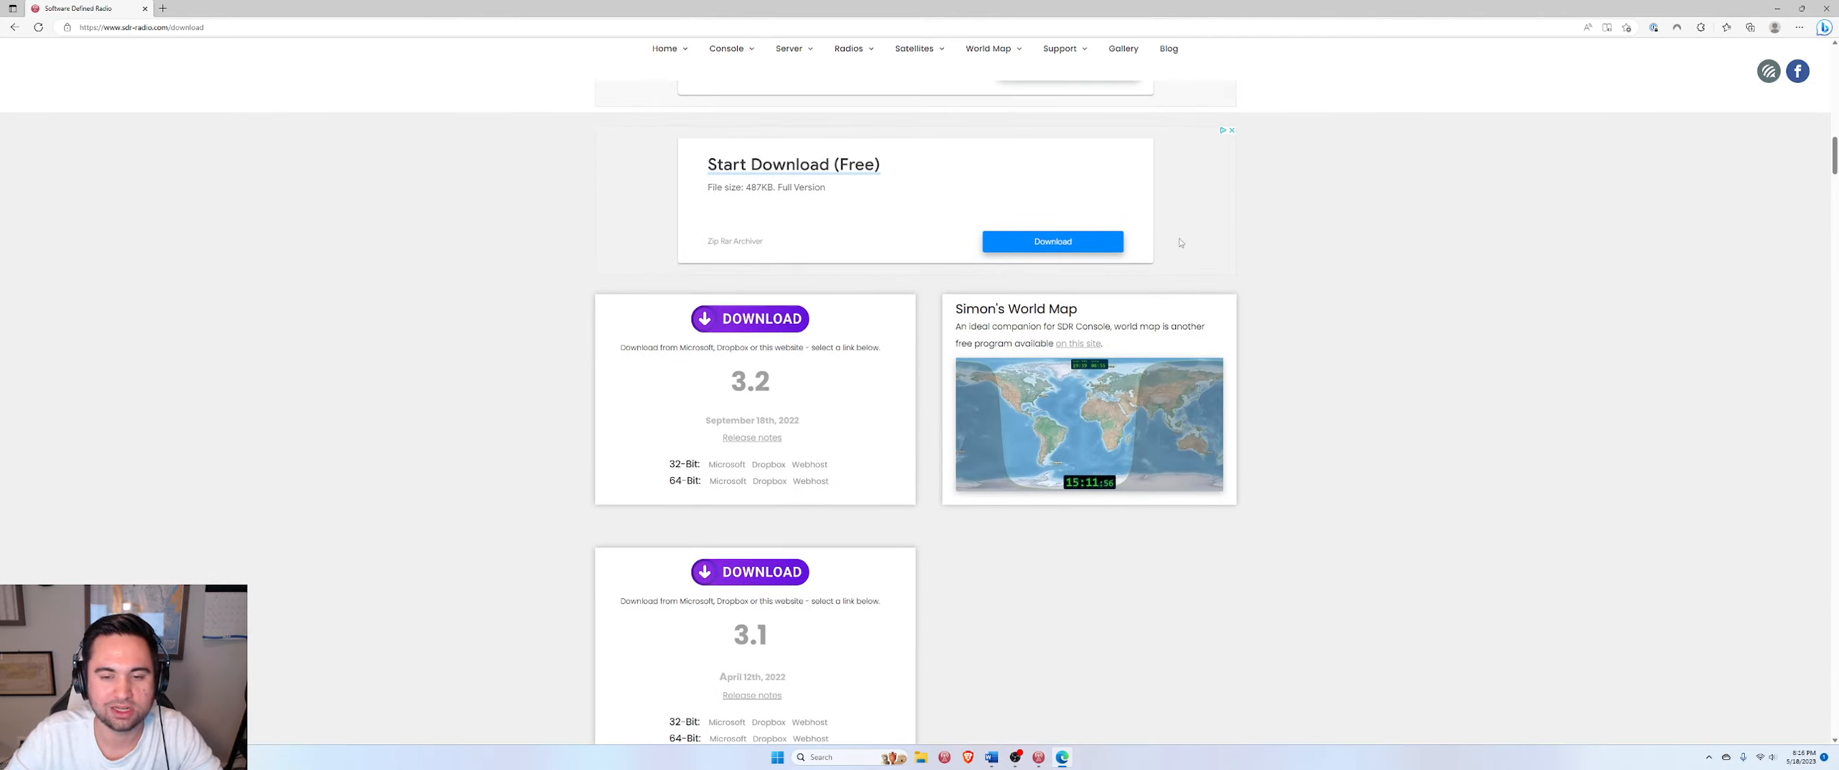
pyautogui.scroll(-3)
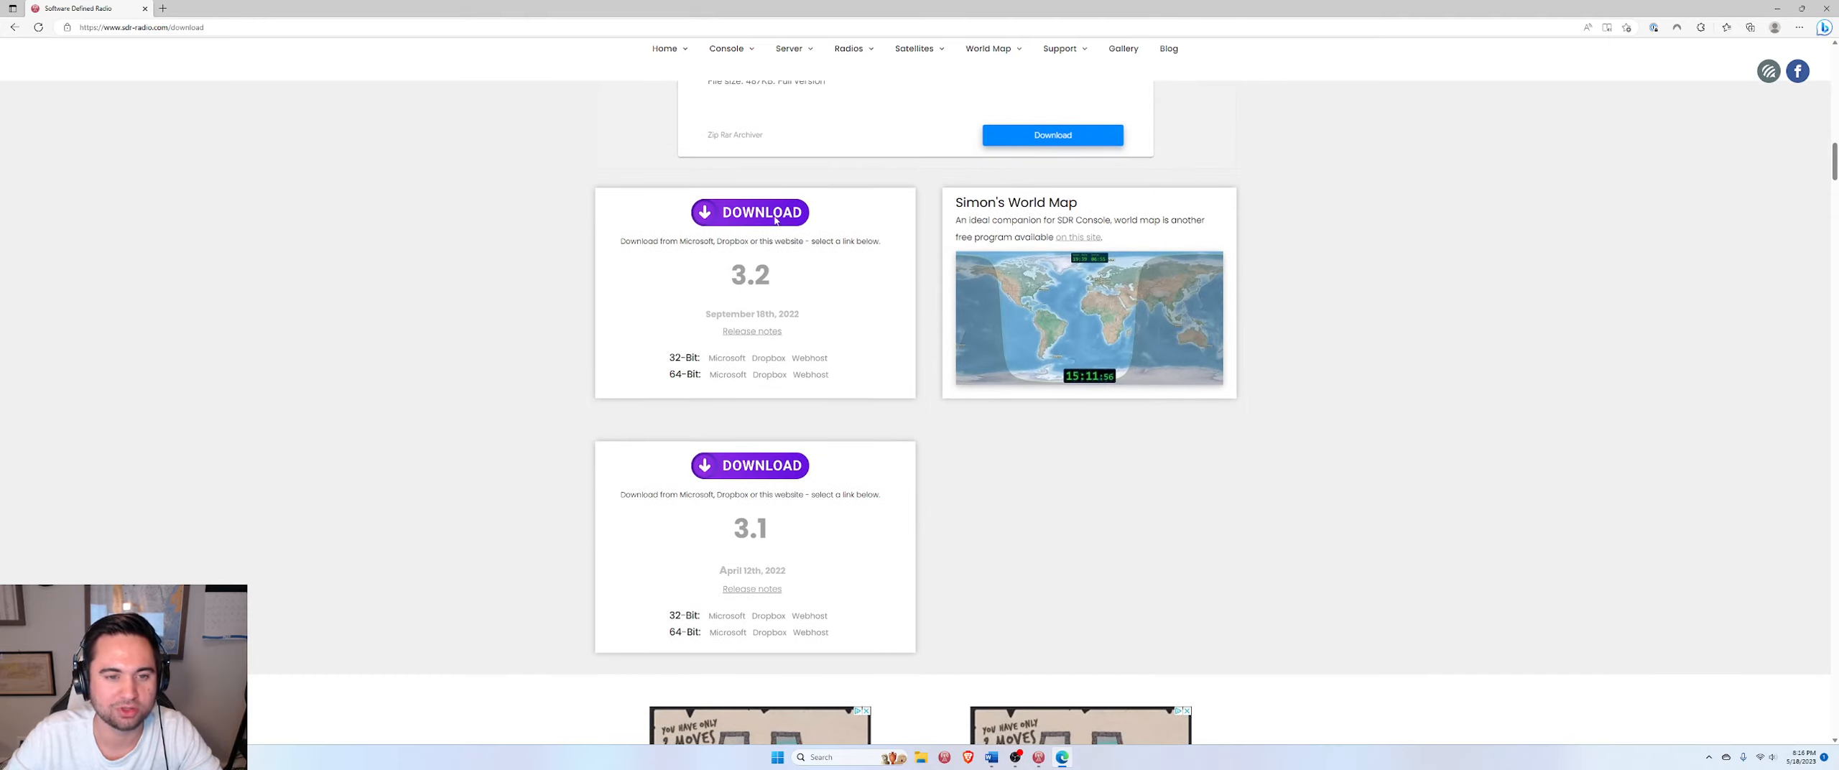
pyautogui.moveTo(811, 352)
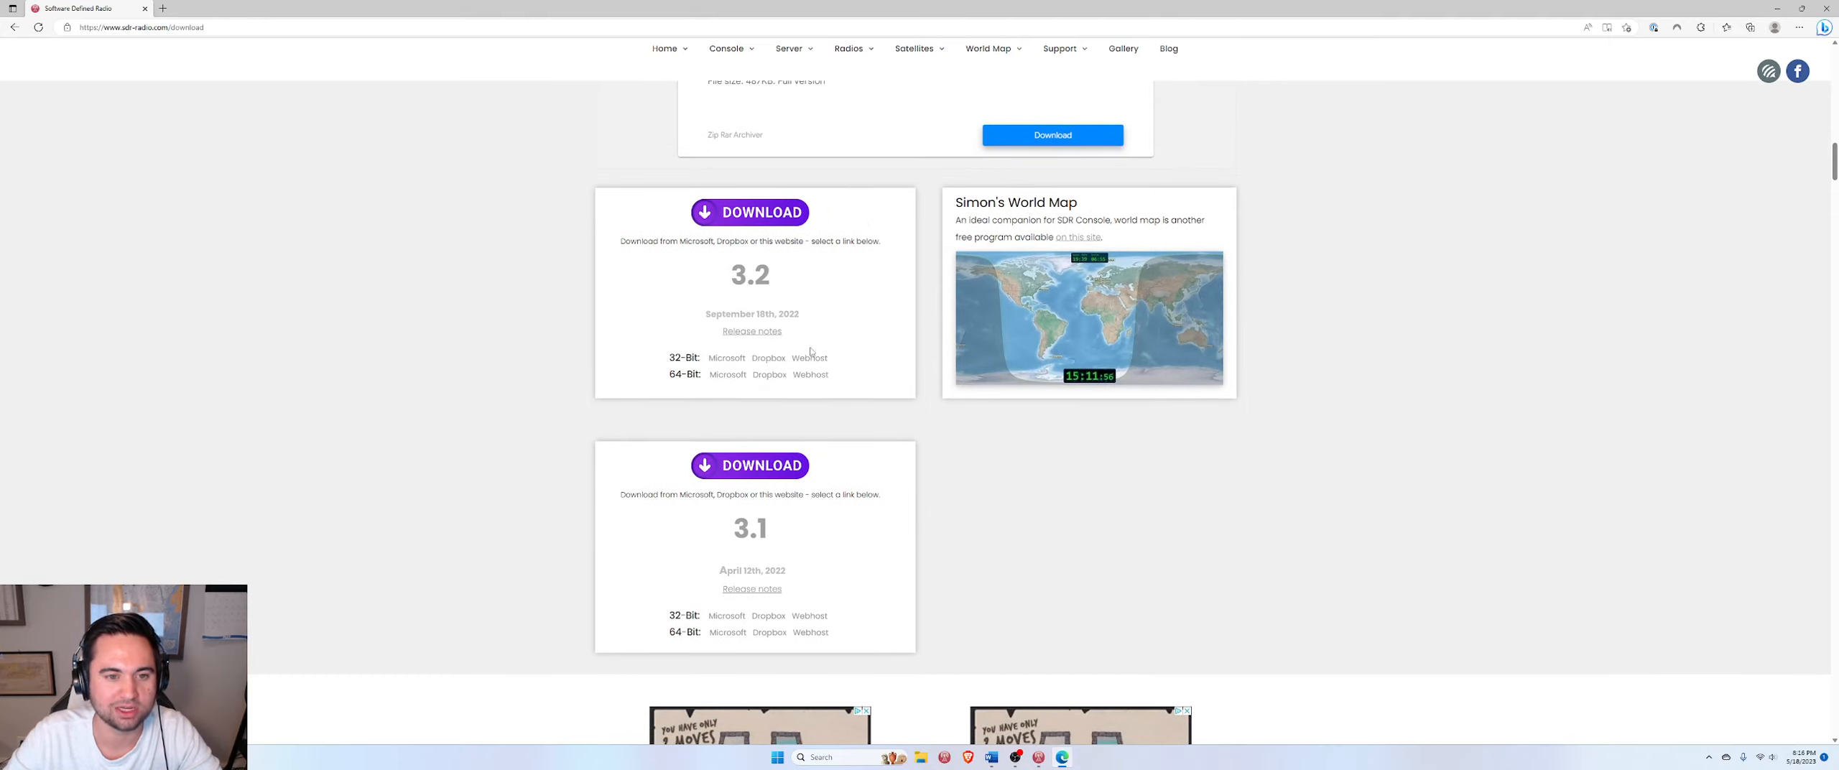
pyautogui.doubleClick(750, 527)
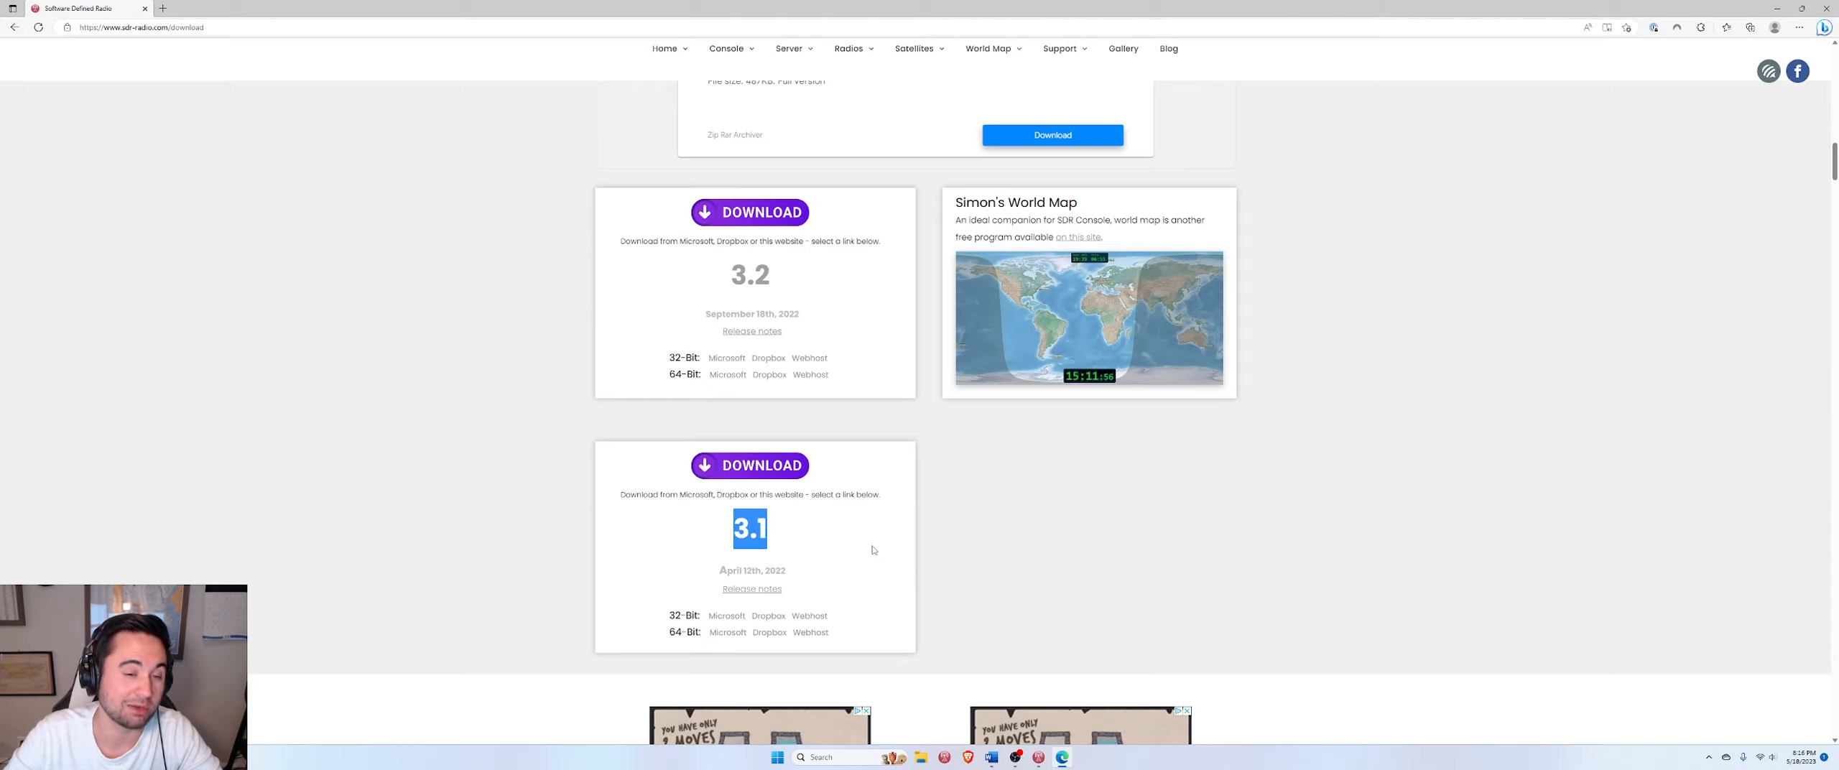
pyautogui.moveTo(883, 533)
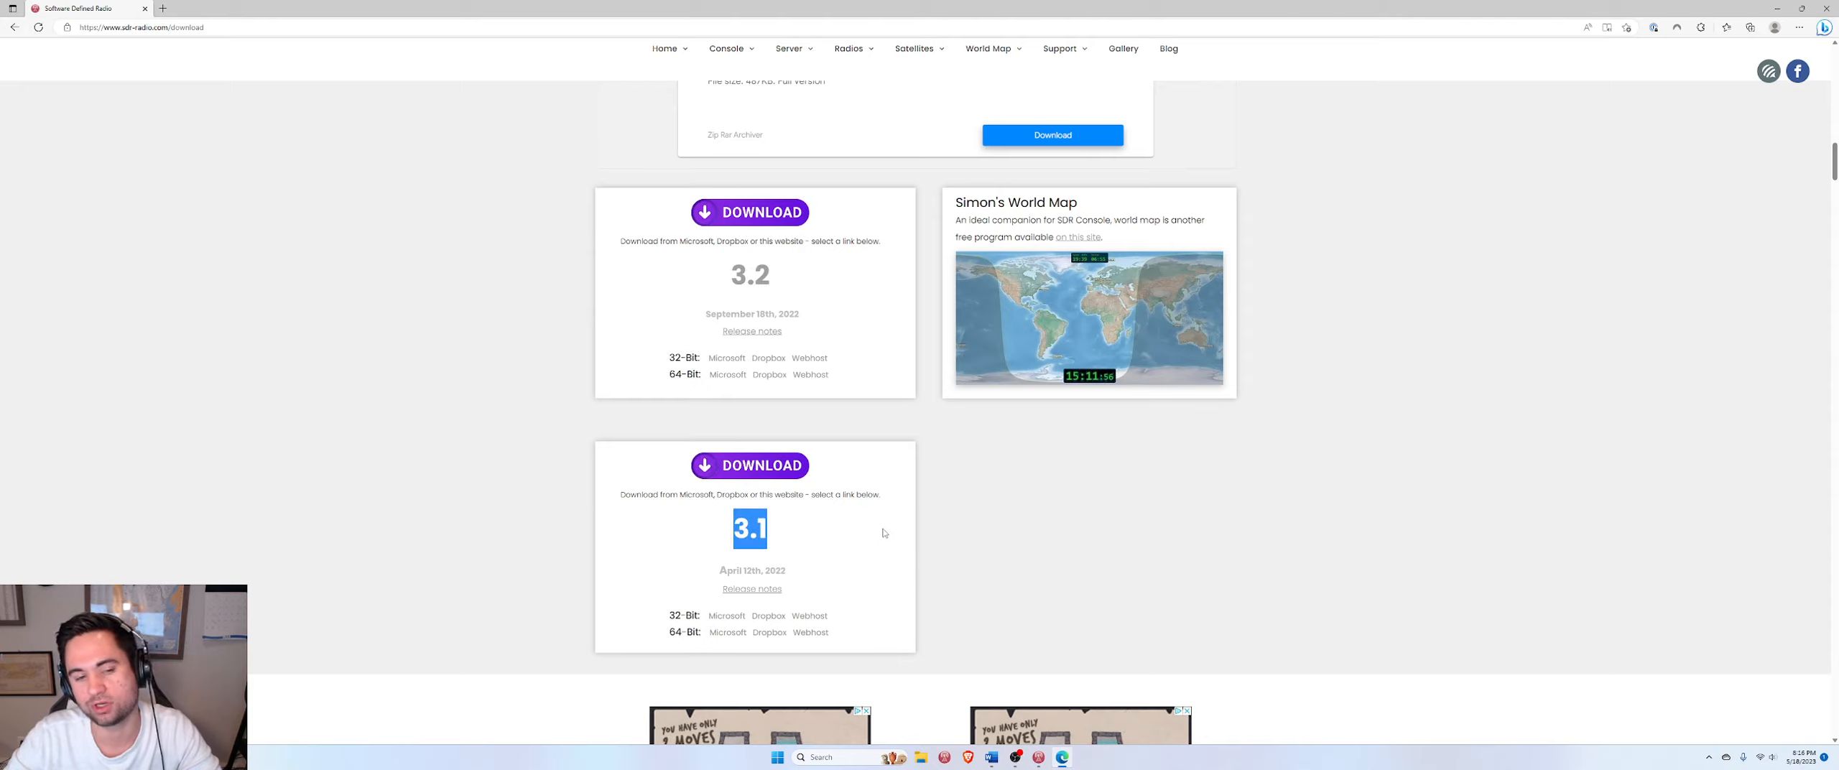
pyautogui.moveTo(866, 358)
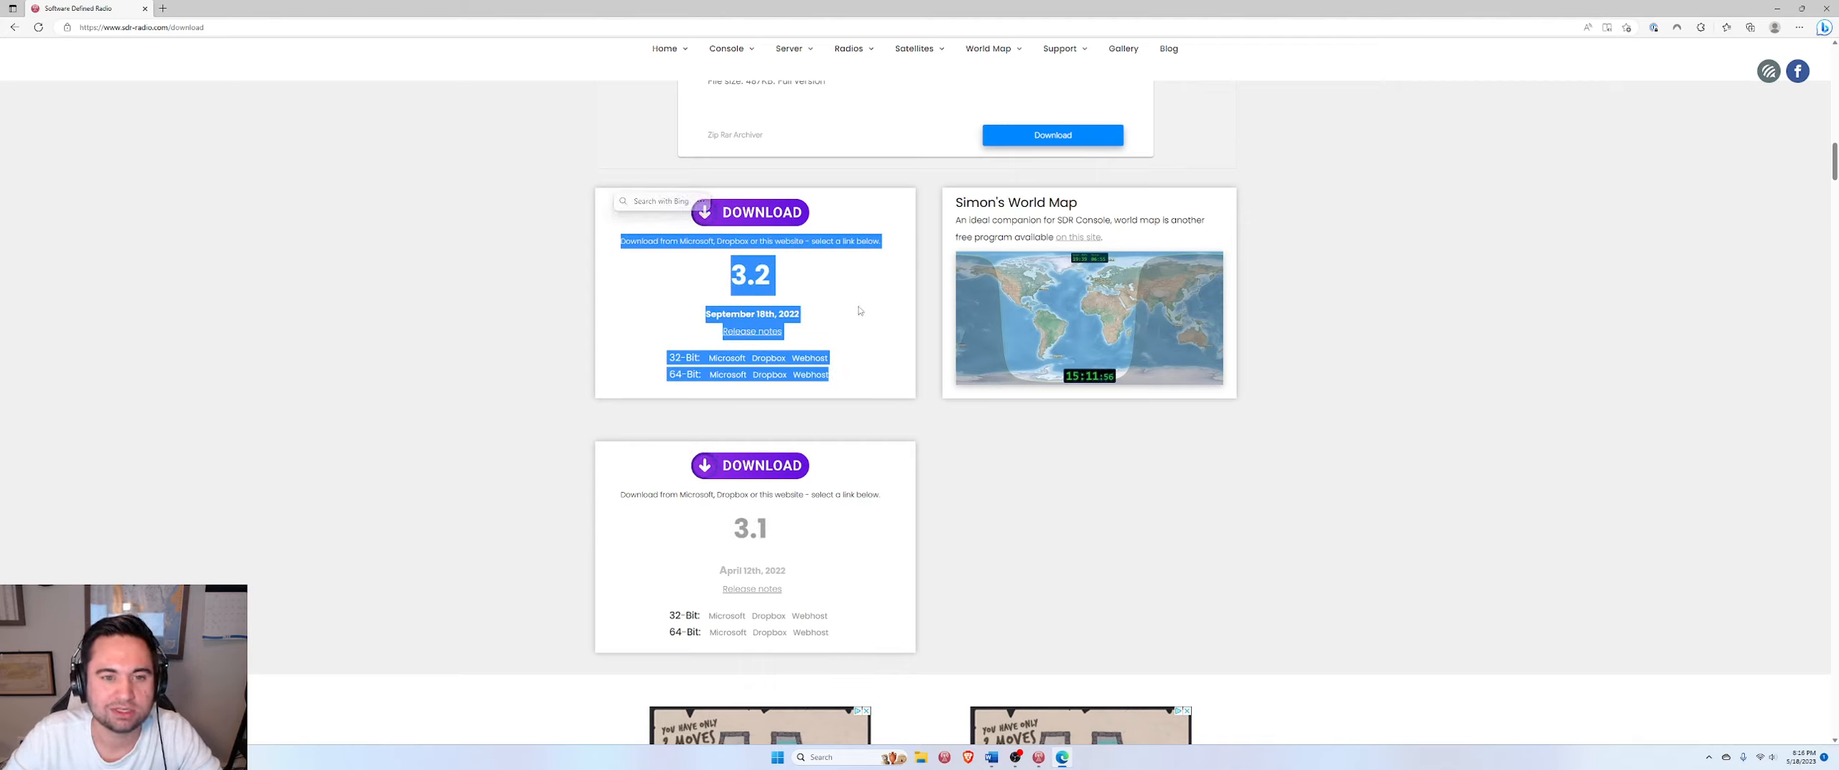
pyautogui.click(847, 328)
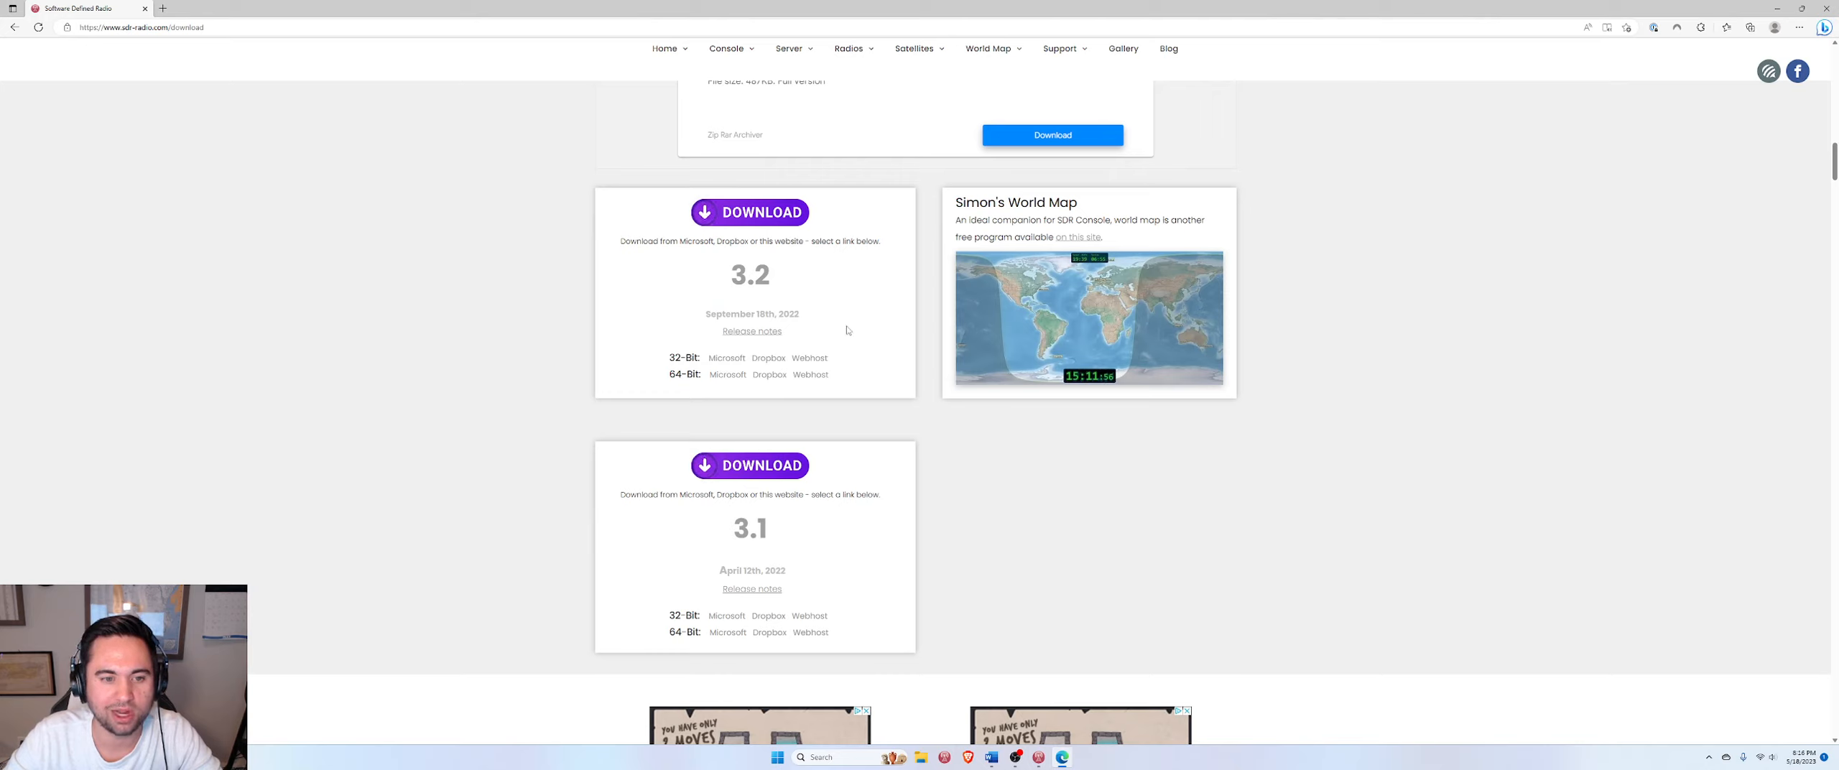
pyautogui.moveTo(737, 382)
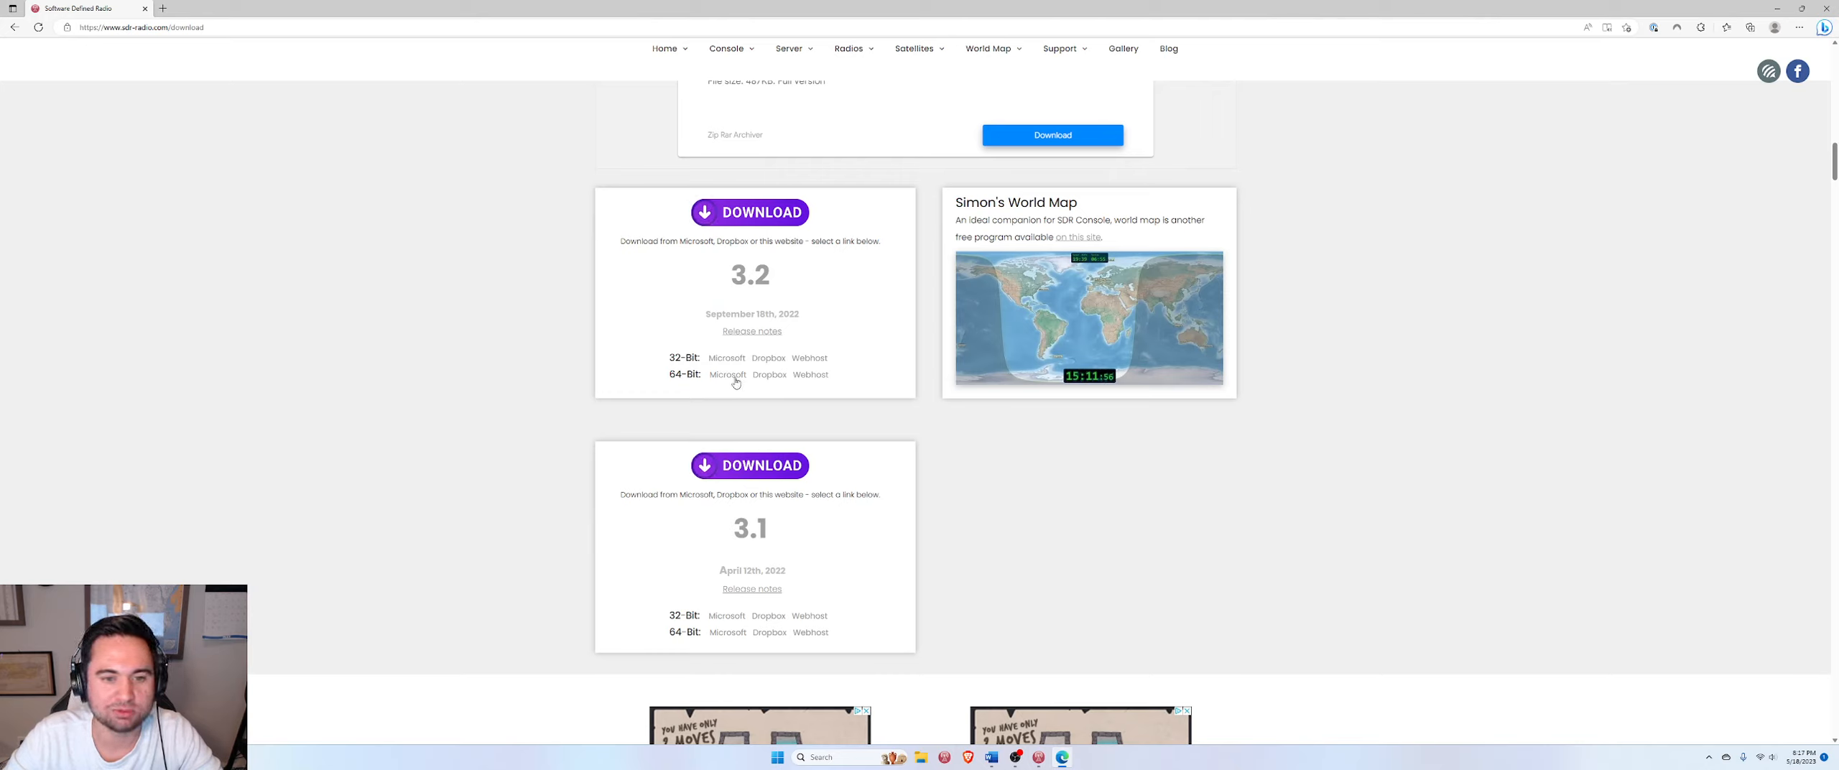
pyautogui.moveTo(810, 373)
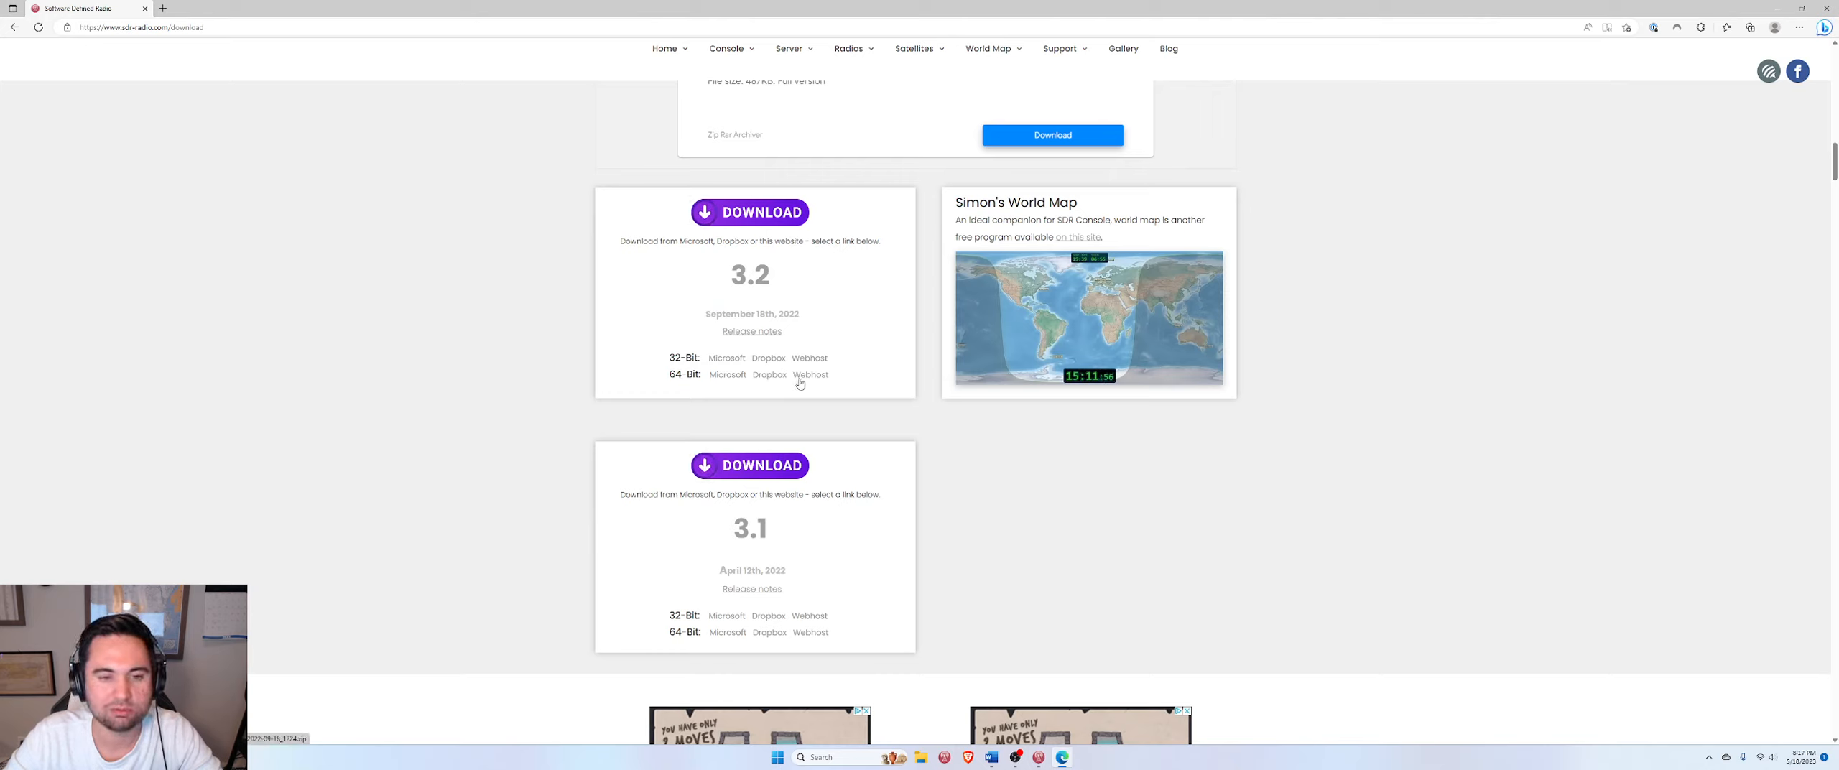
pyautogui.moveTo(853, 444)
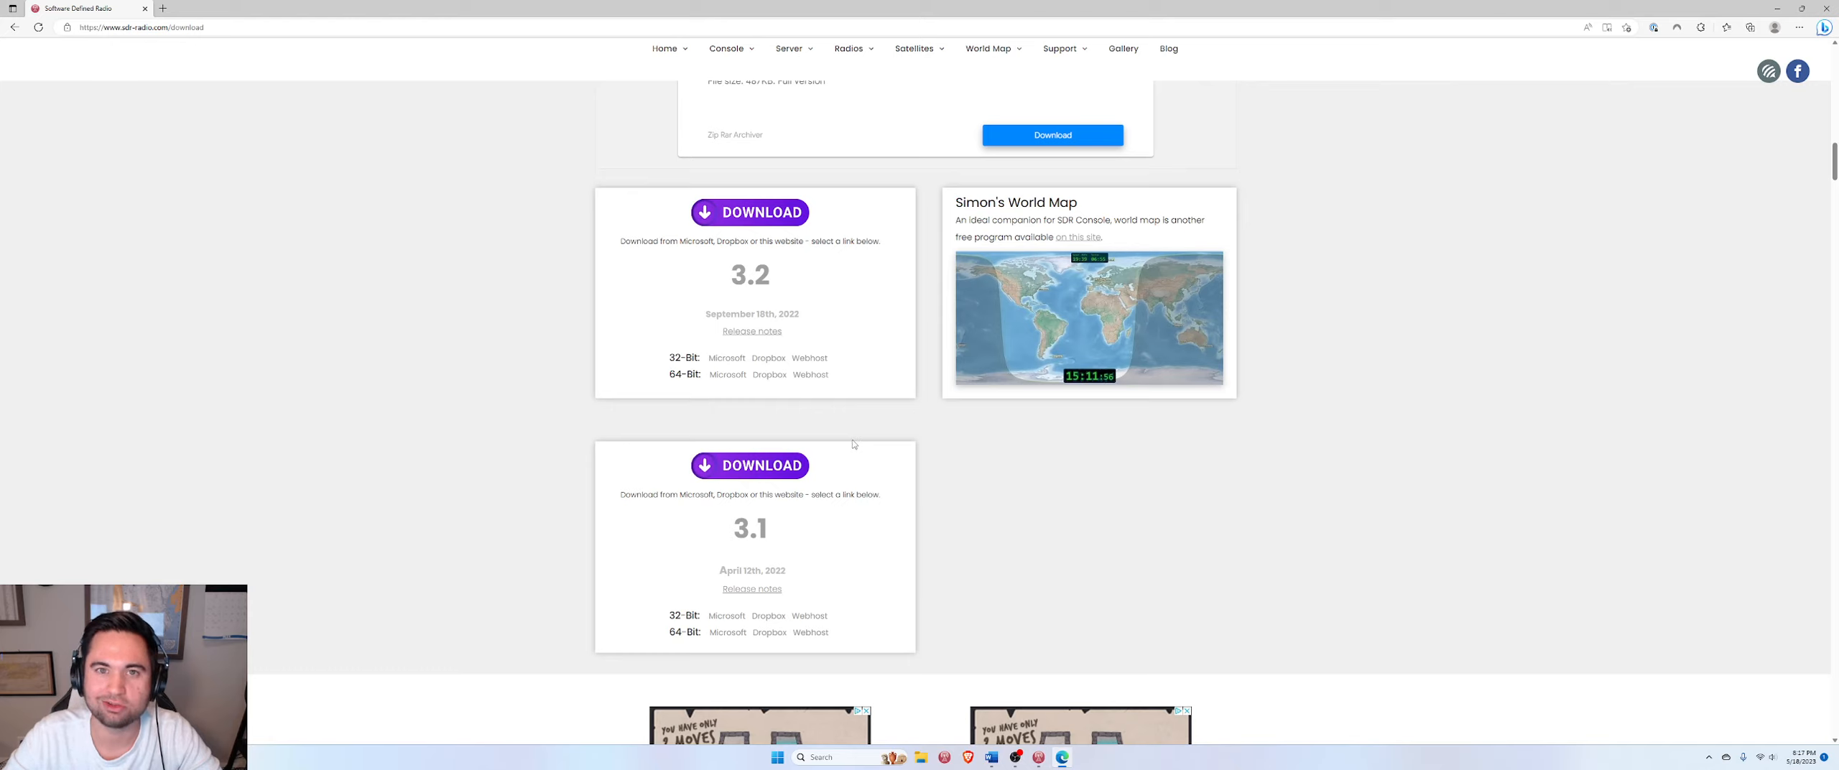
pyautogui.moveTo(857, 440)
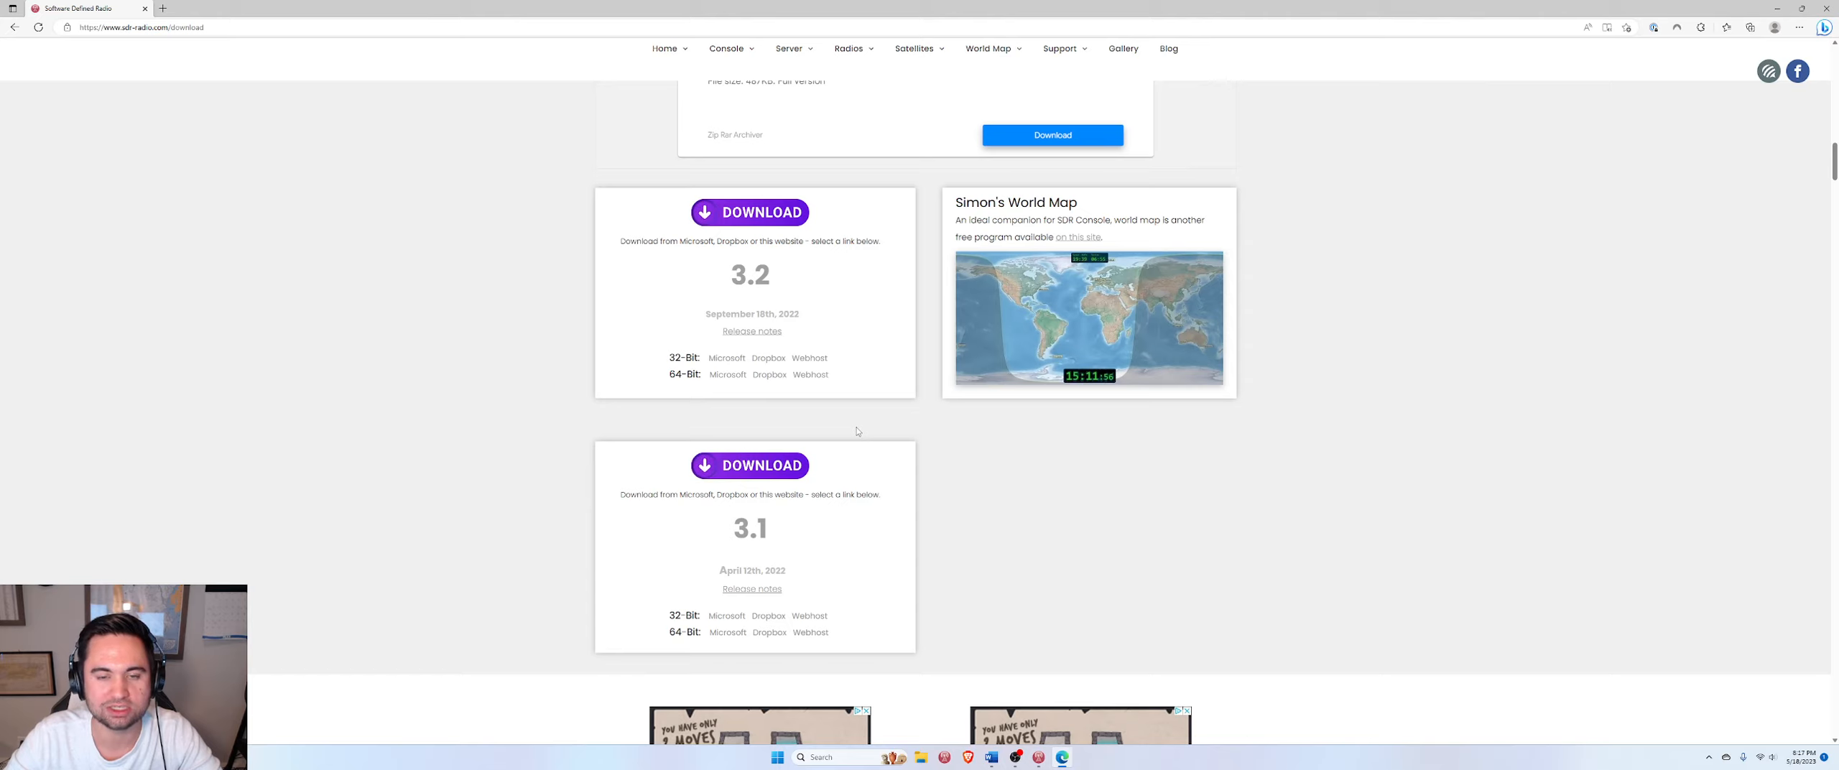
pyautogui.moveTo(1391, 223)
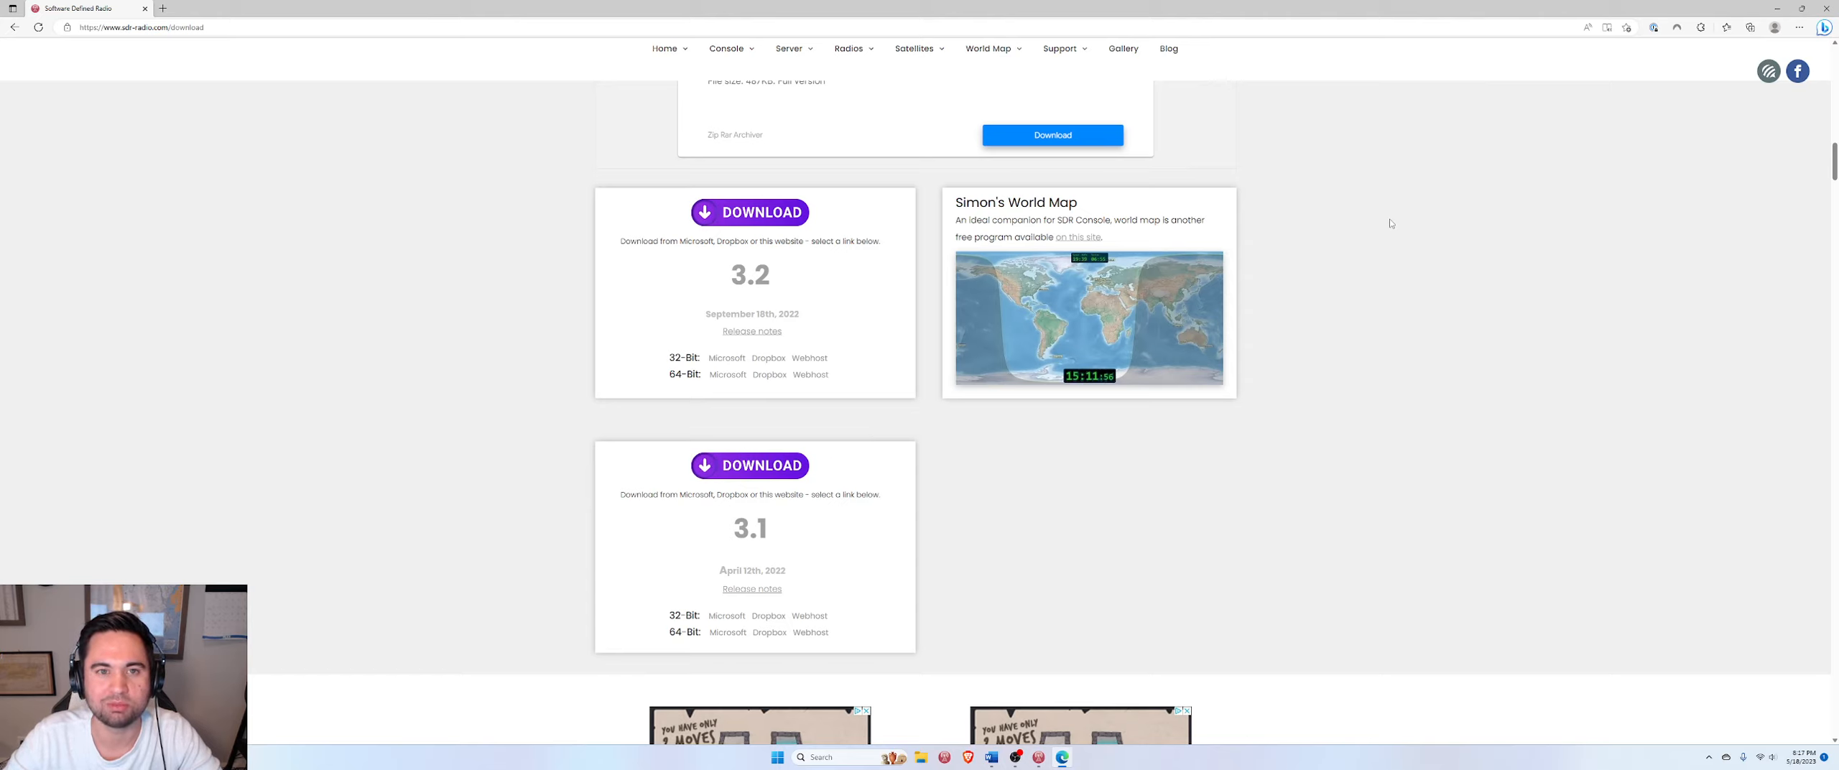
pyautogui.scroll(3)
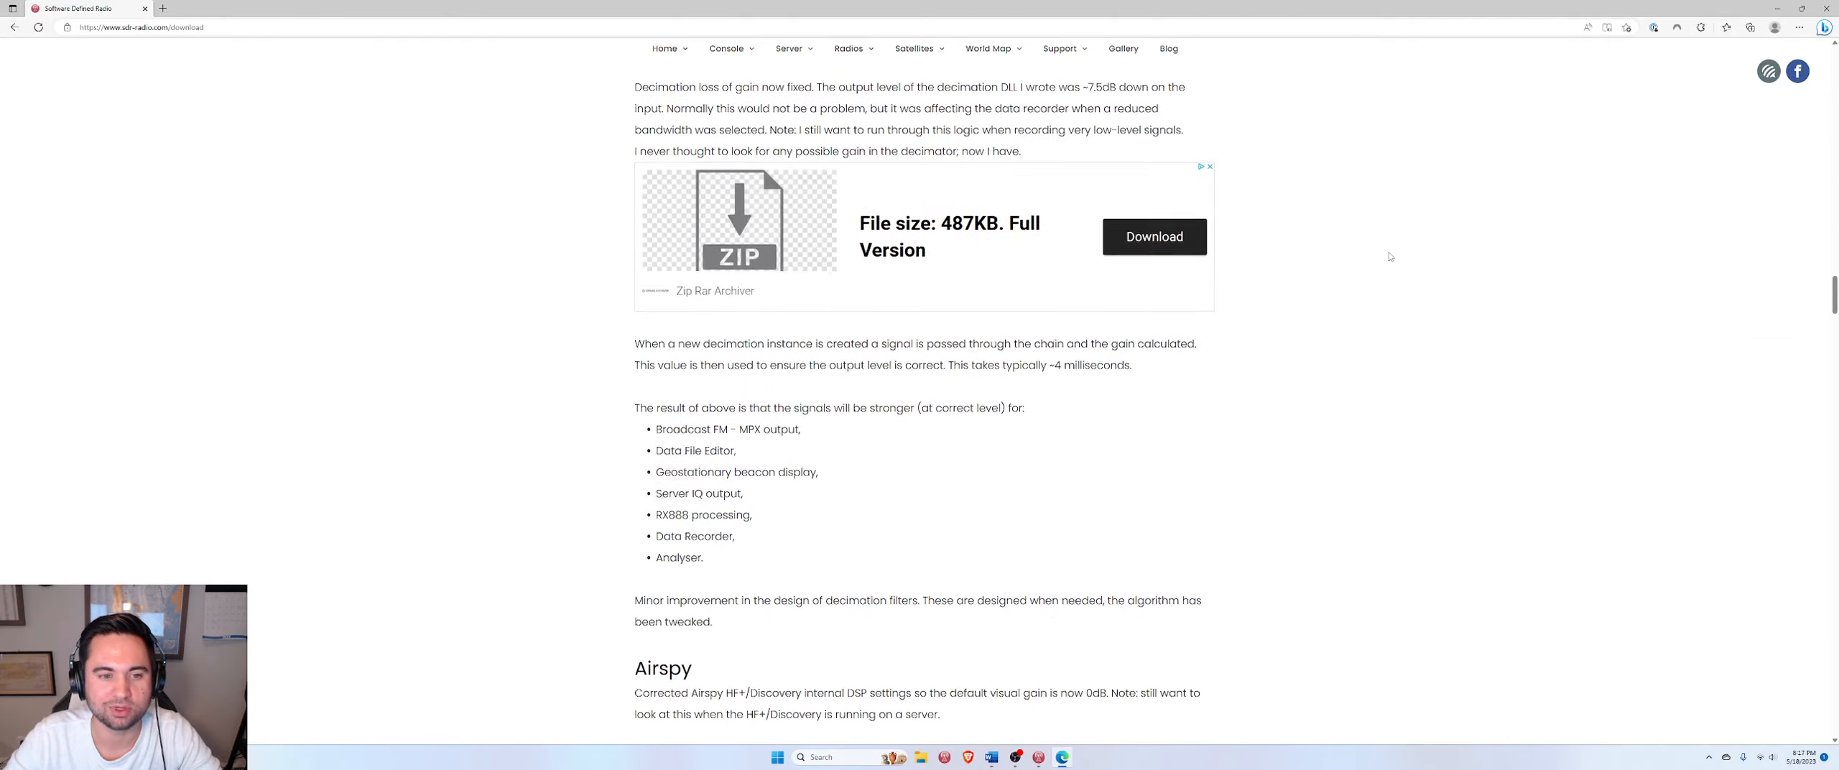
pyautogui.scroll(-3)
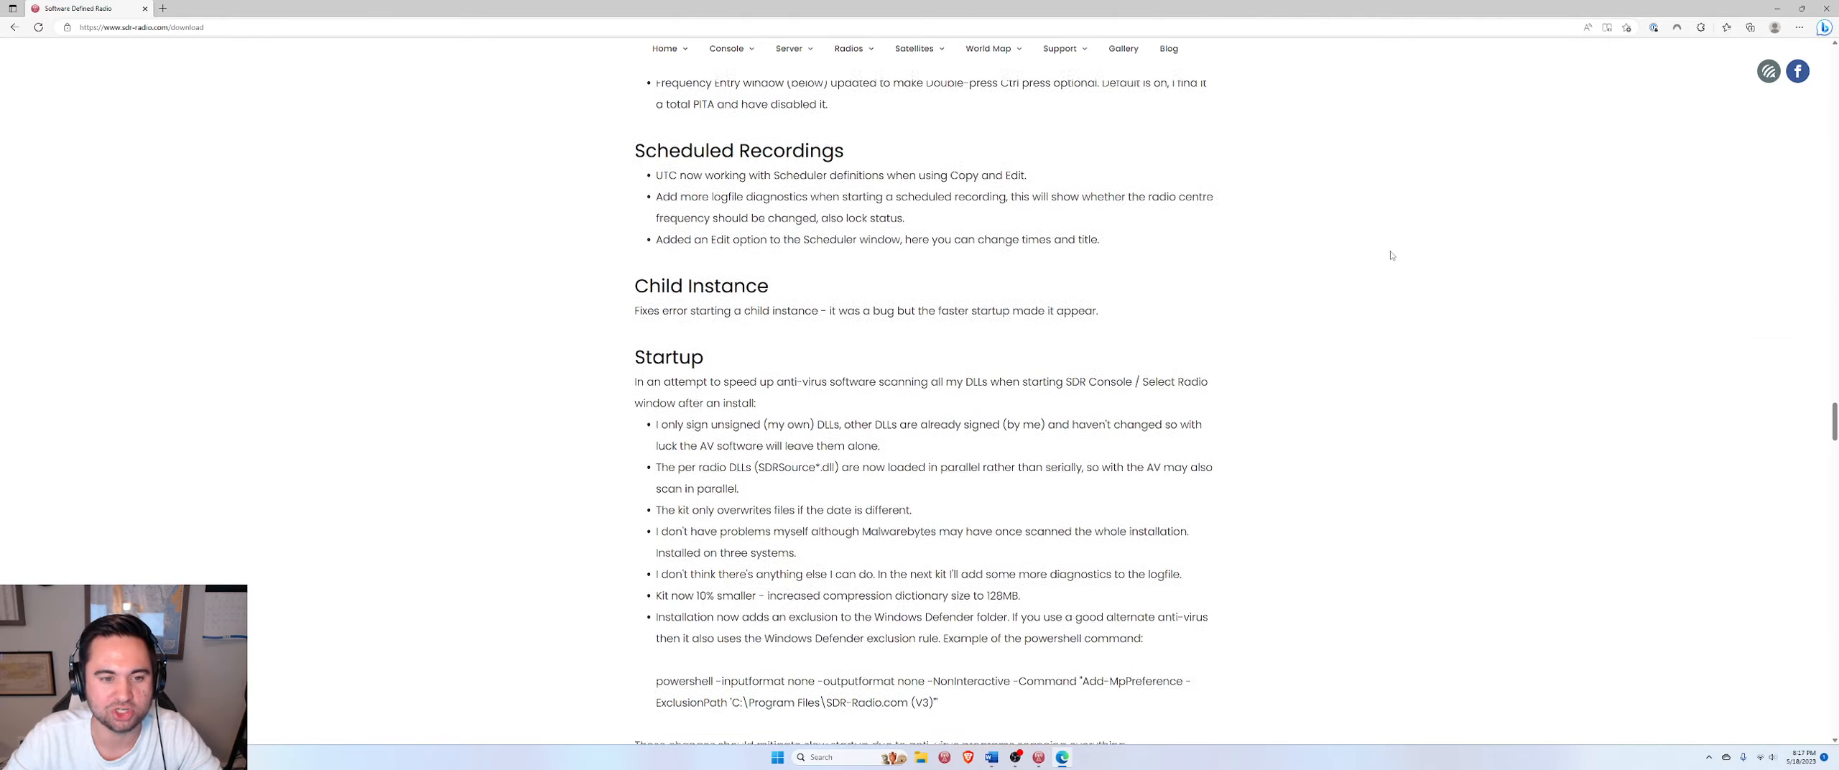
pyautogui.scroll(3)
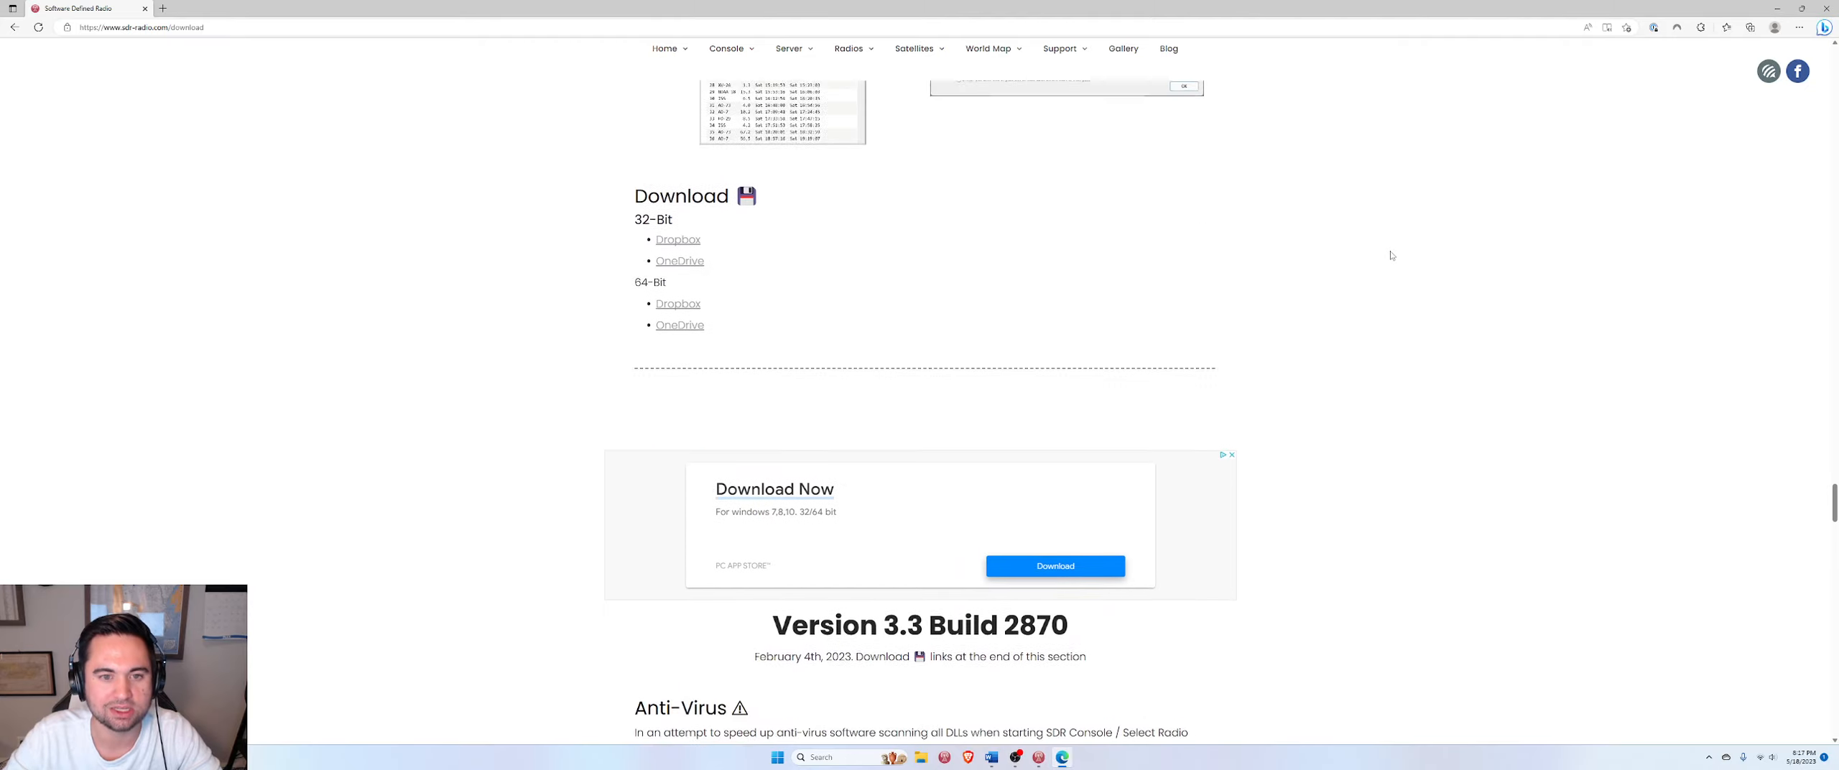
pyautogui.scroll(-3)
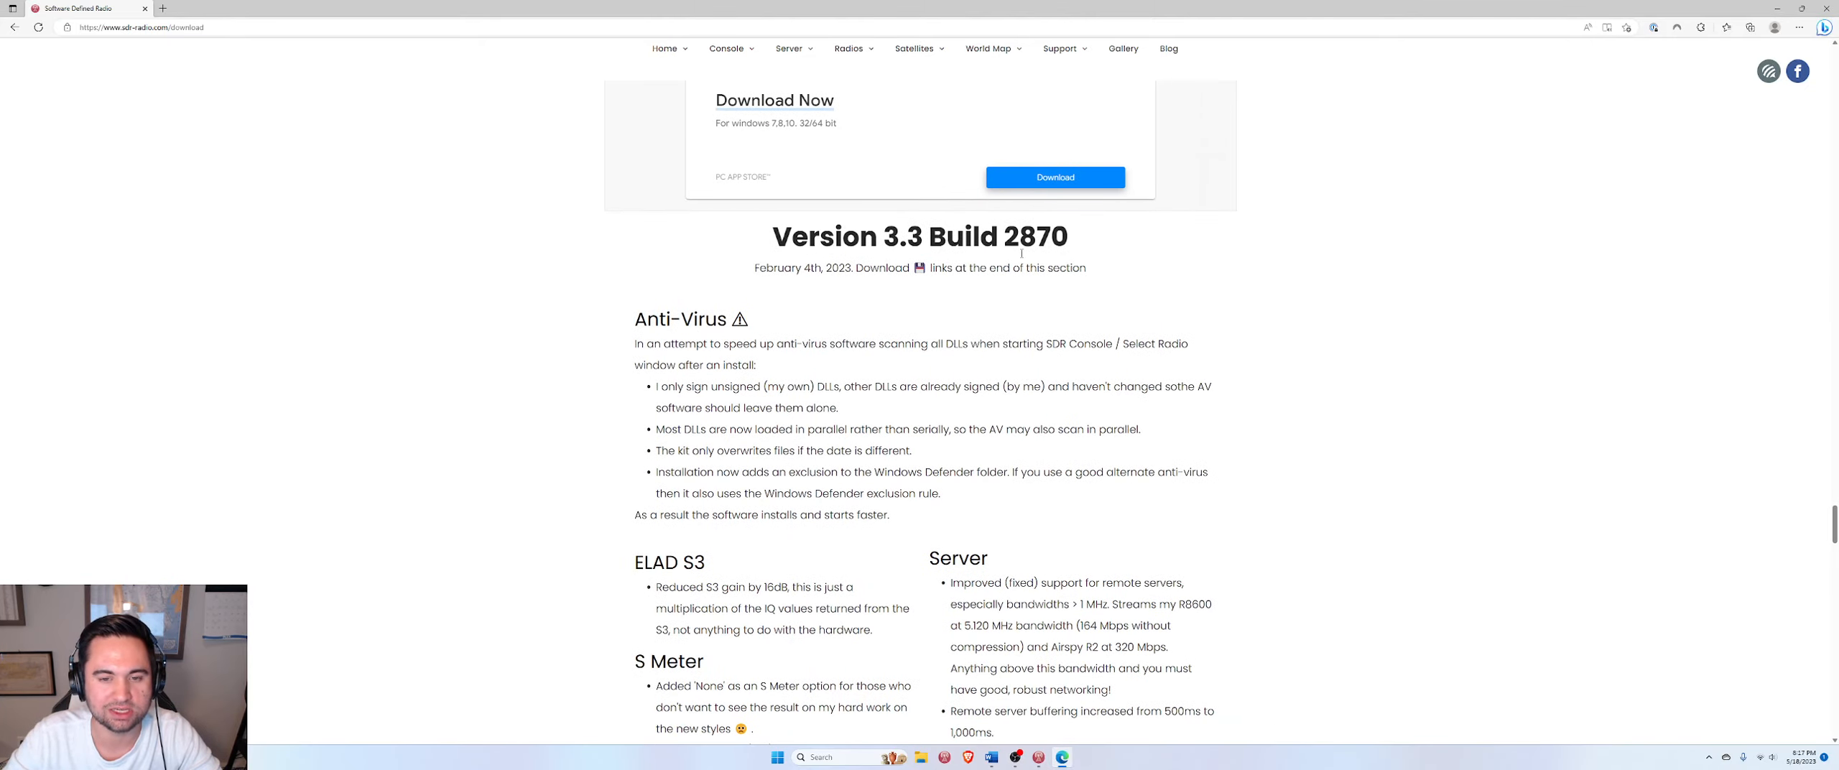
pyautogui.scroll(-3)
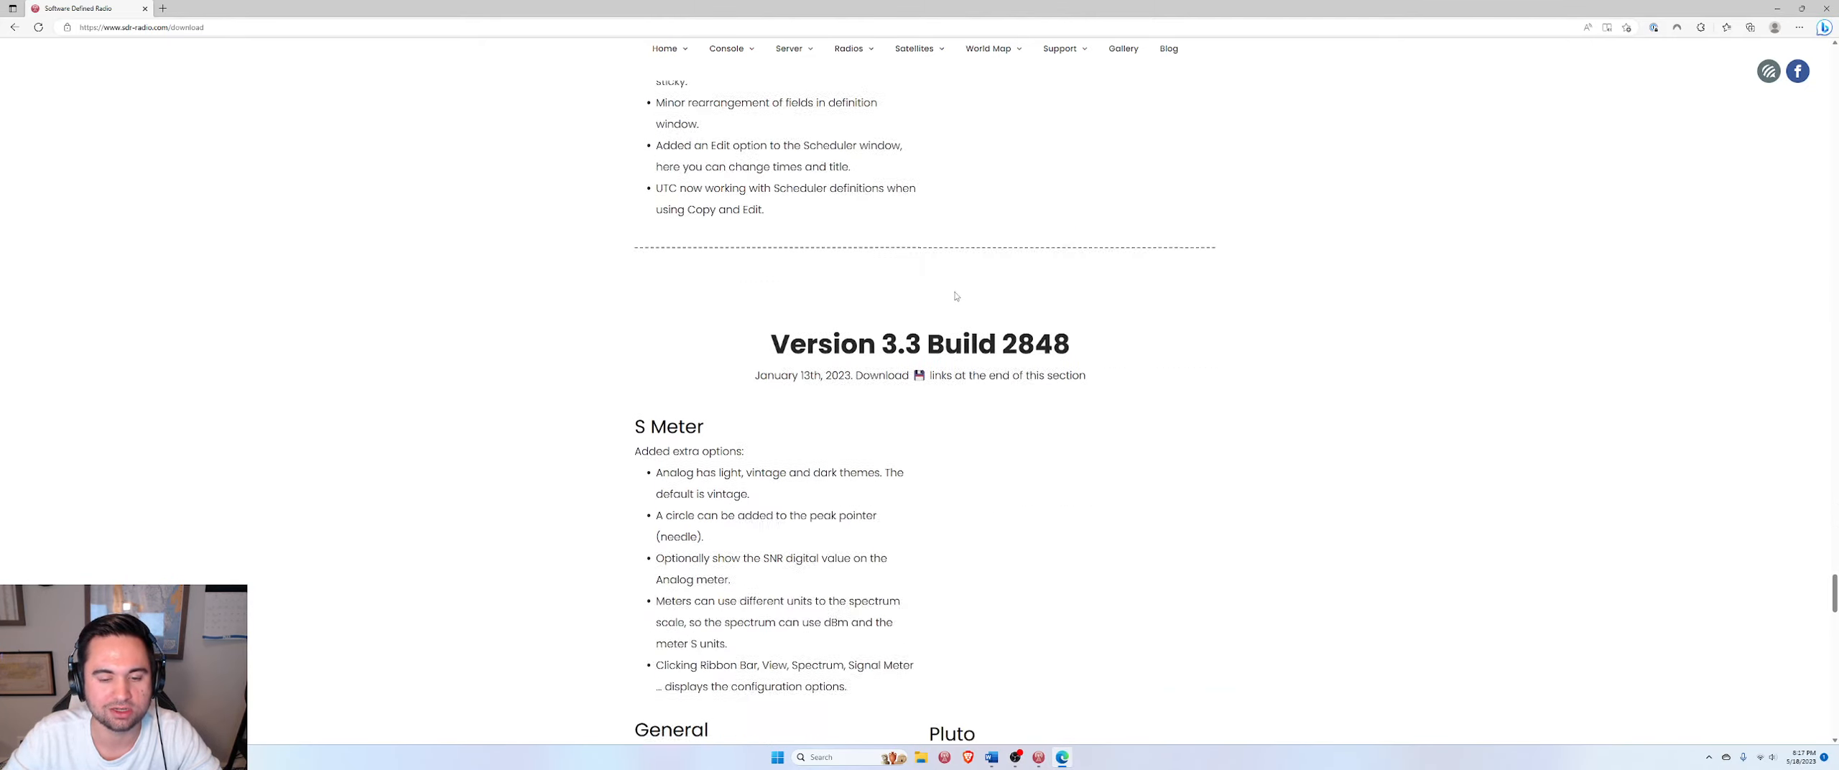
pyautogui.scroll(-3)
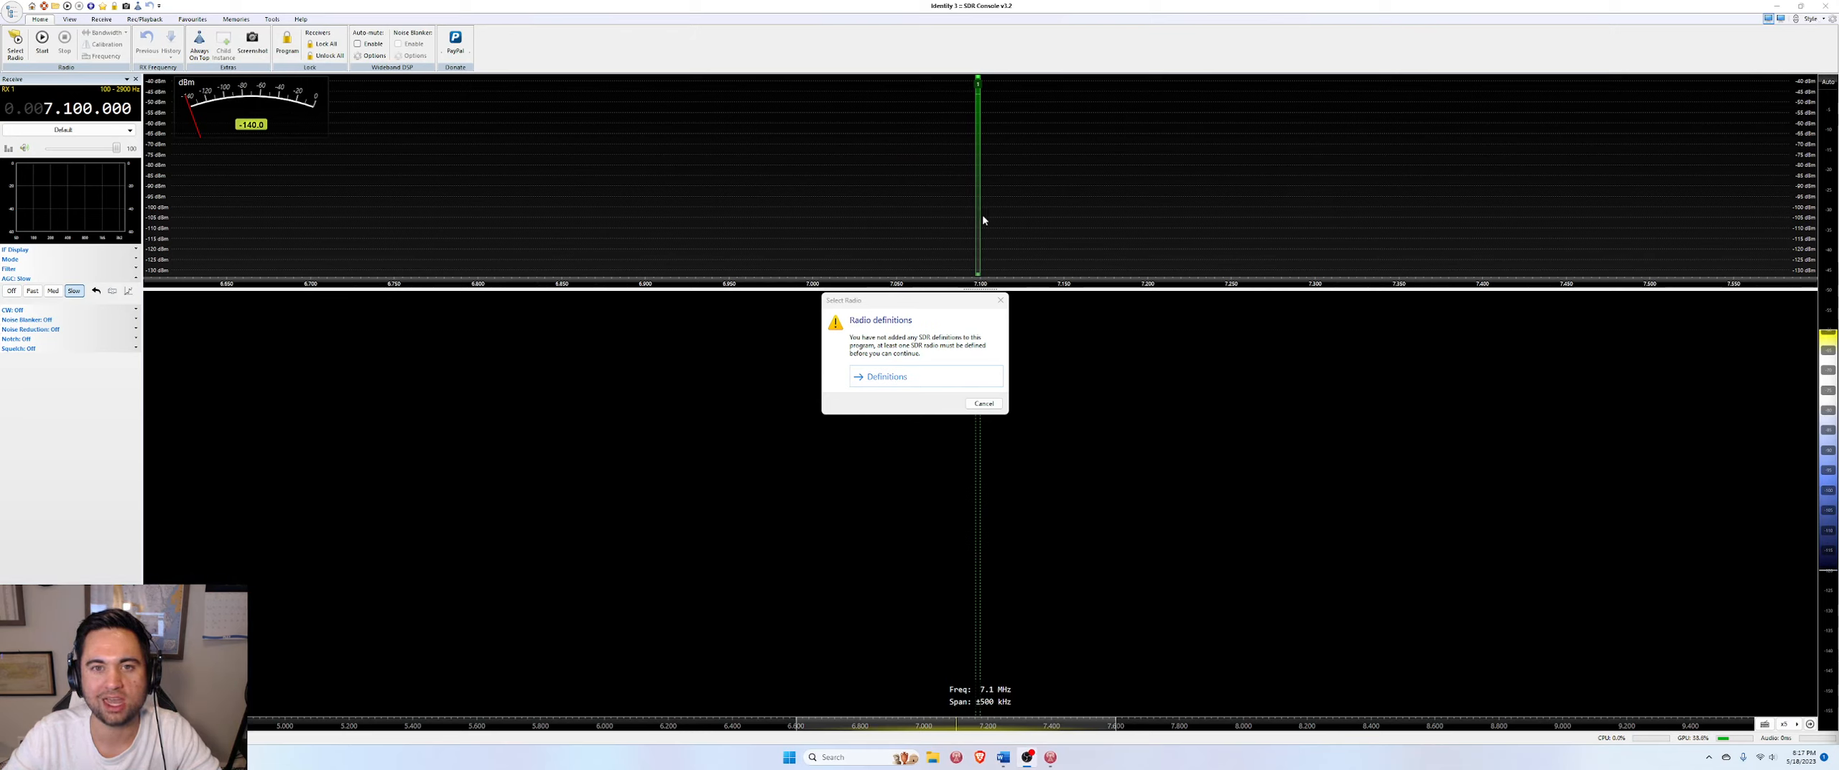
pyautogui.moveTo(941, 298)
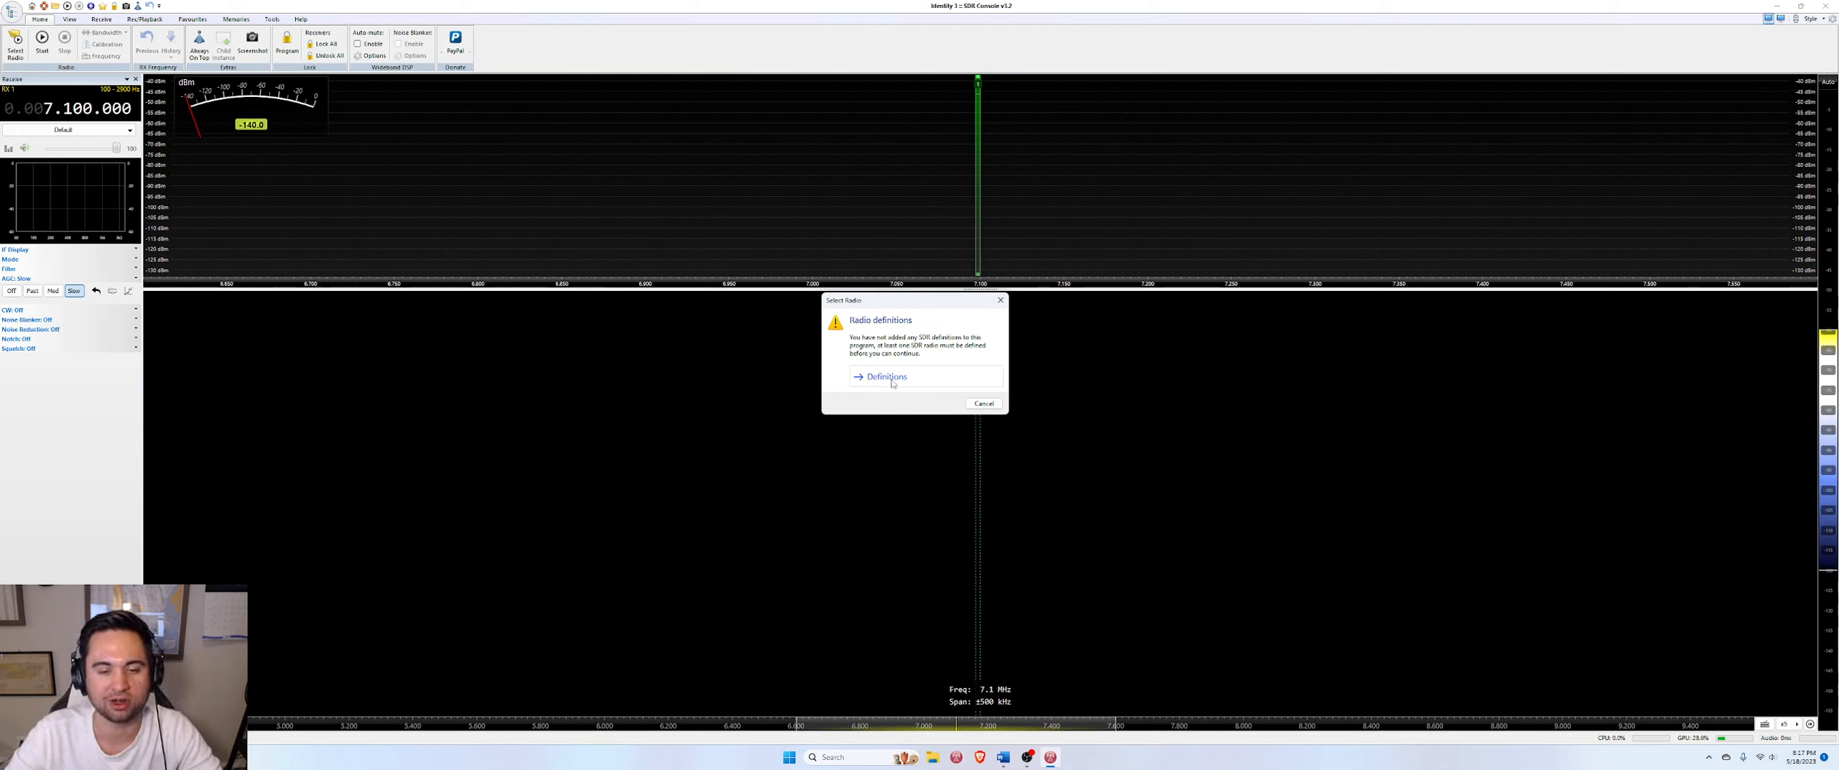
# Open Radio Definitions and list the radio makers in the Search dropdown
pyautogui.click(883, 376)
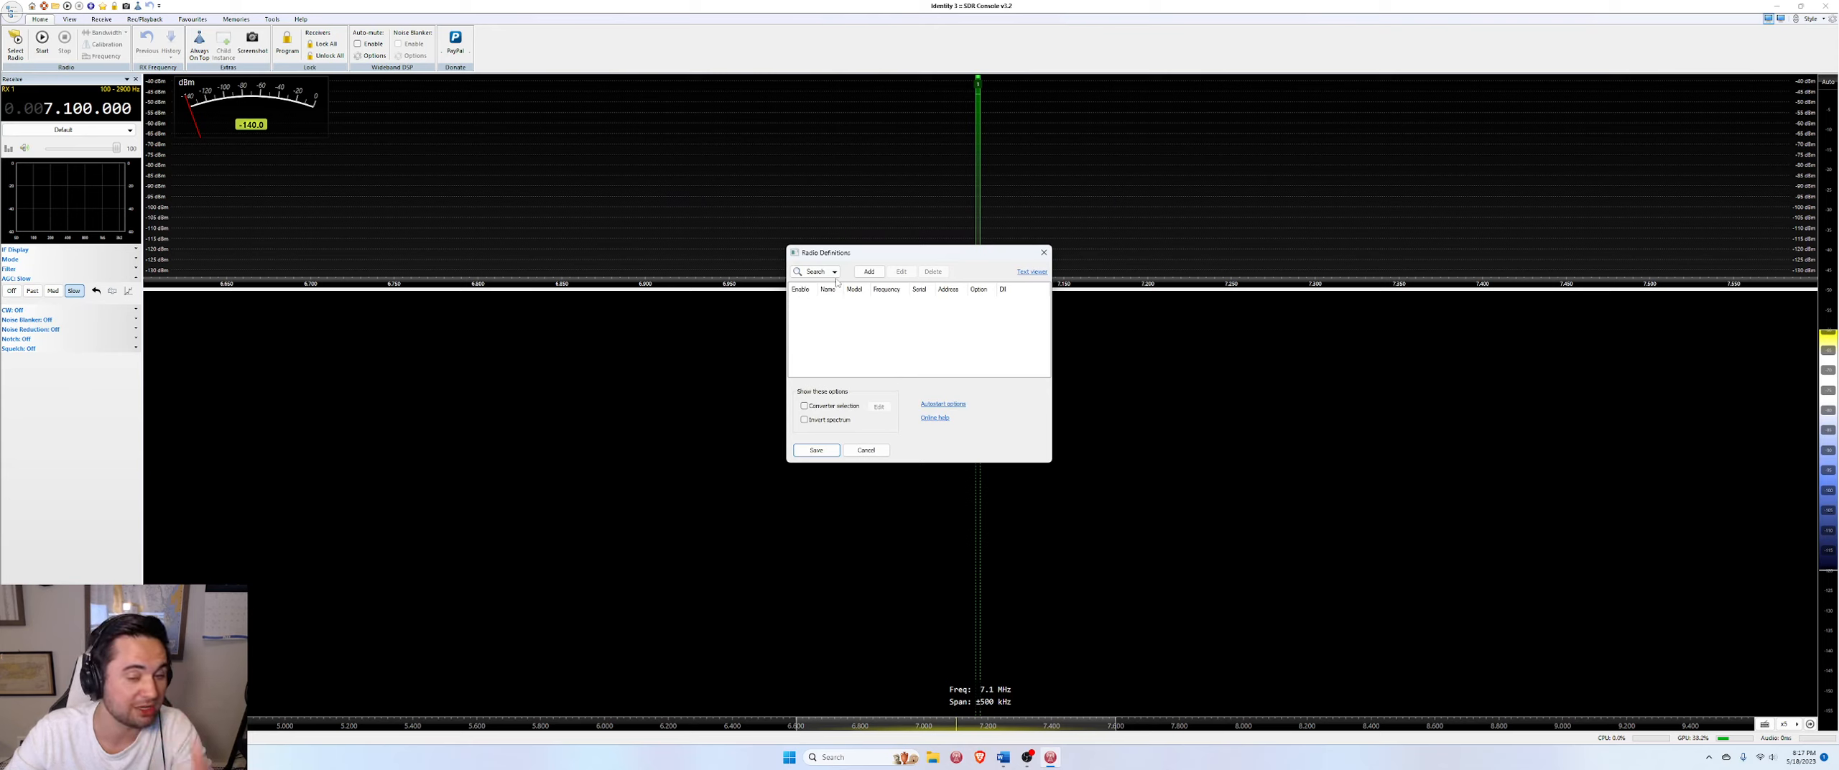
pyautogui.click(834, 271)
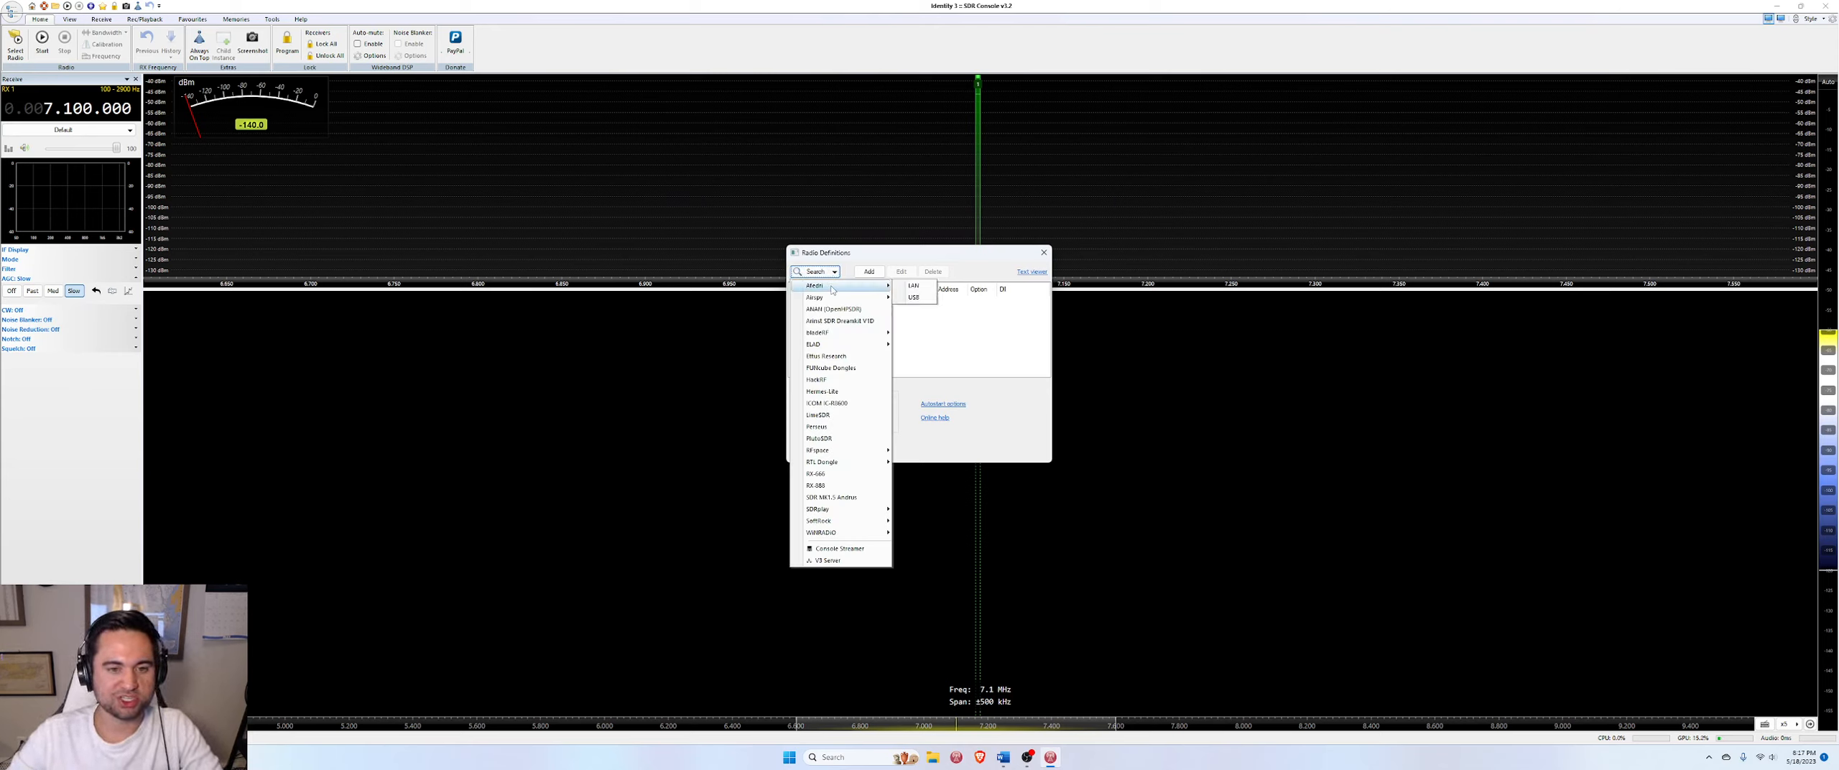
pyautogui.moveTo(832, 497)
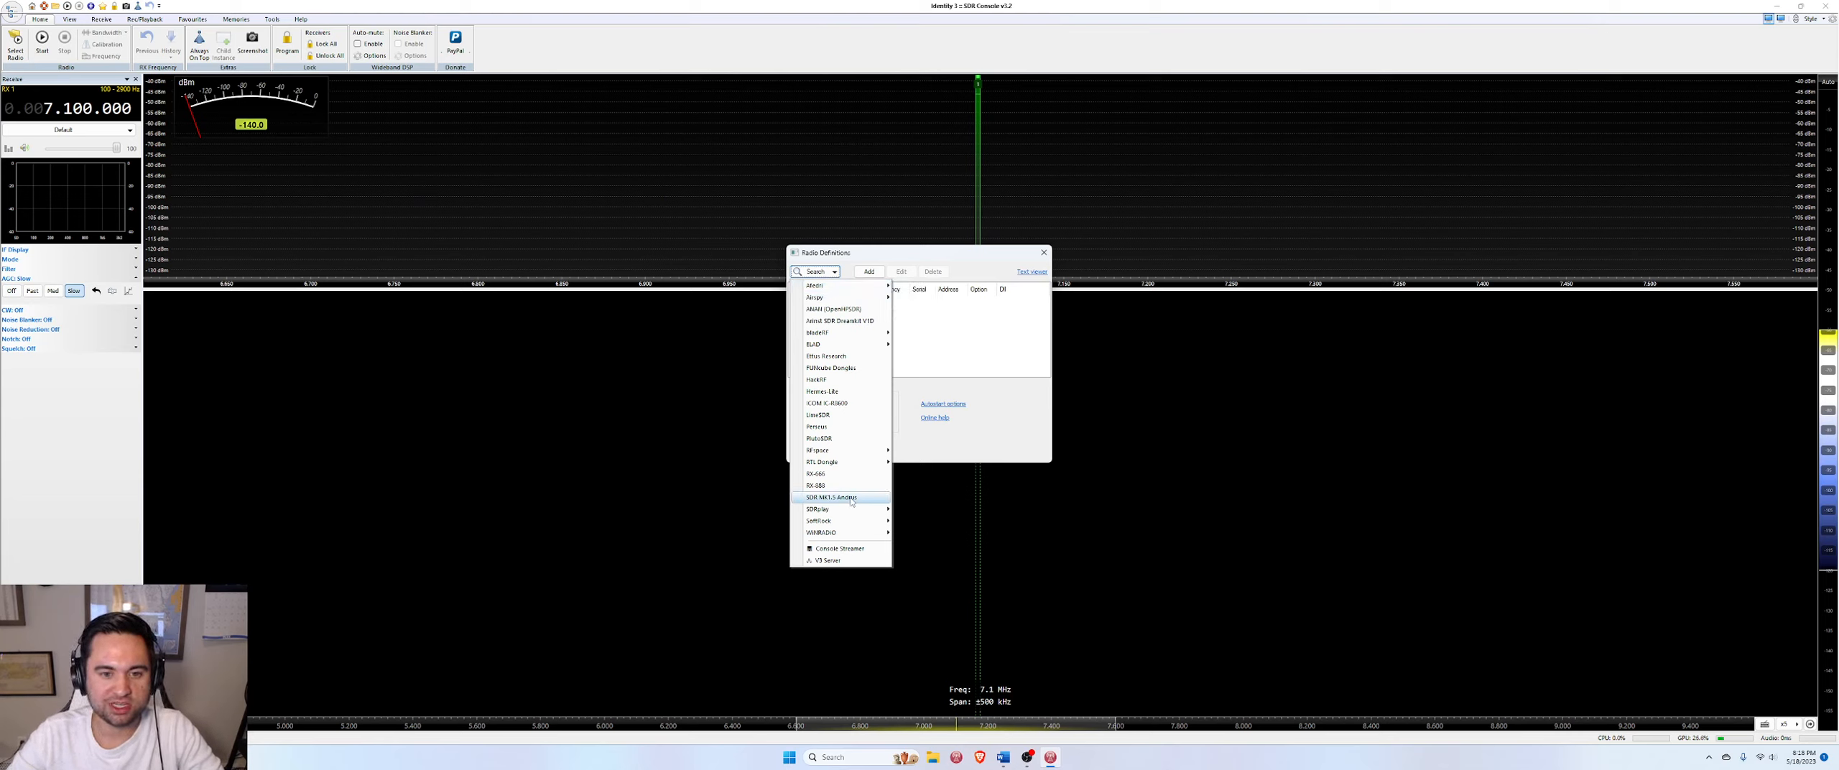
pyautogui.moveTo(819, 520)
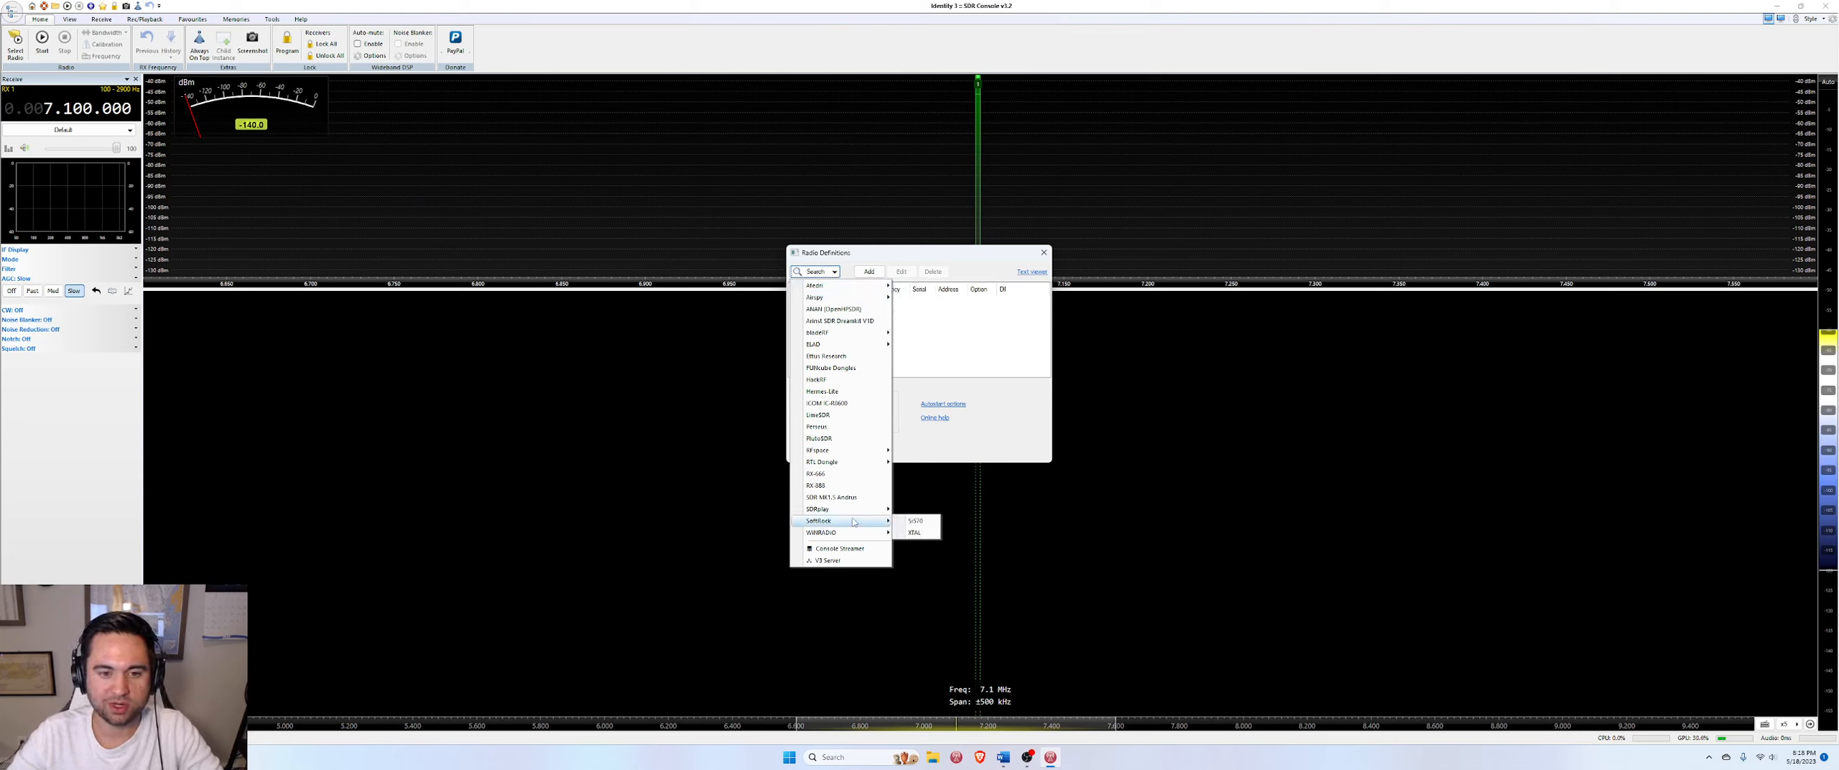
pyautogui.moveTo(821, 461)
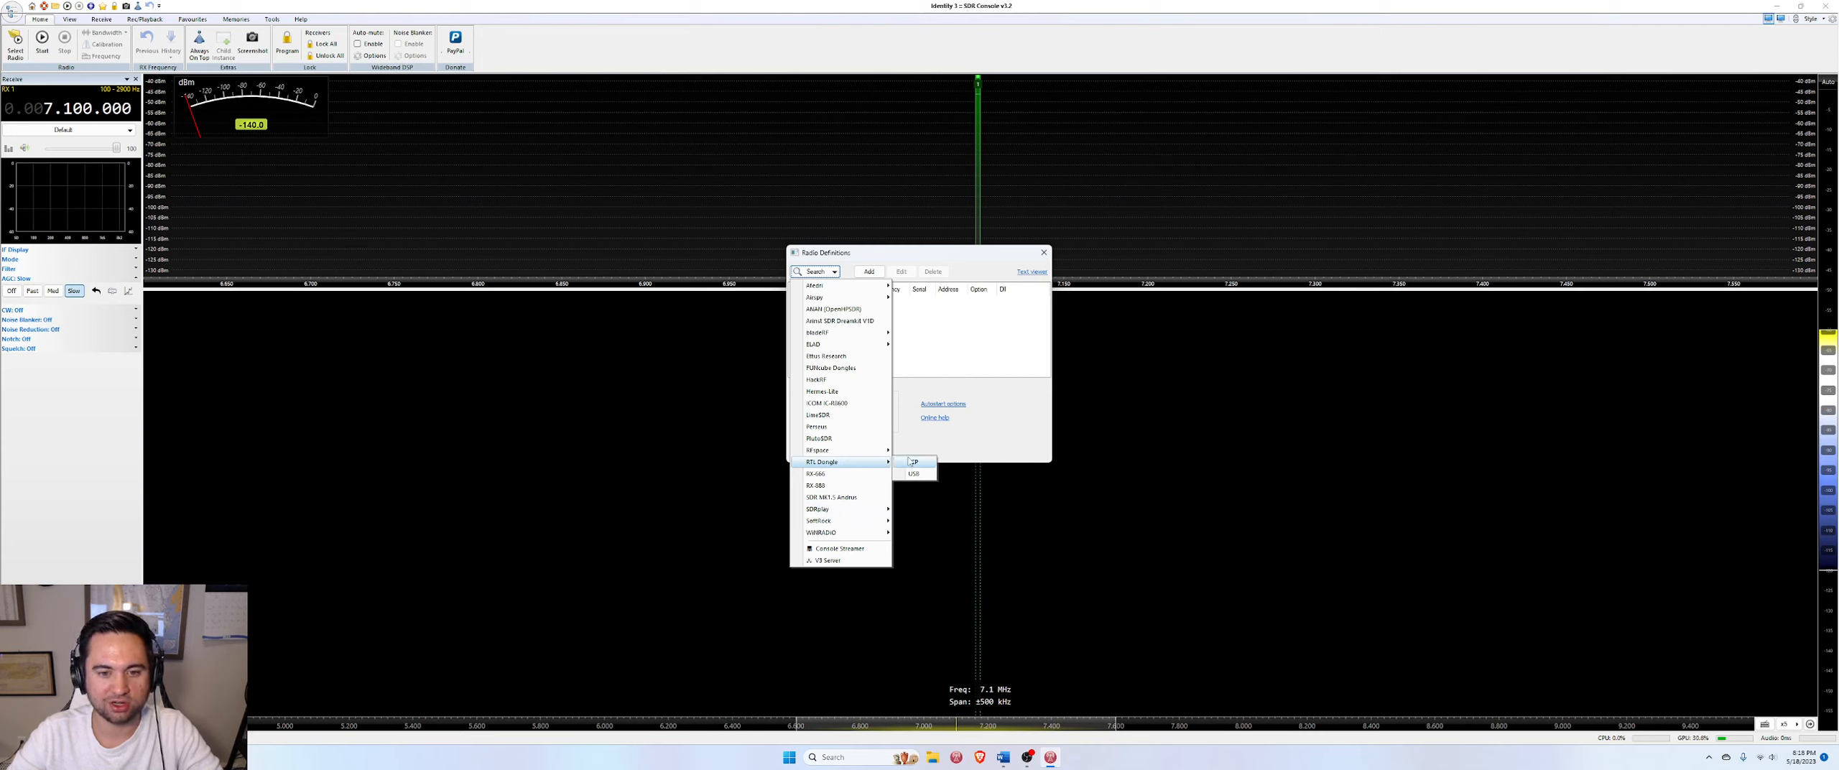
pyautogui.moveTo(912, 518)
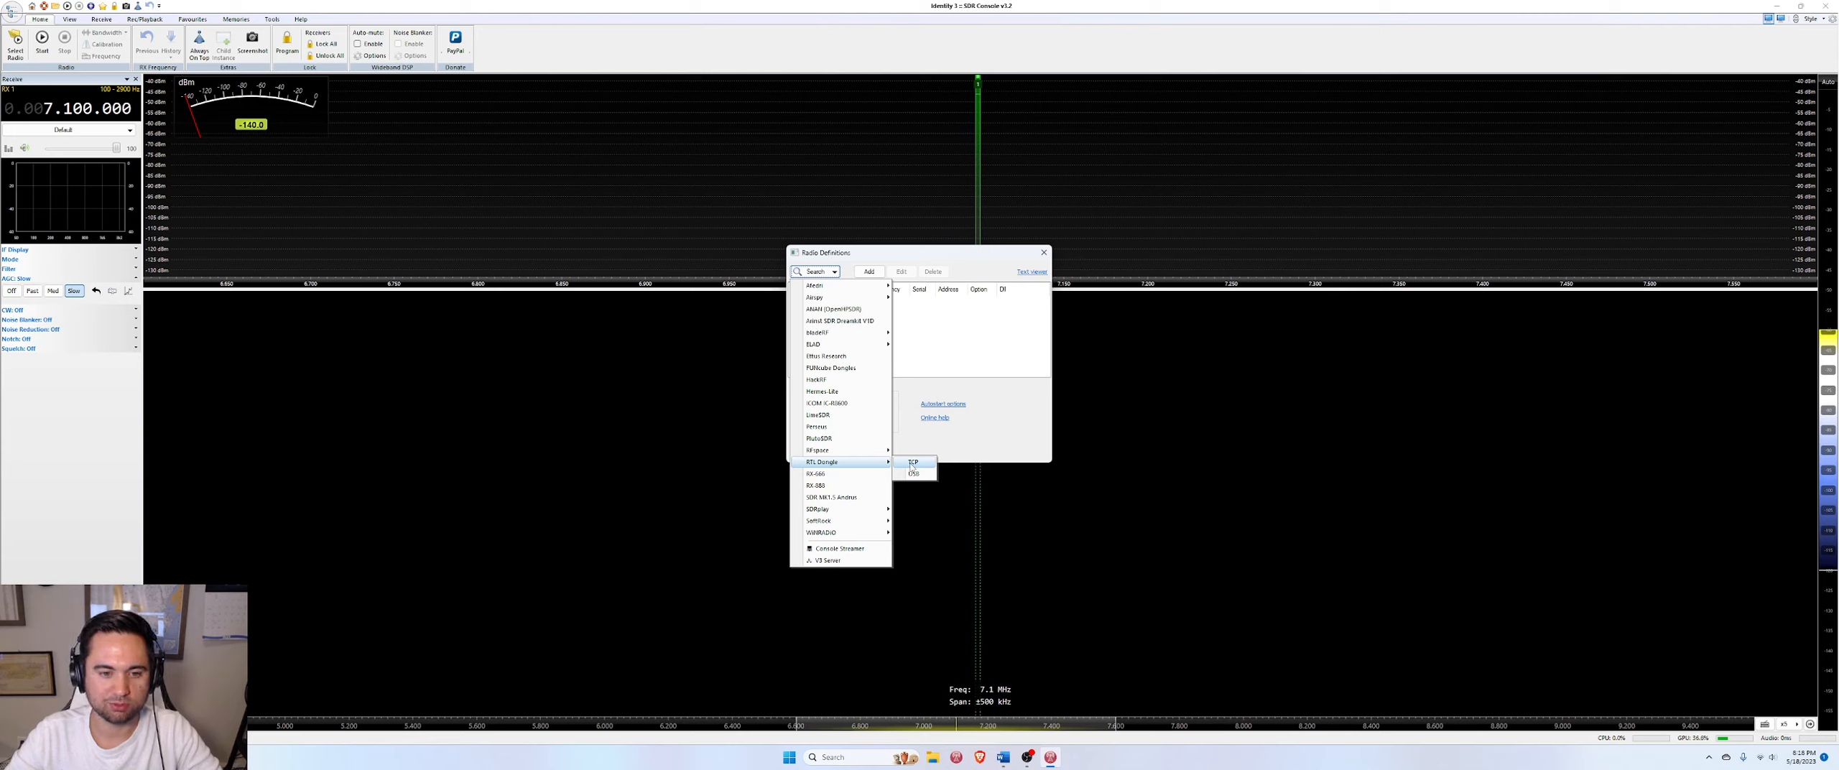
pyautogui.moveTo(821, 532)
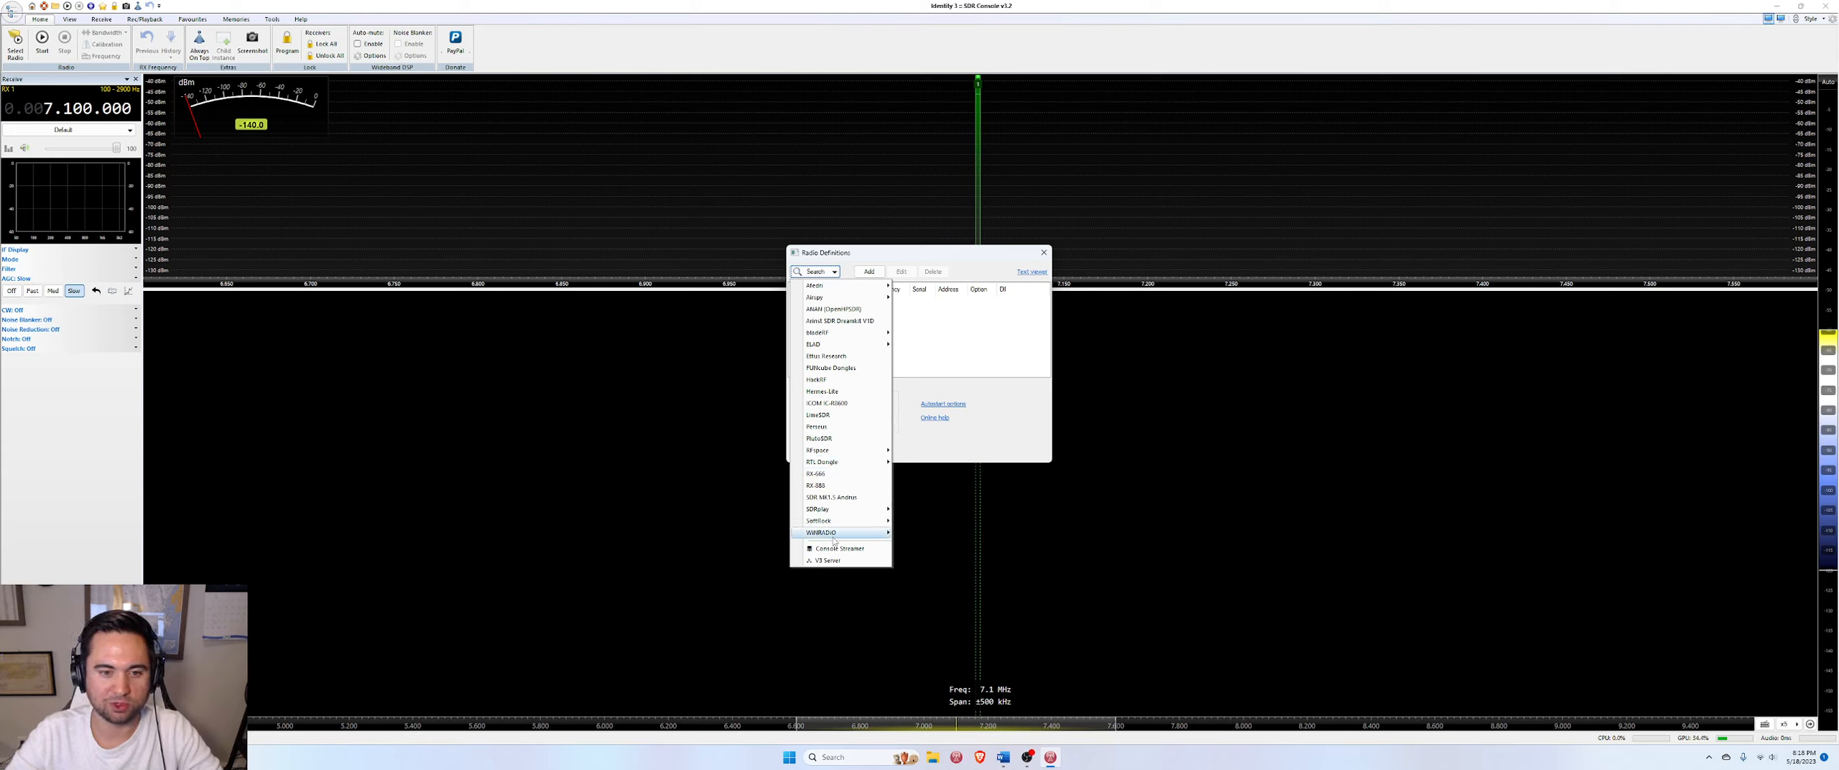
pyautogui.moveTo(817, 509)
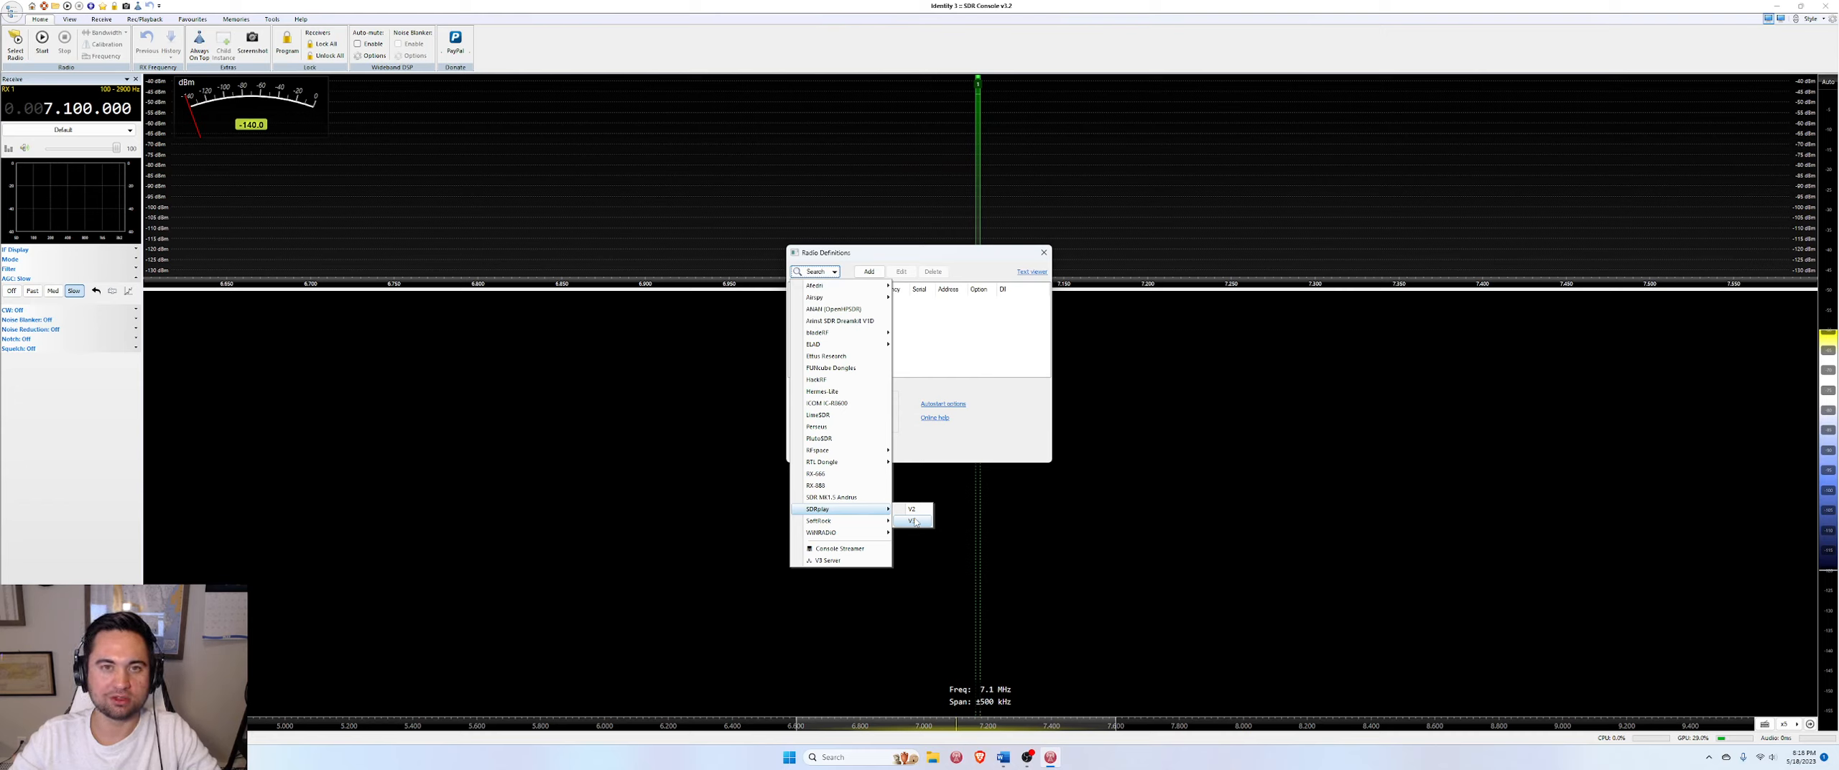
pyautogui.moveTo(826, 355)
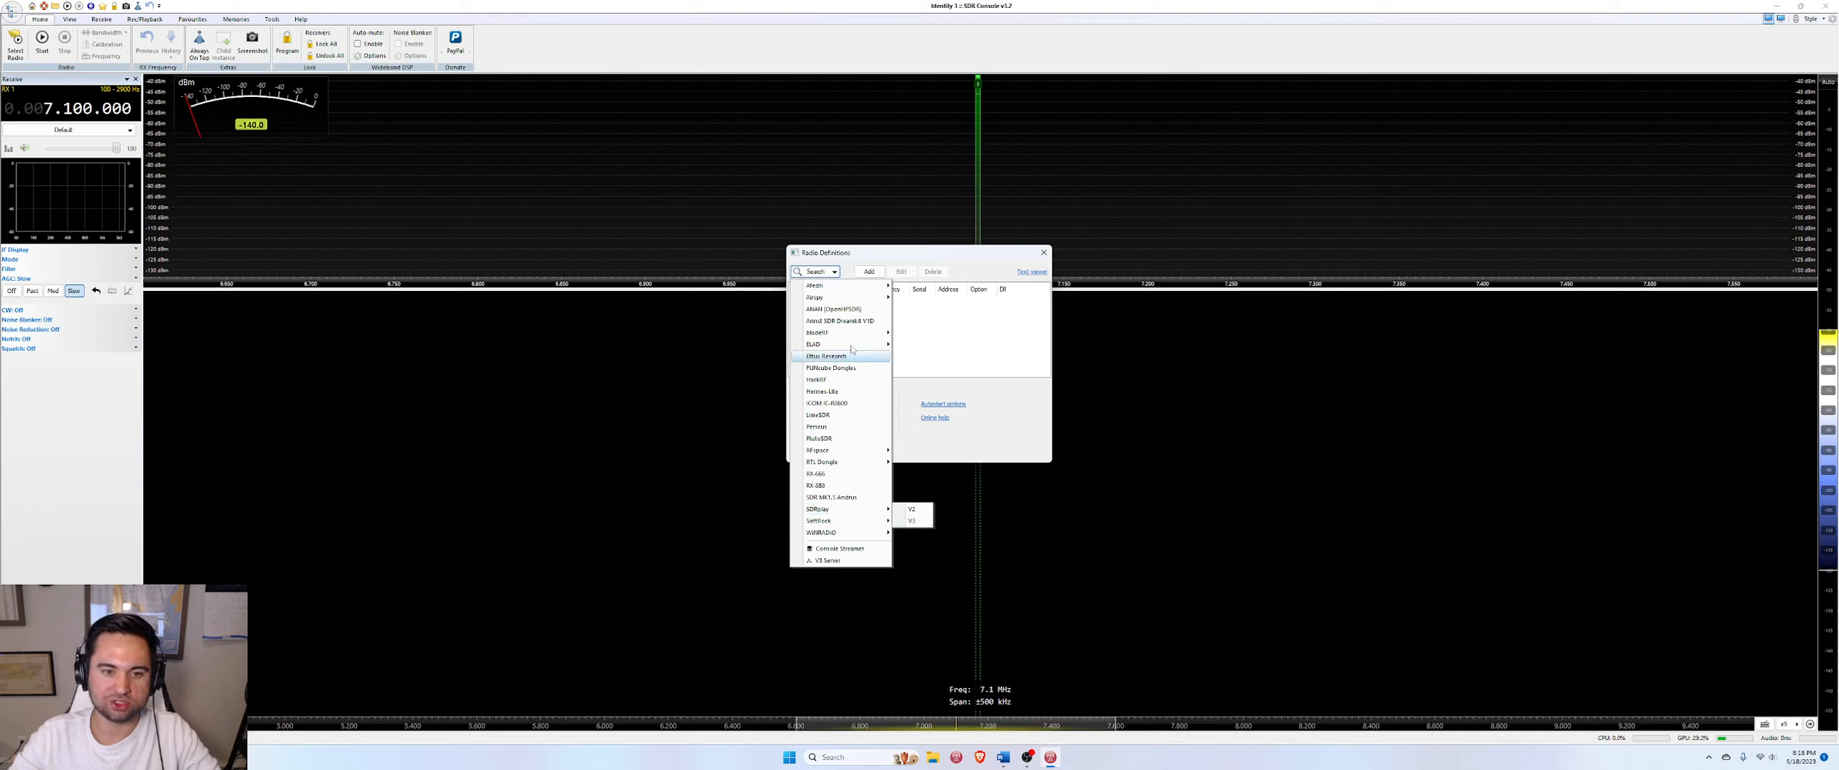
pyautogui.moveTo(817, 508)
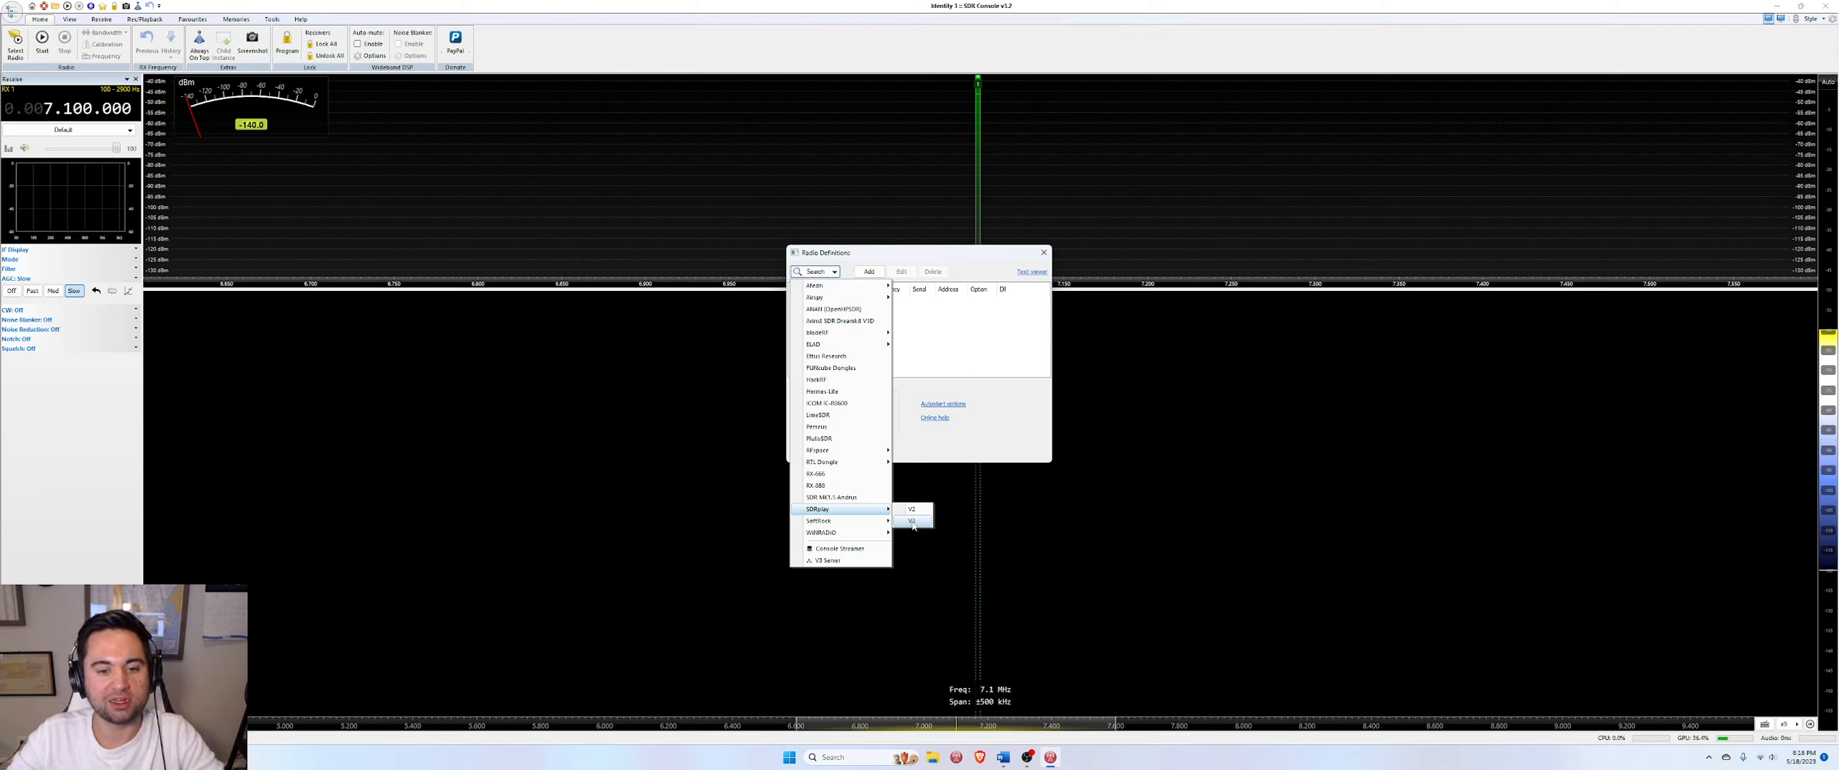
pyautogui.moveTo(913, 522)
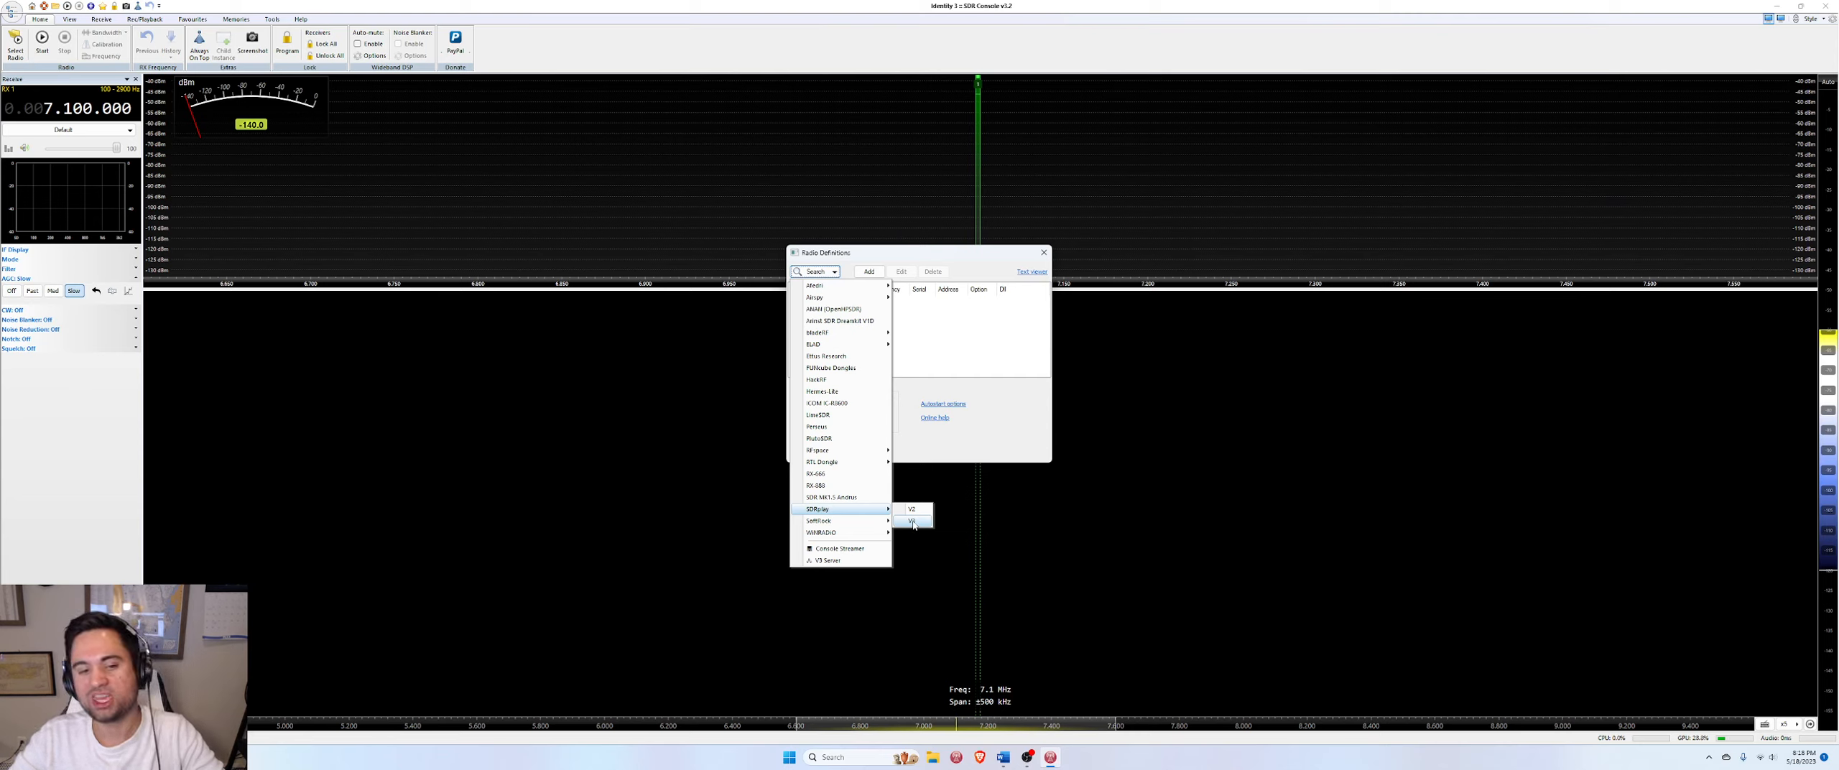
# Search for the SDRplay V3 device, then add and save it as a definition
pyautogui.click(912, 520)
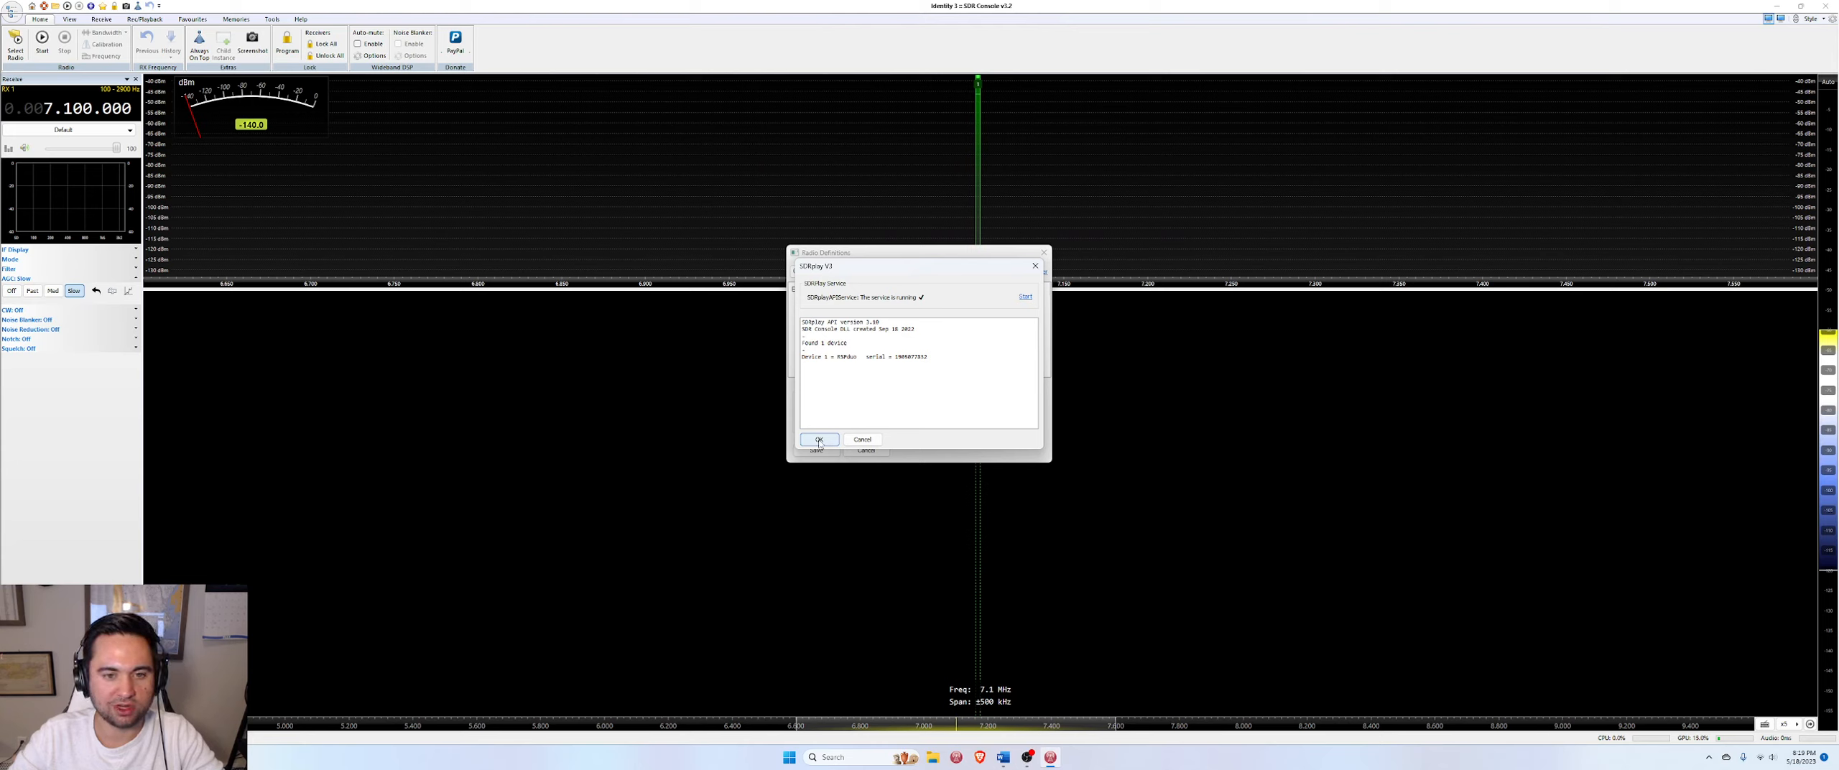
pyautogui.click(820, 440)
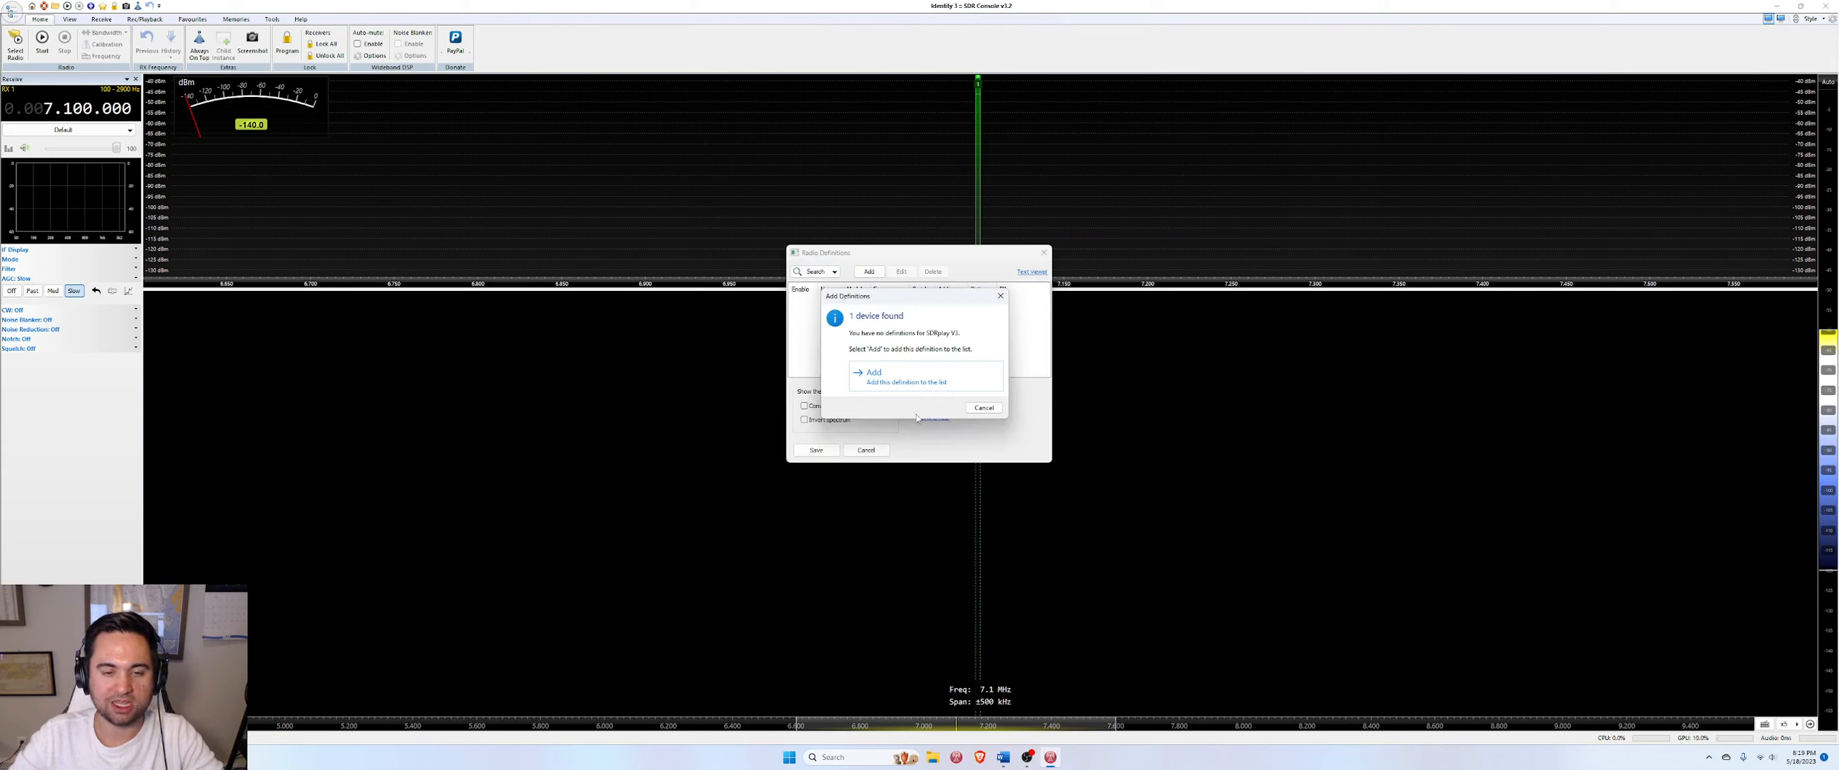
pyautogui.click(873, 373)
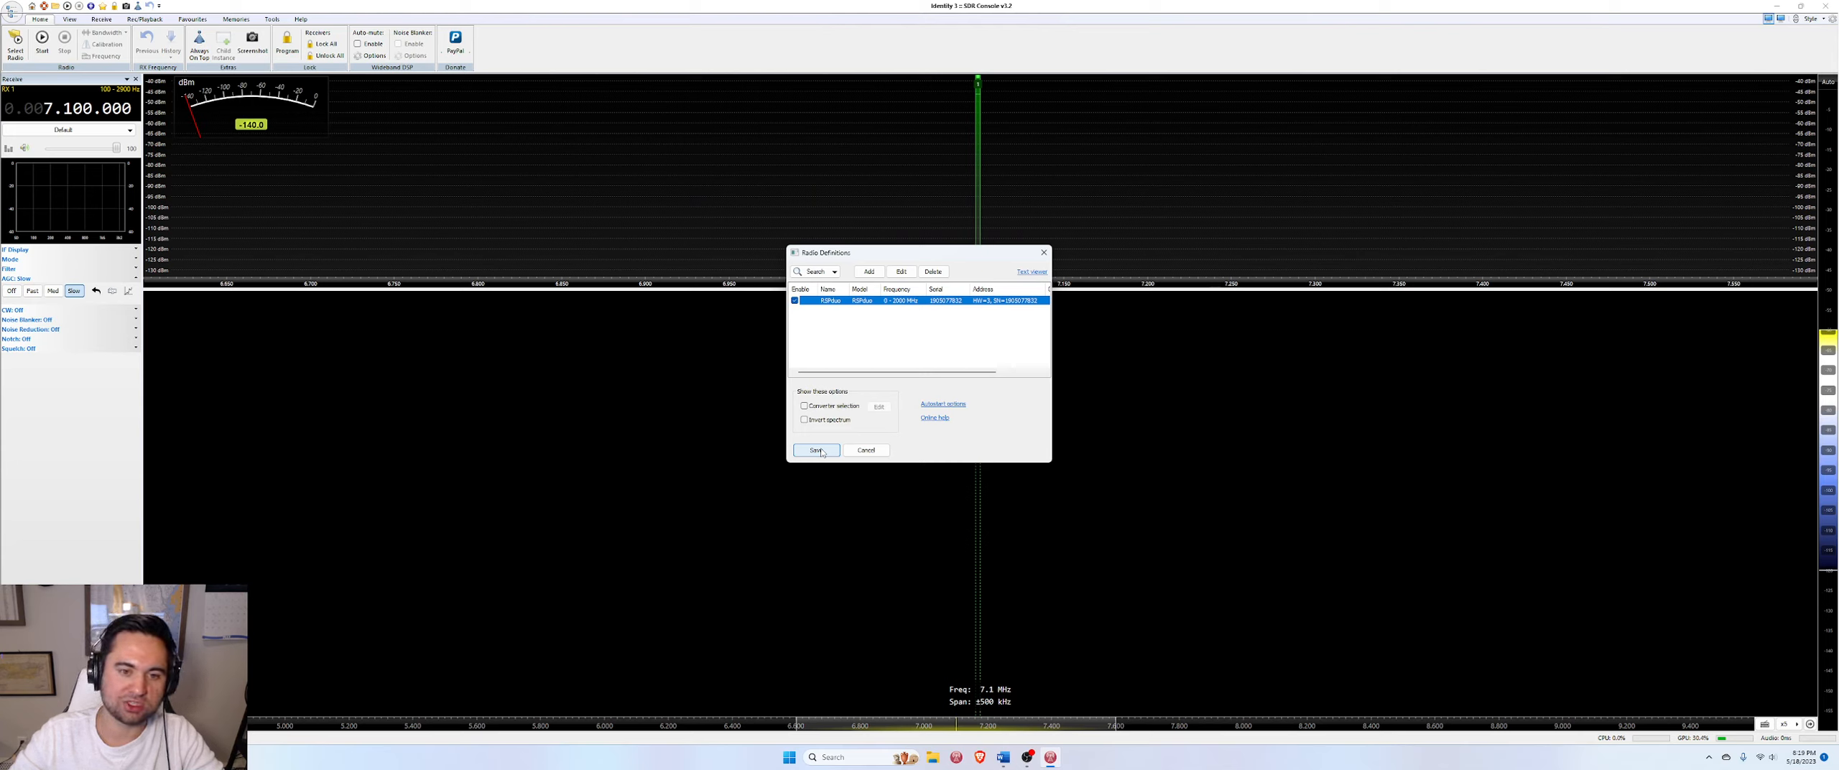
pyautogui.click(815, 450)
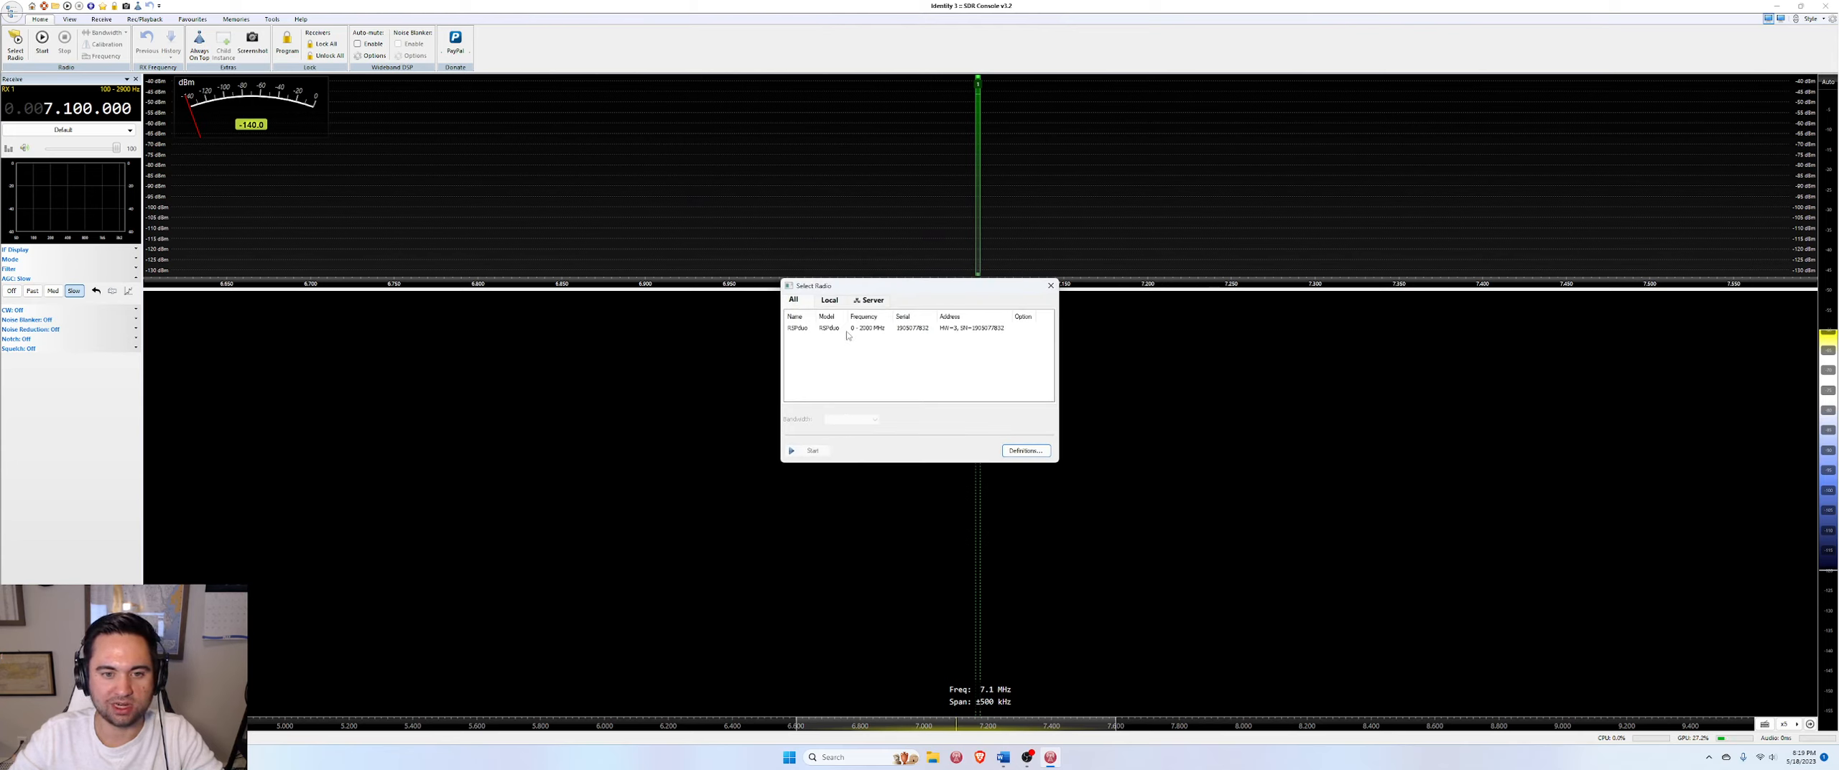
# Select the RSPduo, choose a bandwidth, and start the radio
pyautogui.click(857, 327)
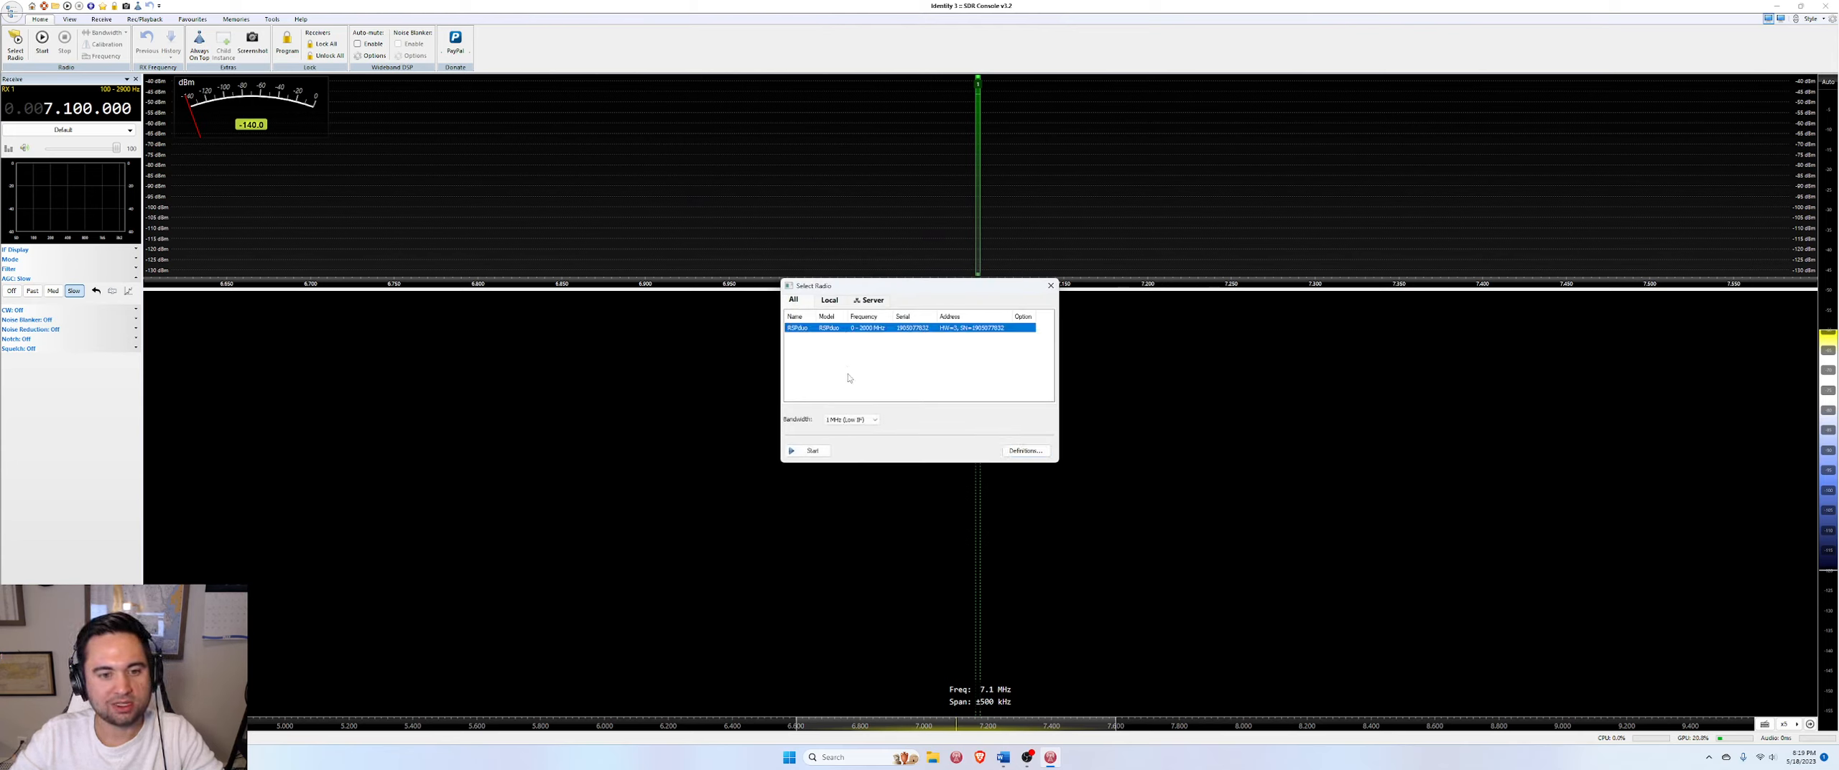
pyautogui.click(874, 419)
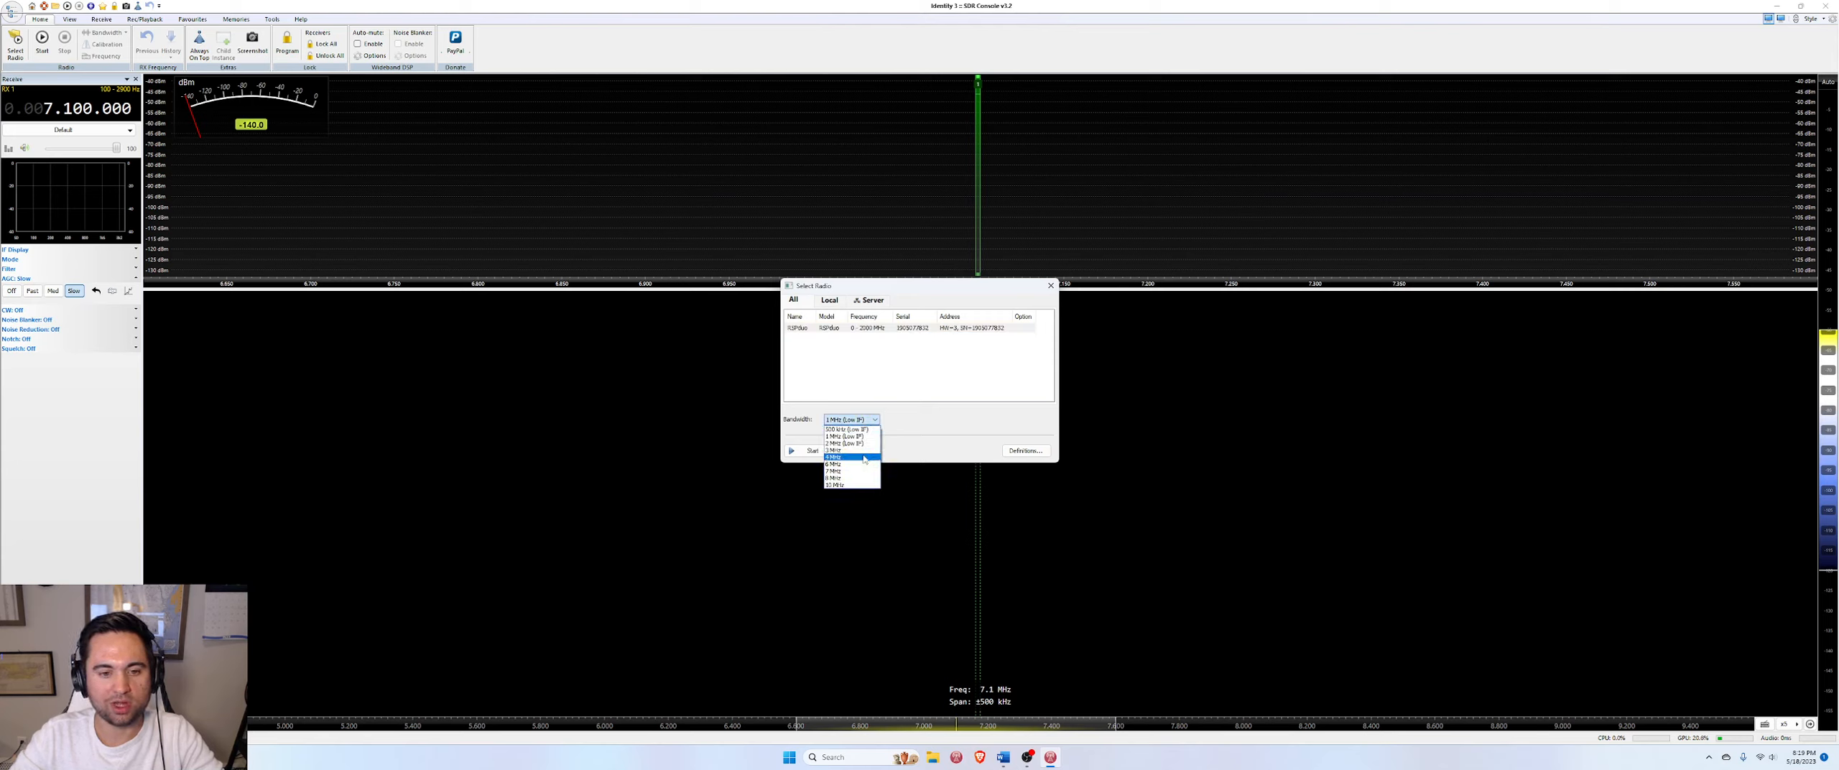
pyautogui.moveTo(853, 486)
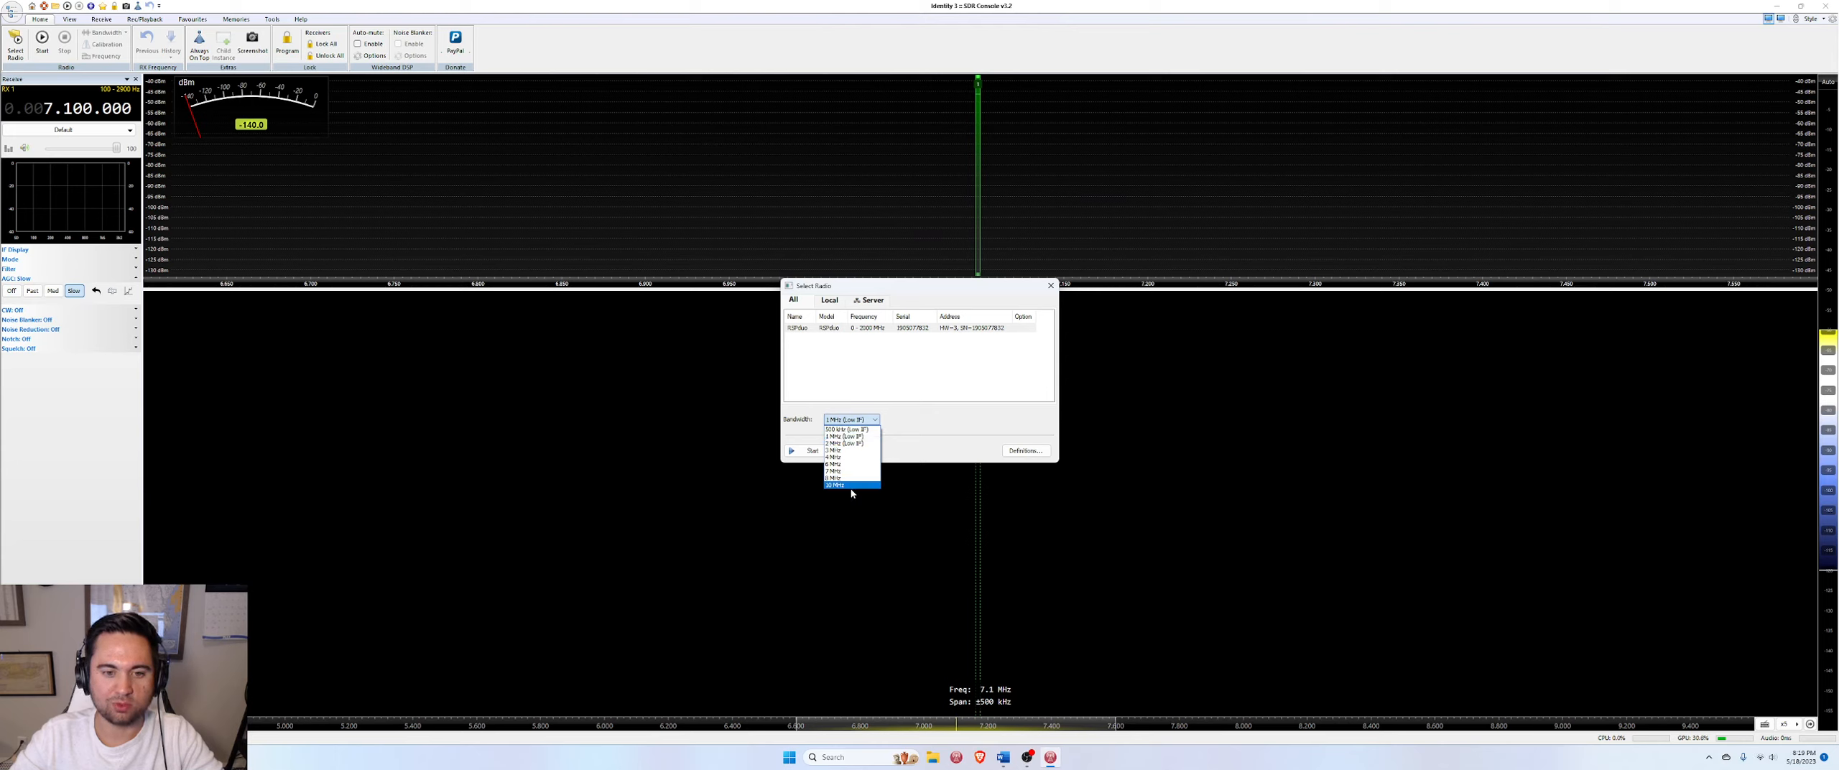
pyautogui.moveTo(854, 484)
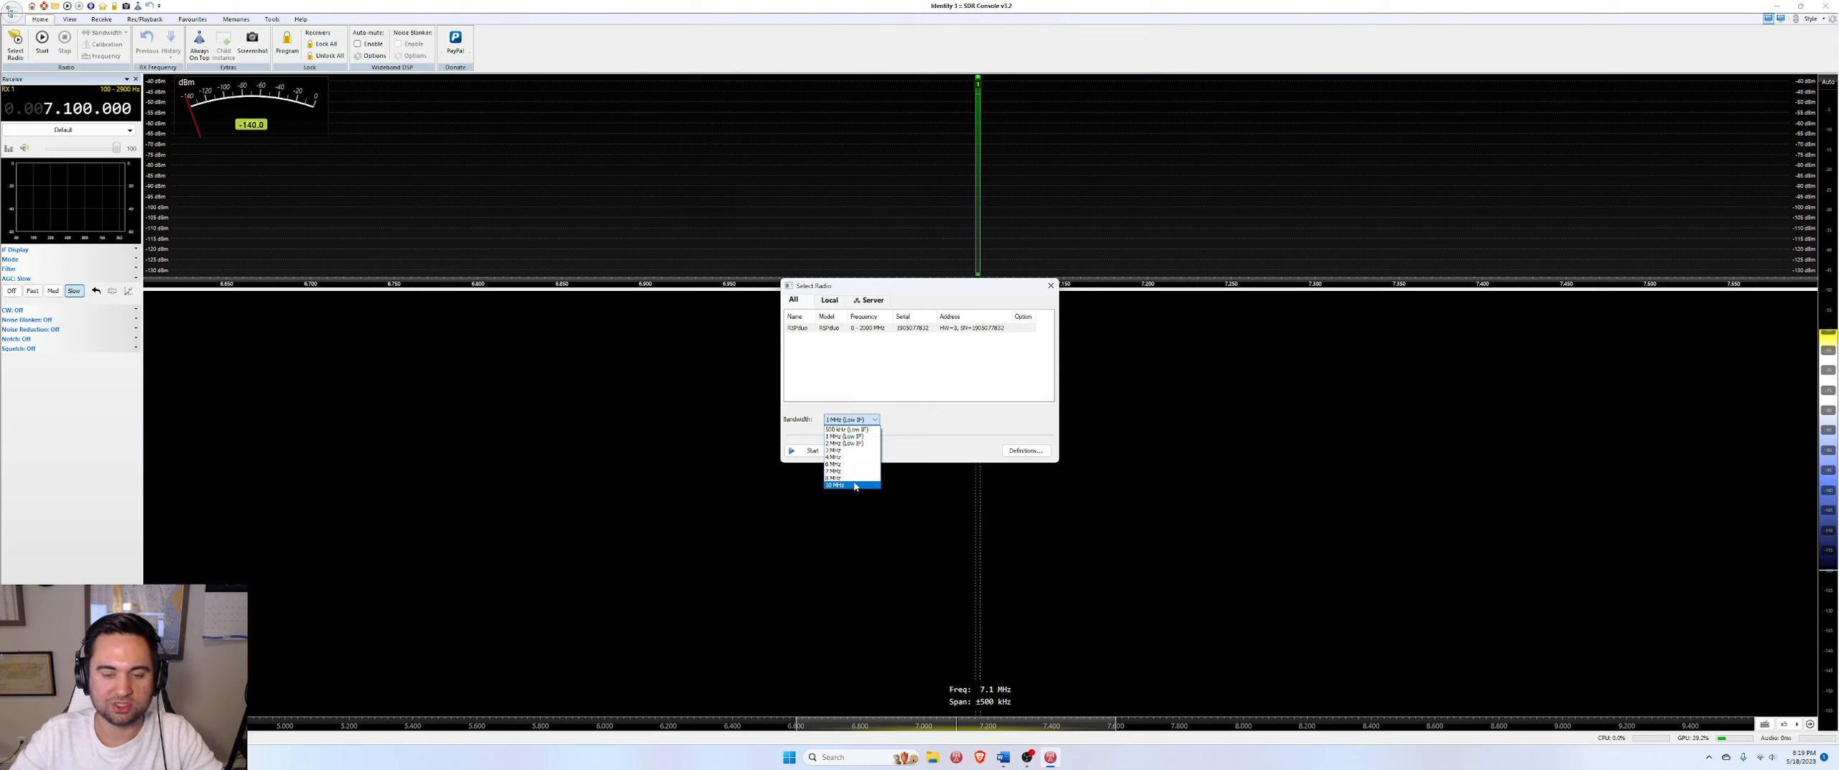
pyautogui.moveTo(854, 486)
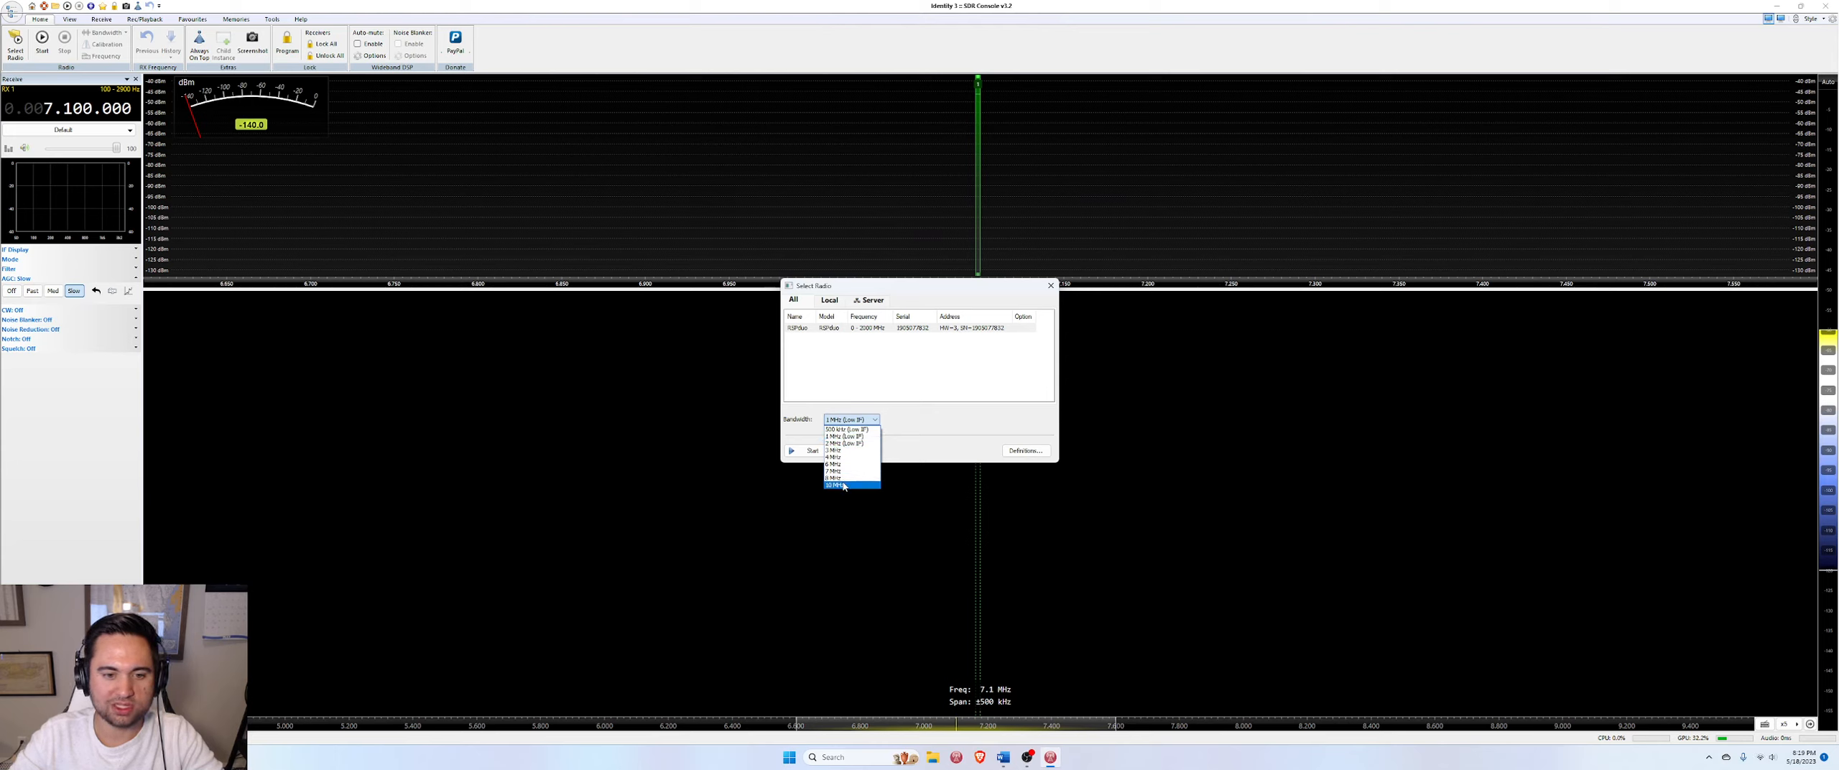
pyautogui.click(836, 441)
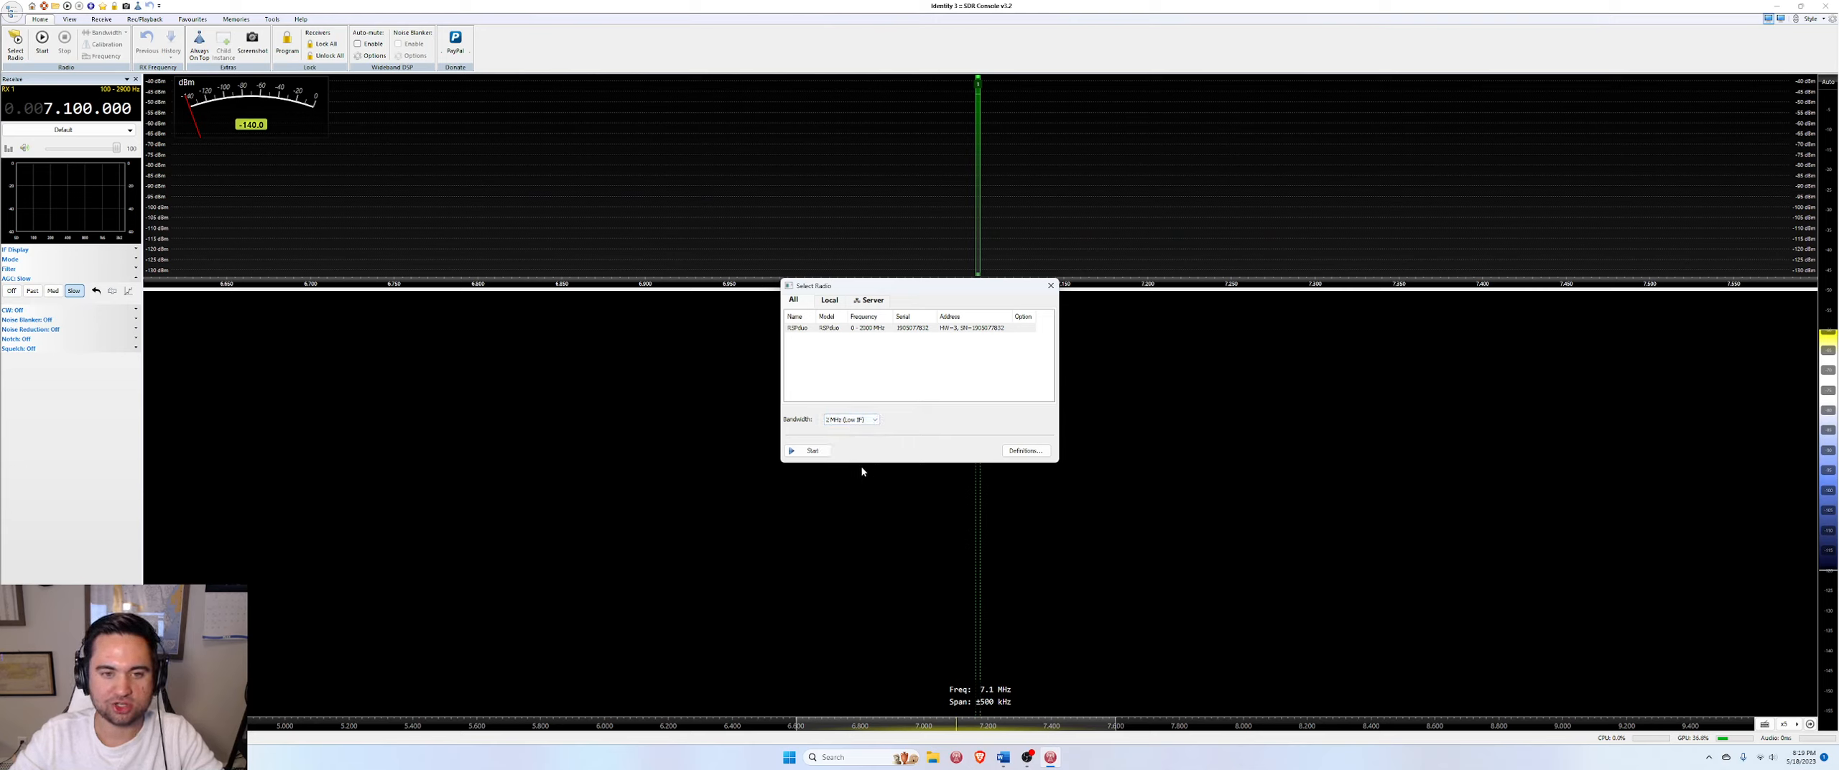
pyautogui.moveTo(831, 447)
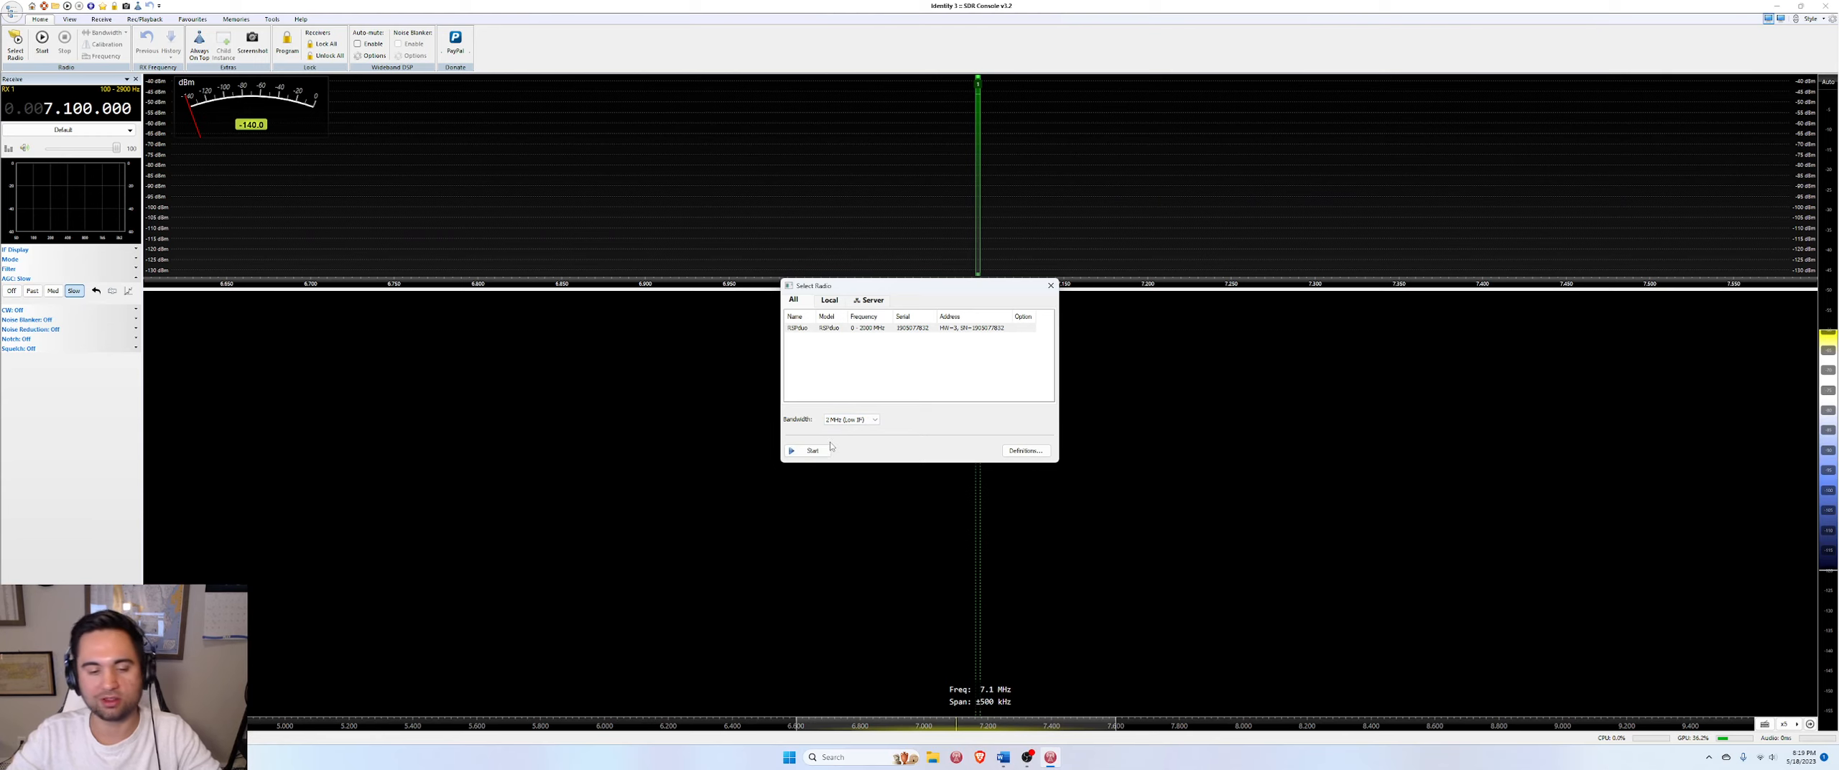
pyautogui.click(808, 451)
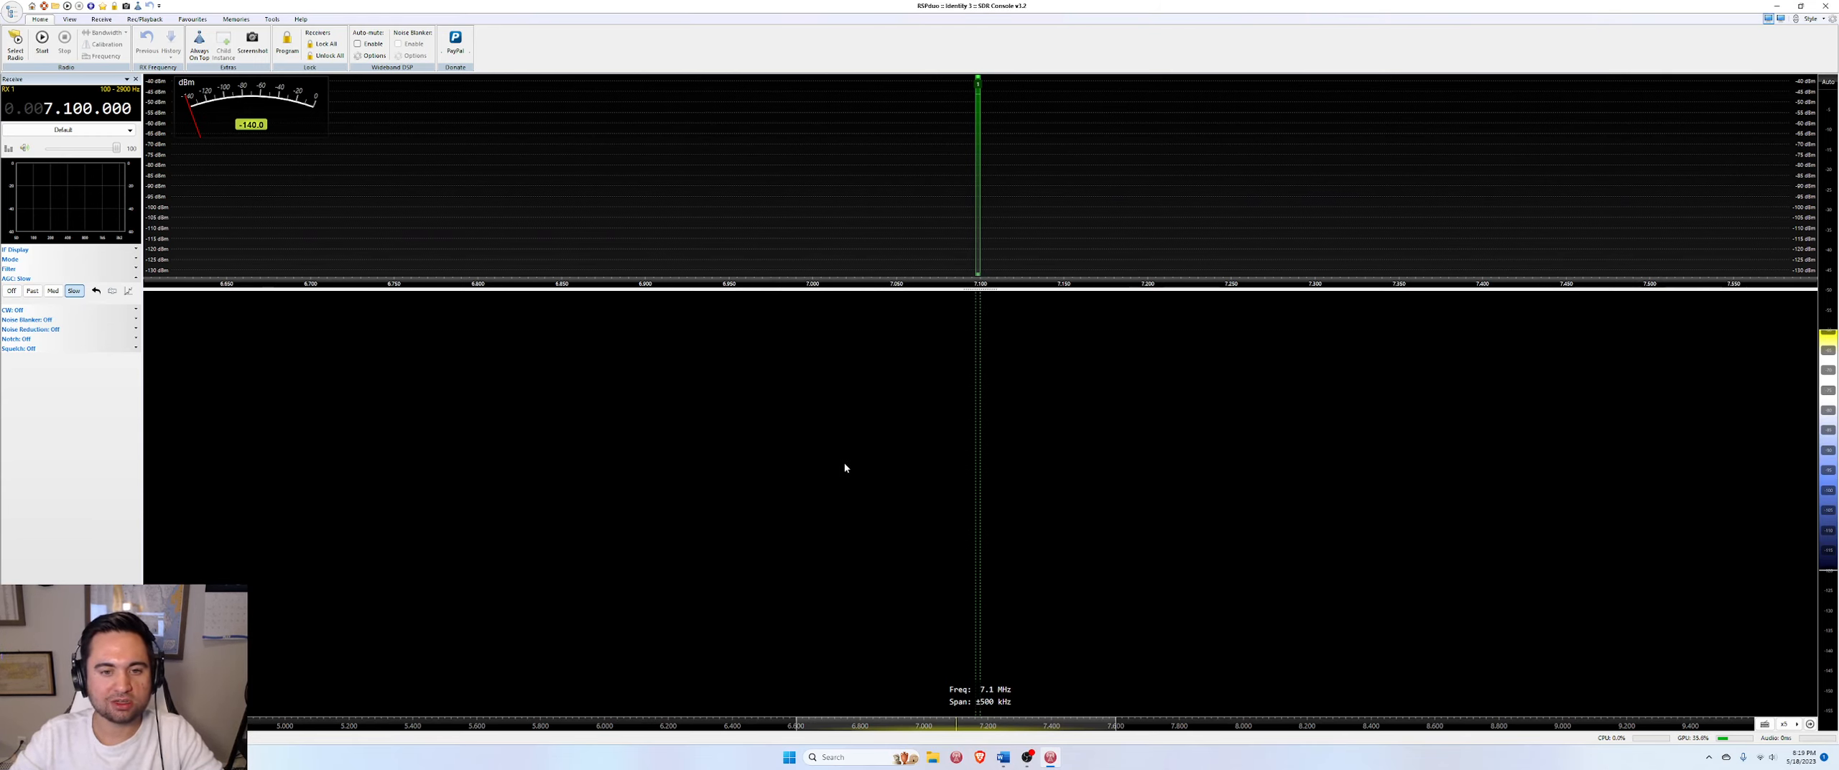
# Let the RSPduo start showing live signals around 7.1 MHz
pyautogui.click(43, 44)
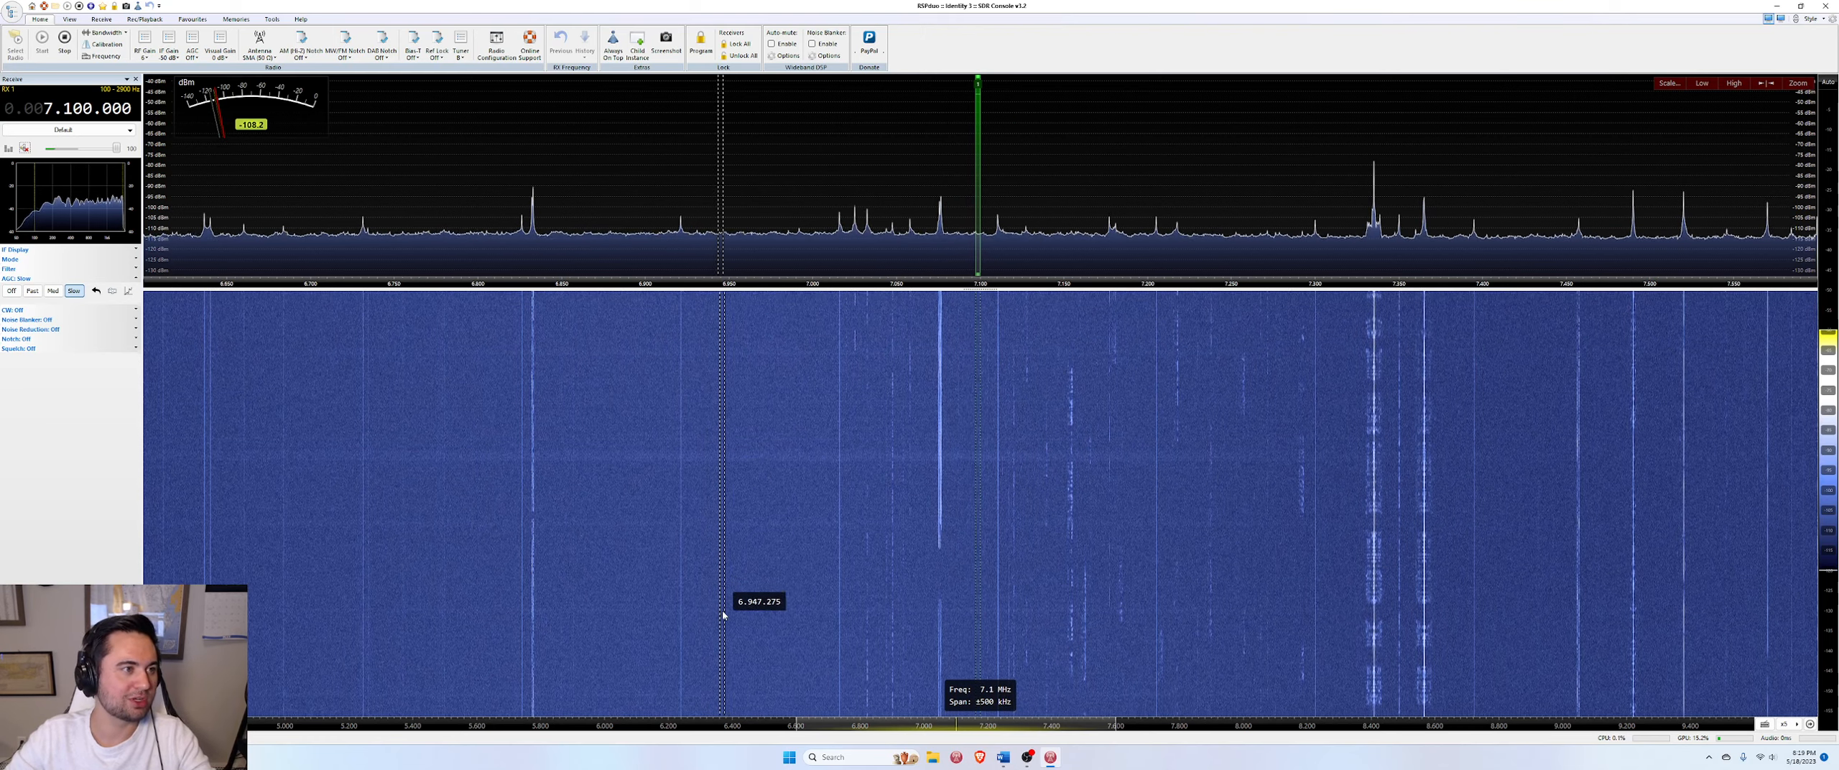
pyautogui.moveTo(364, 170)
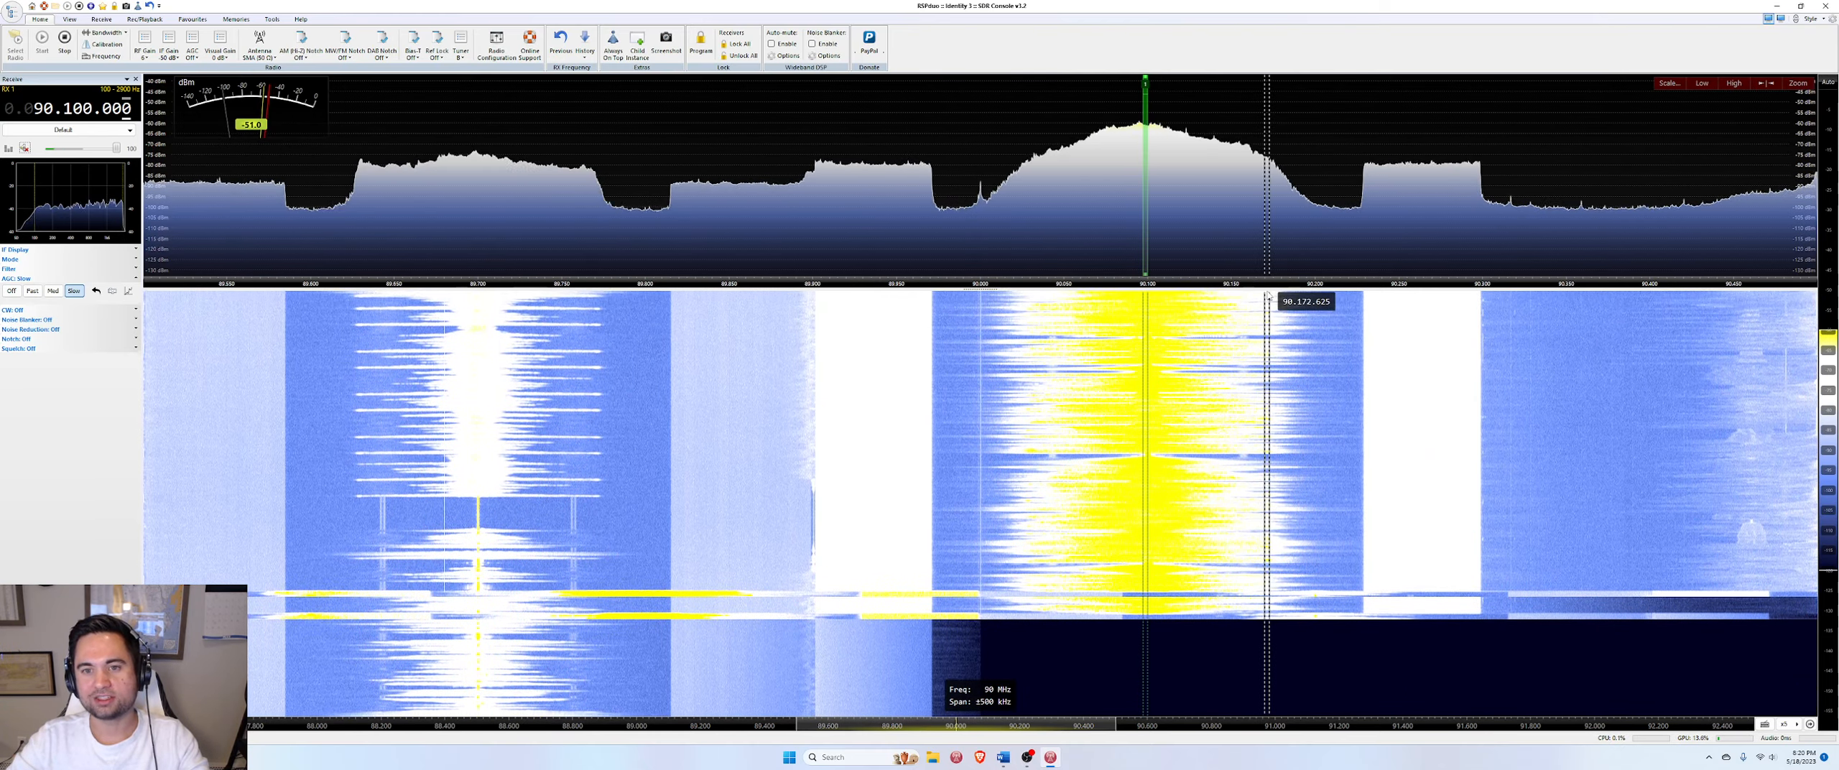
pyautogui.moveTo(947, 392)
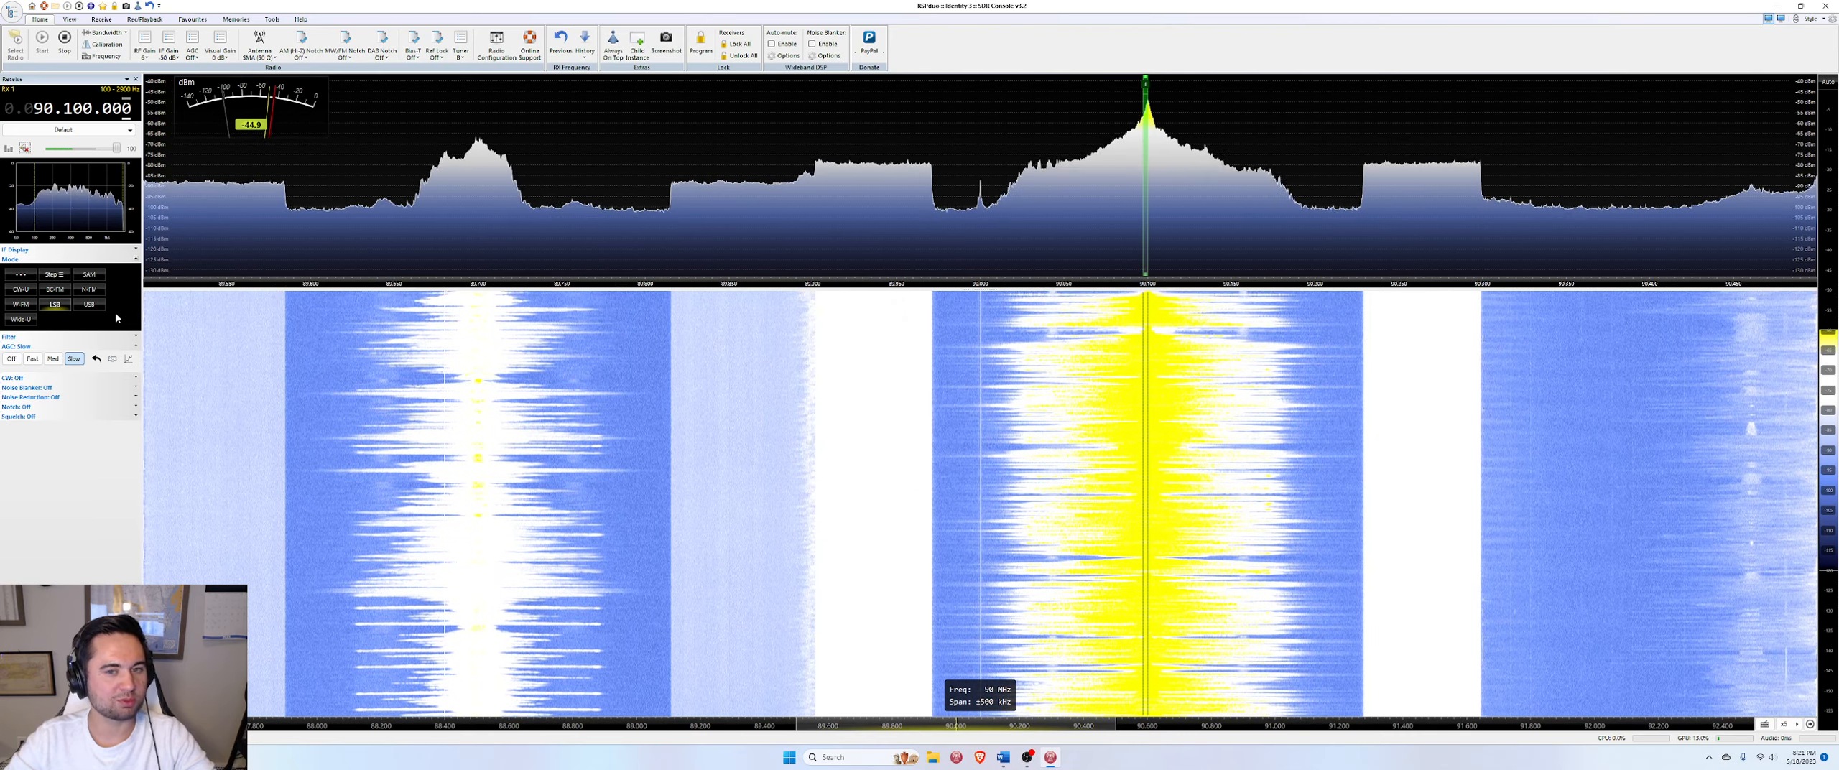
# Switch to BC-FM mode on 90.1 MHz and pick a narrower filter bandwidth
pyautogui.click(55, 288)
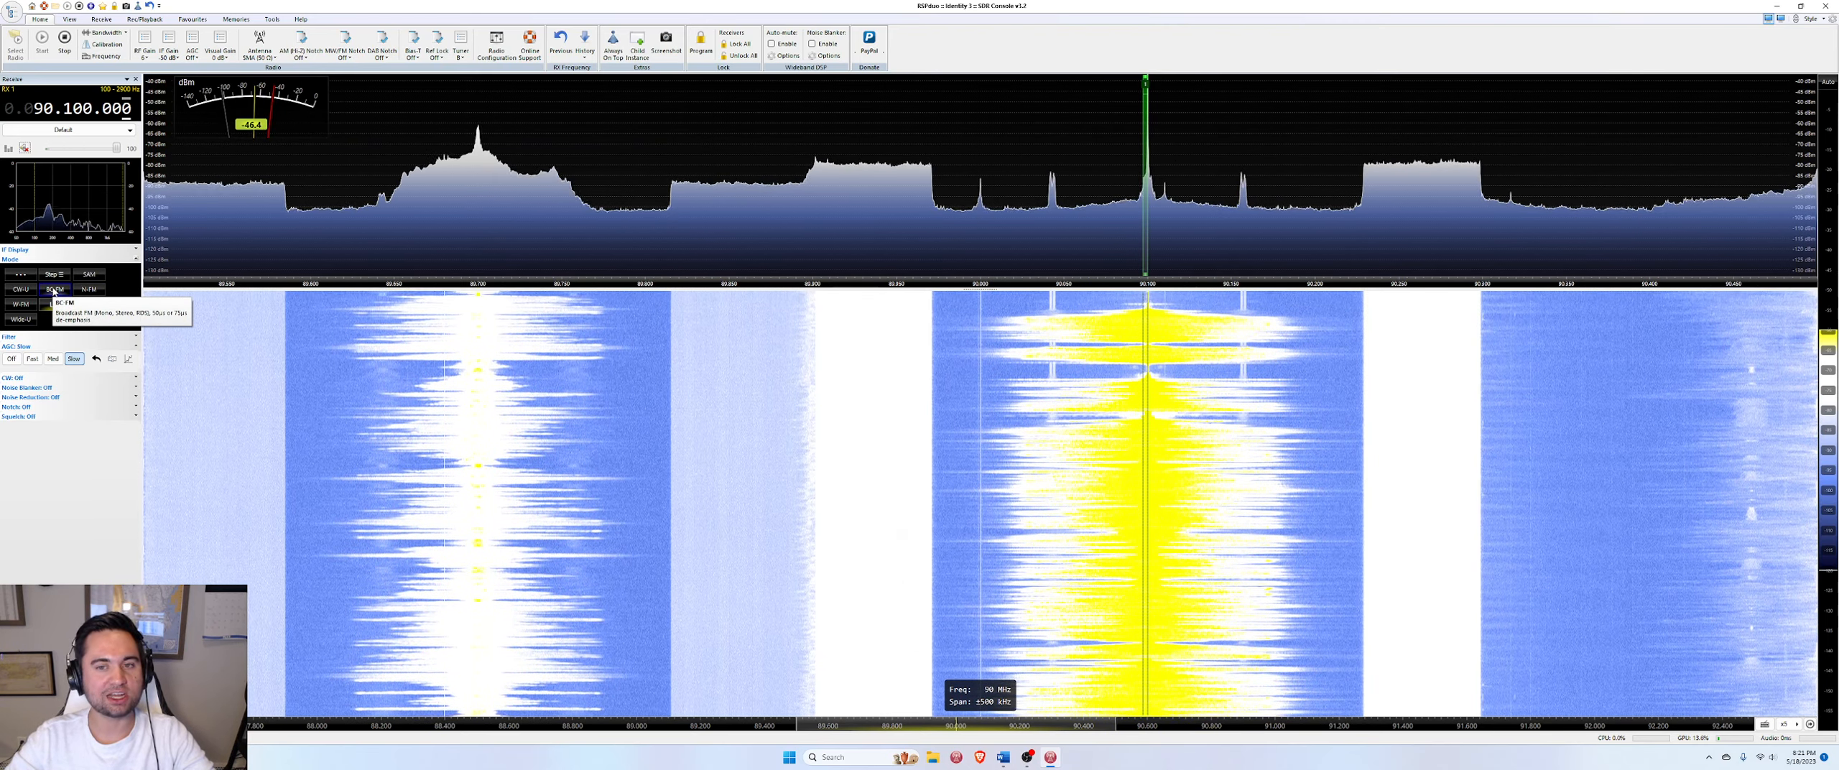
pyautogui.click(54, 289)
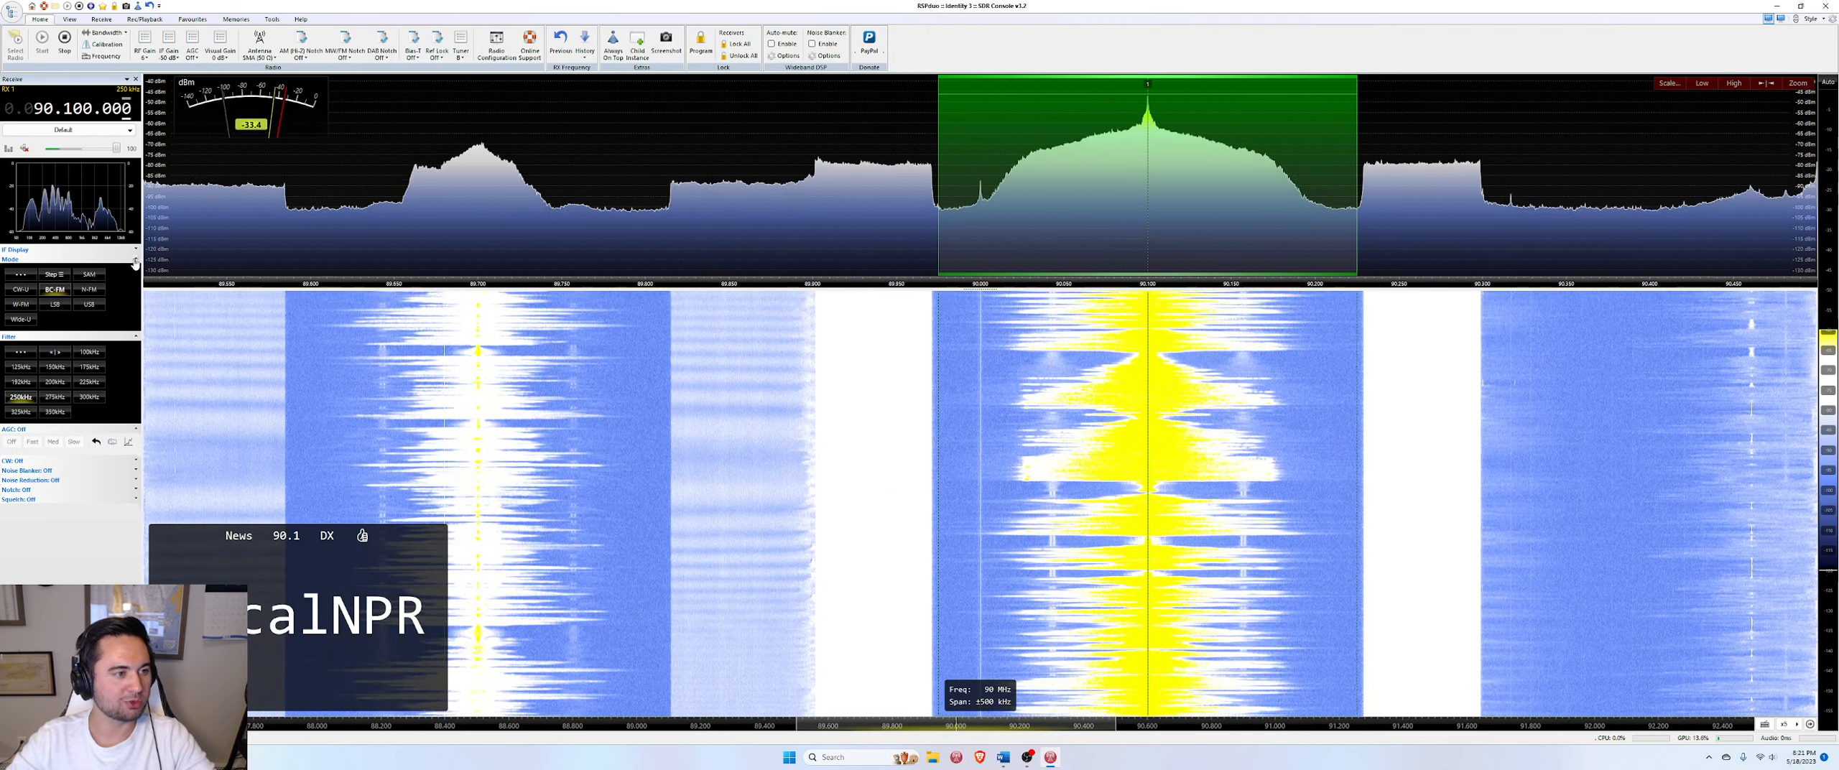
pyautogui.click(89, 367)
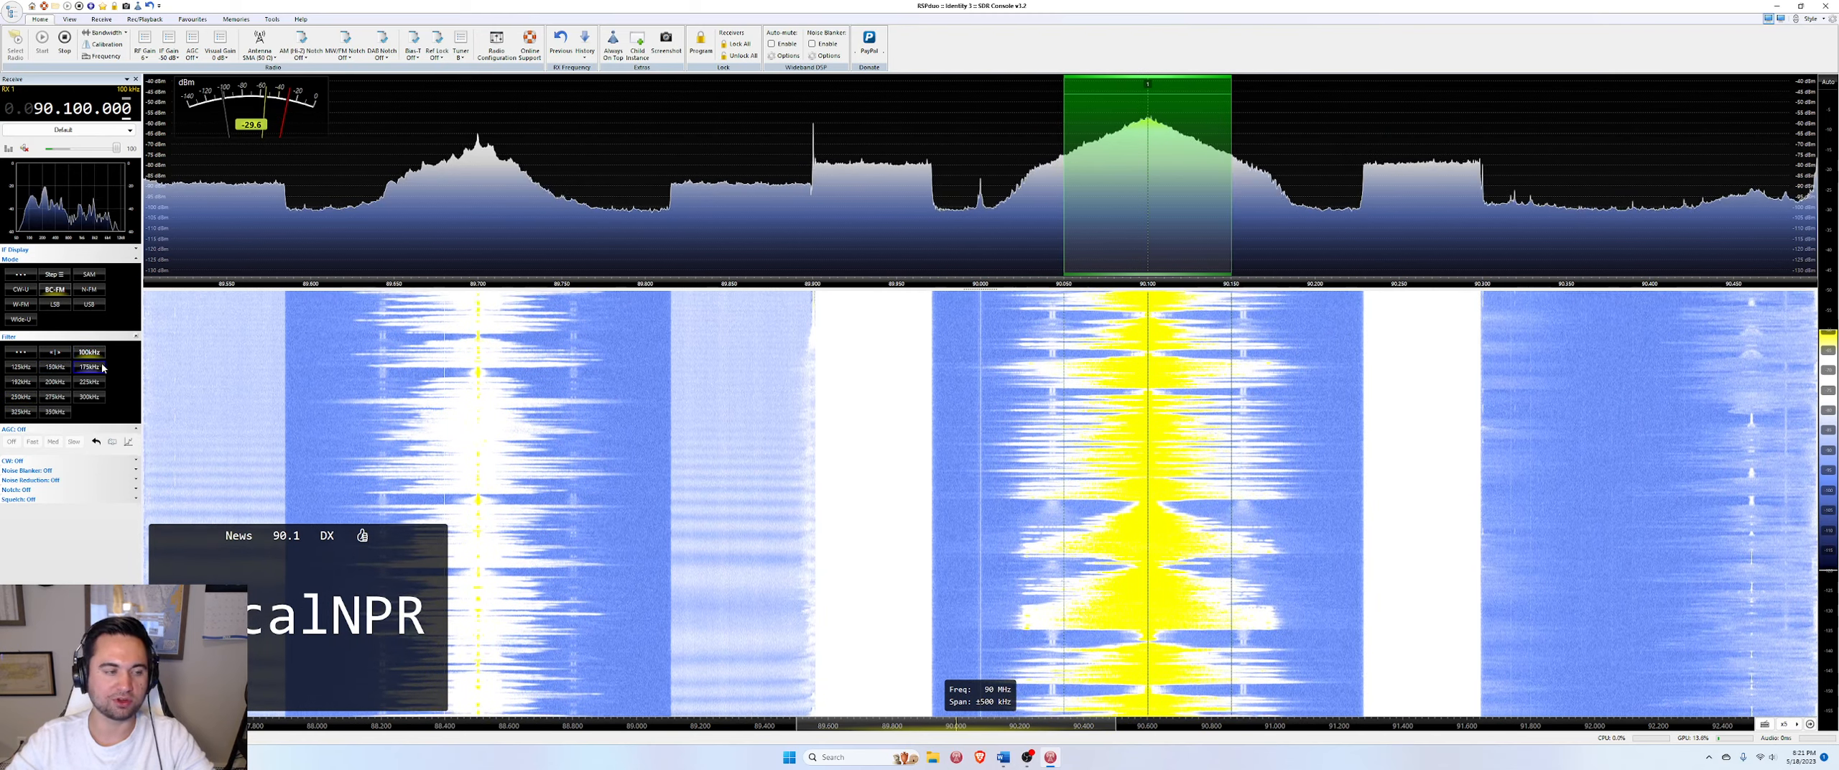
pyautogui.click(91, 397)
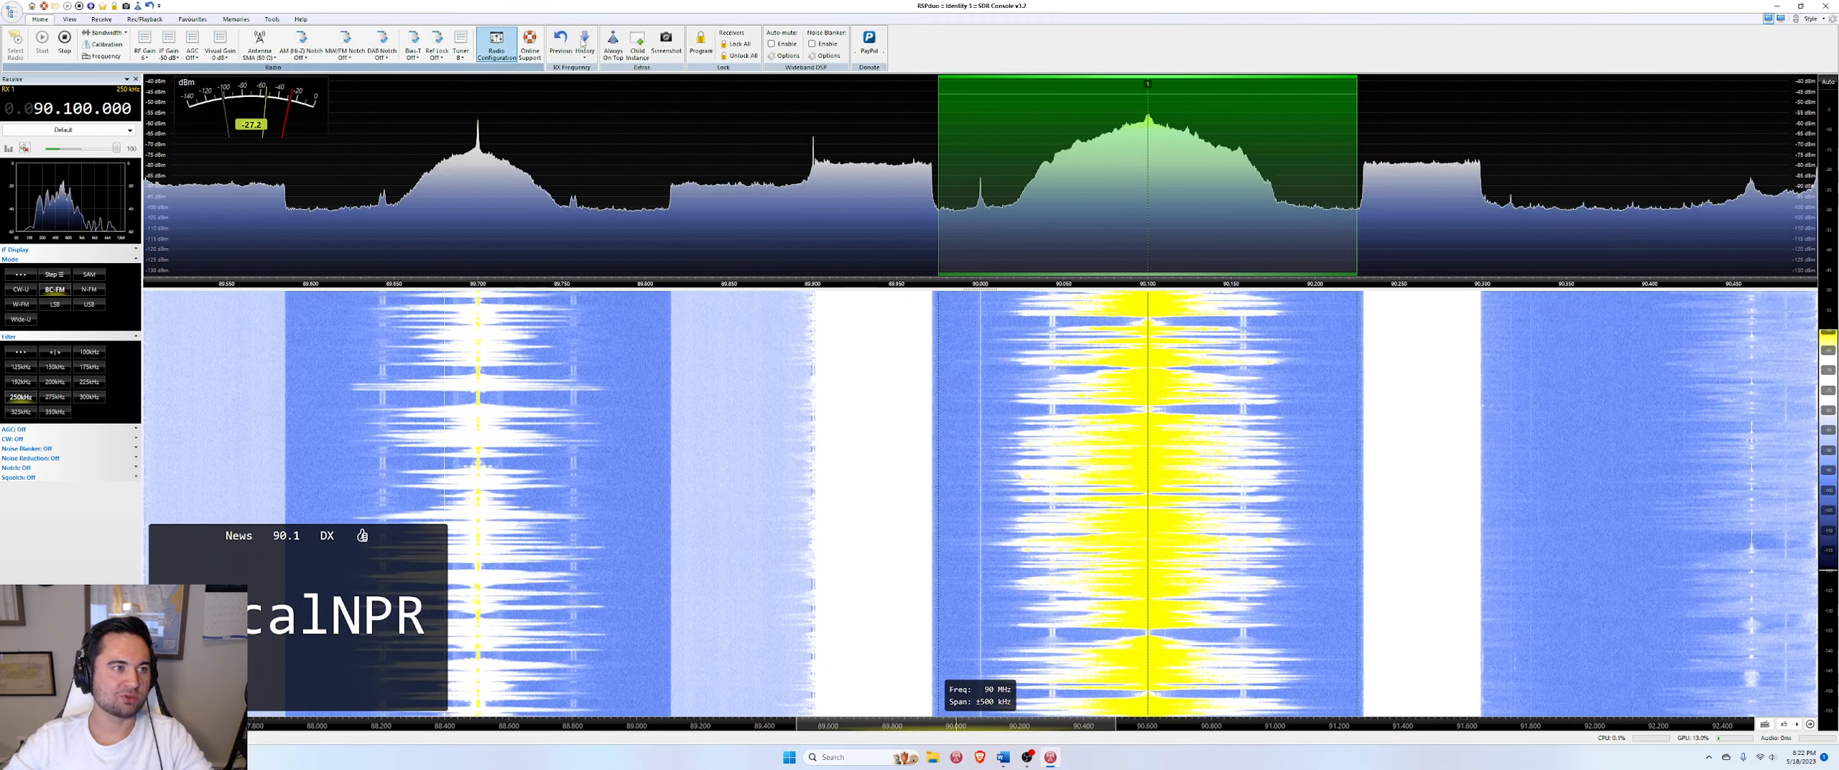
pyautogui.click(69, 19)
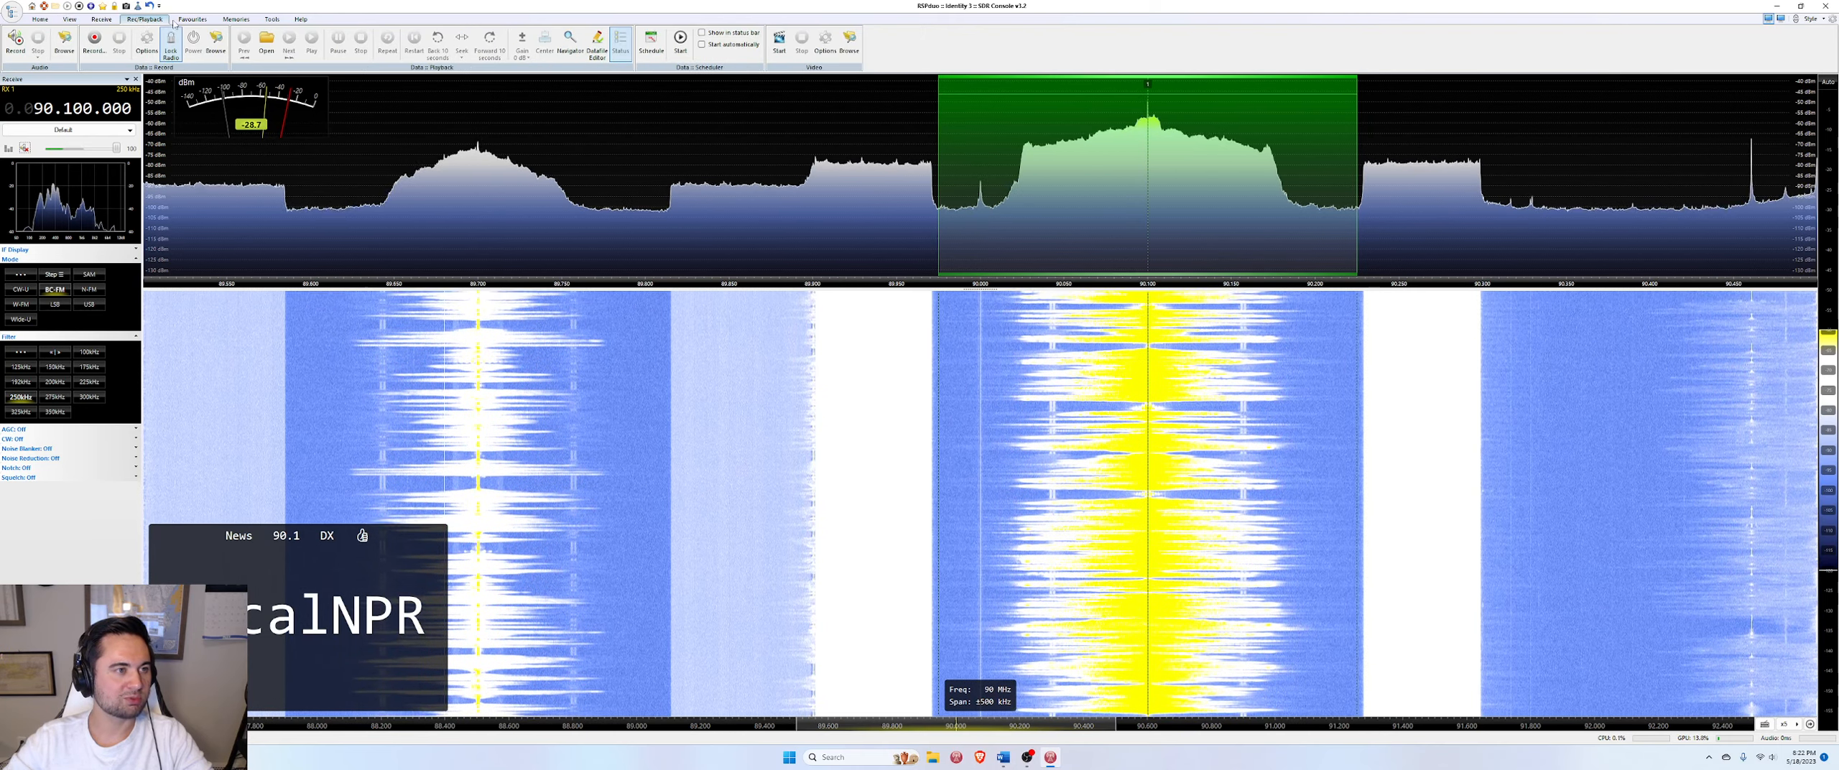
pyautogui.click(271, 18)
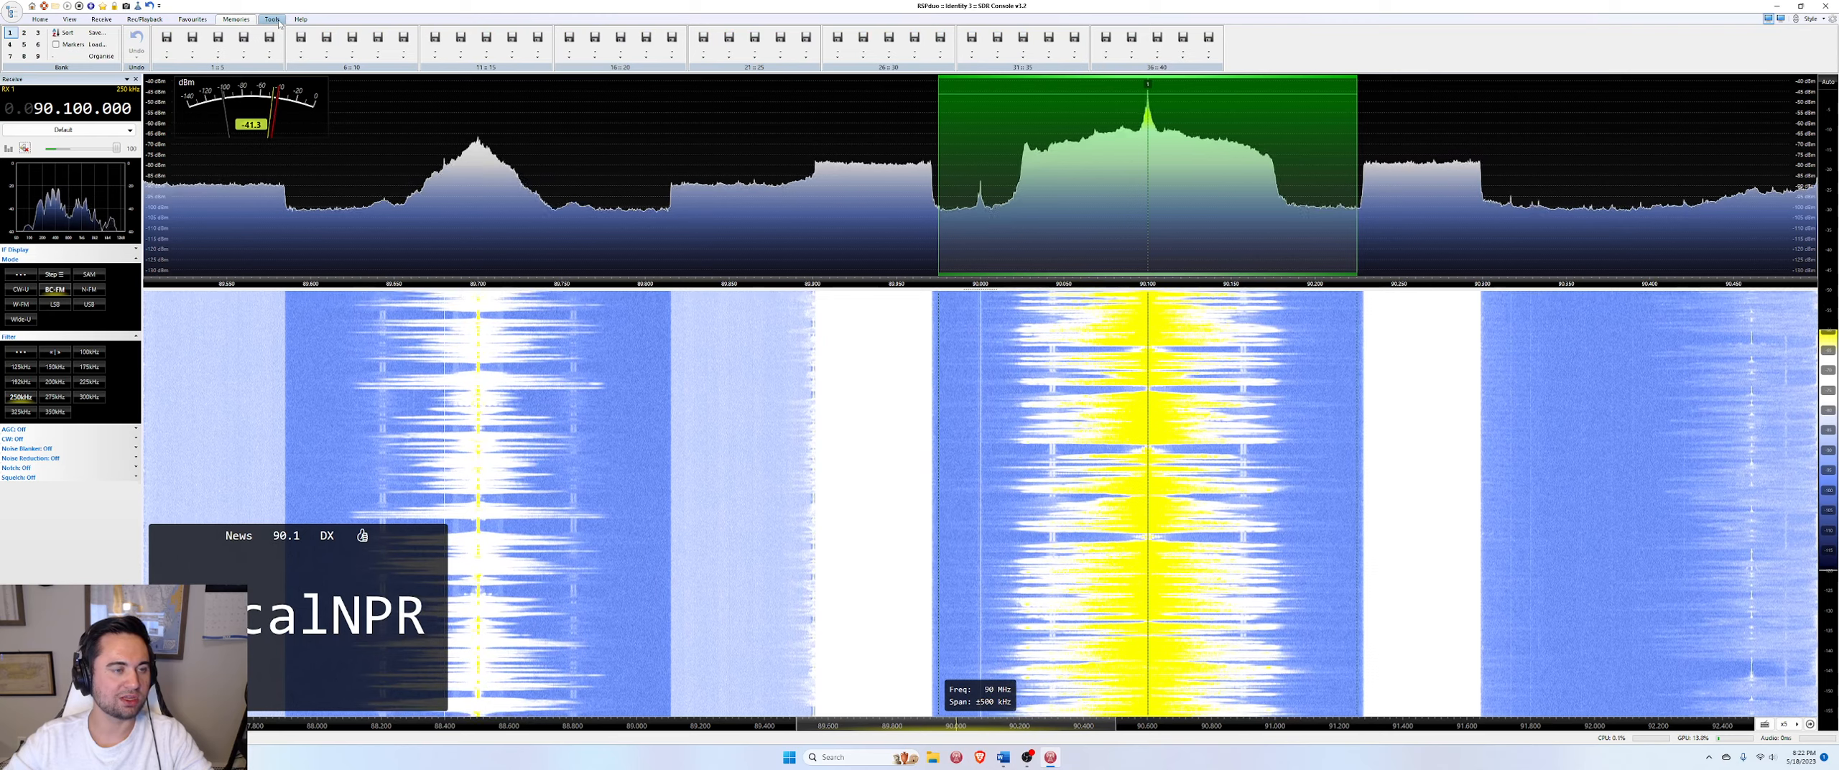
pyautogui.click(39, 18)
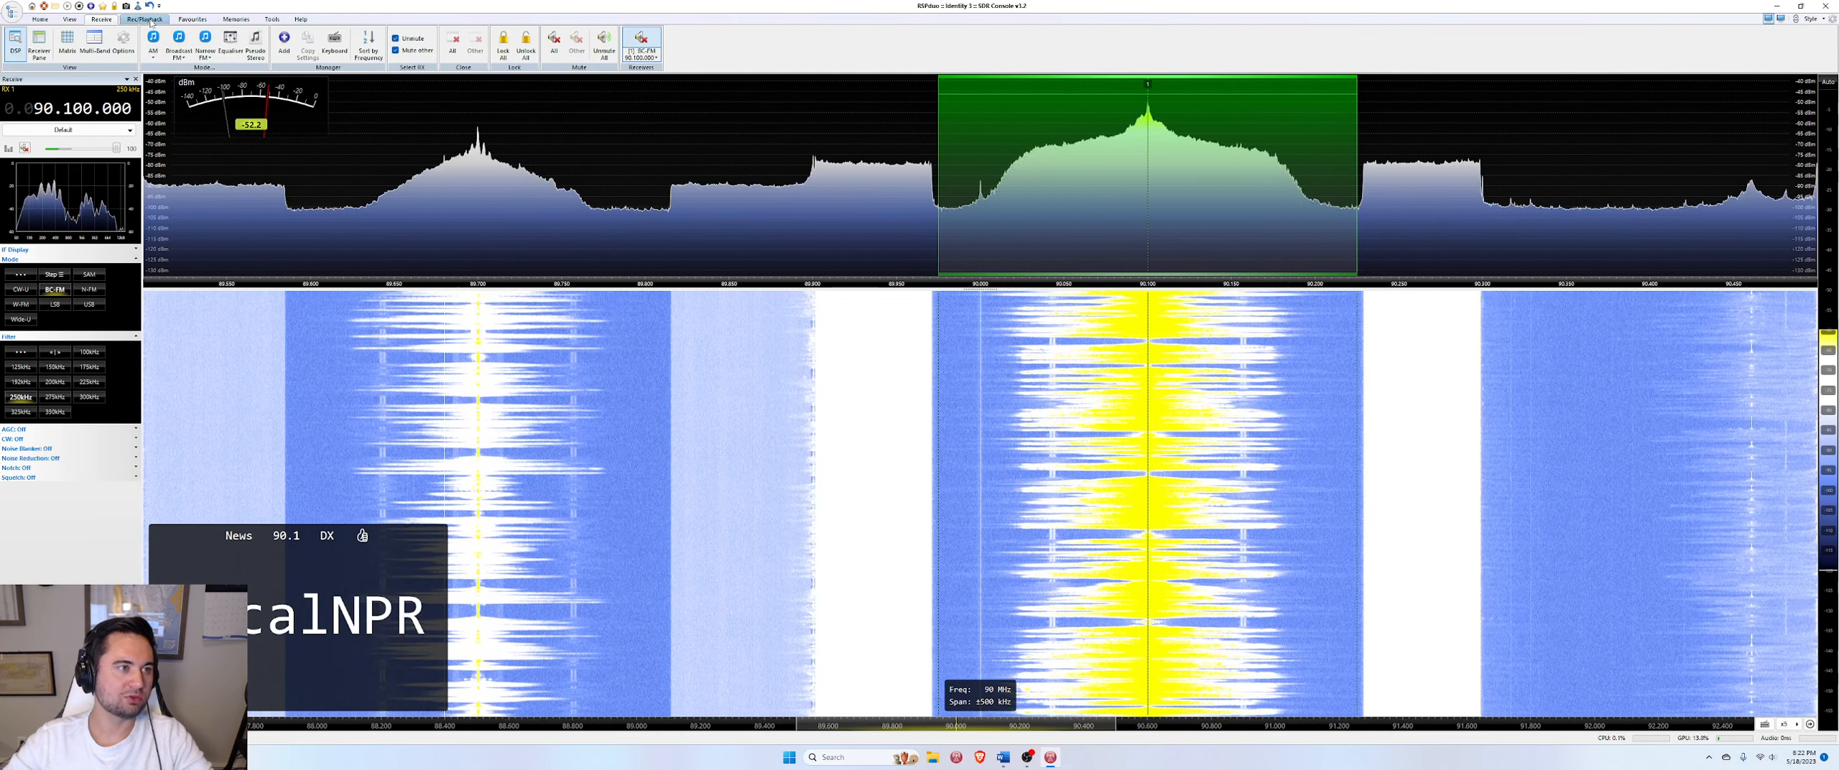
pyautogui.click(191, 18)
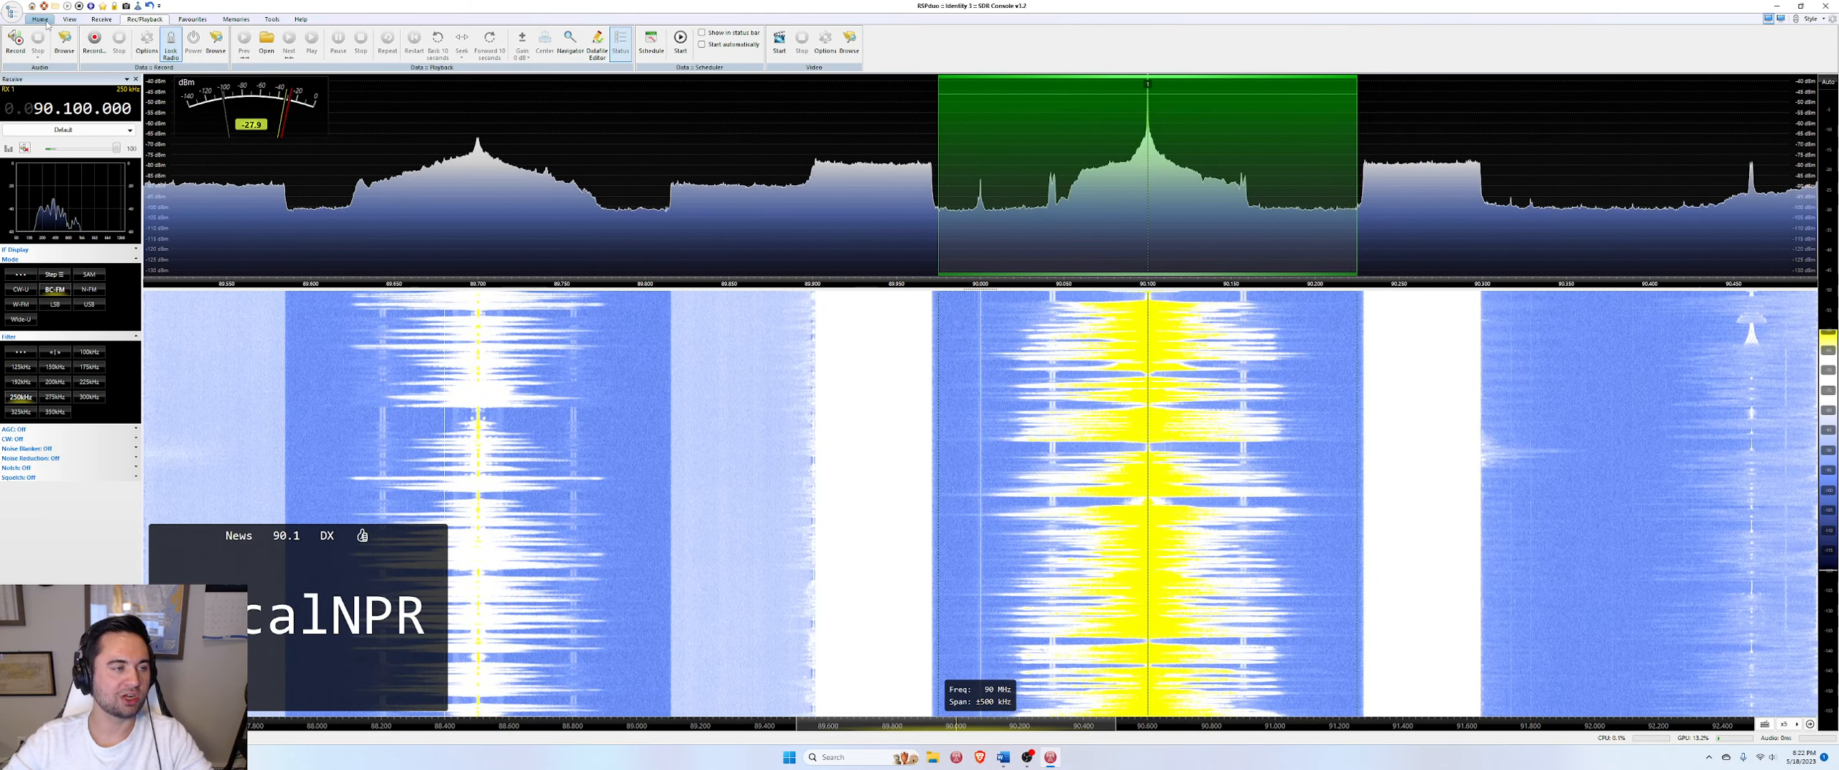
pyautogui.click(100, 19)
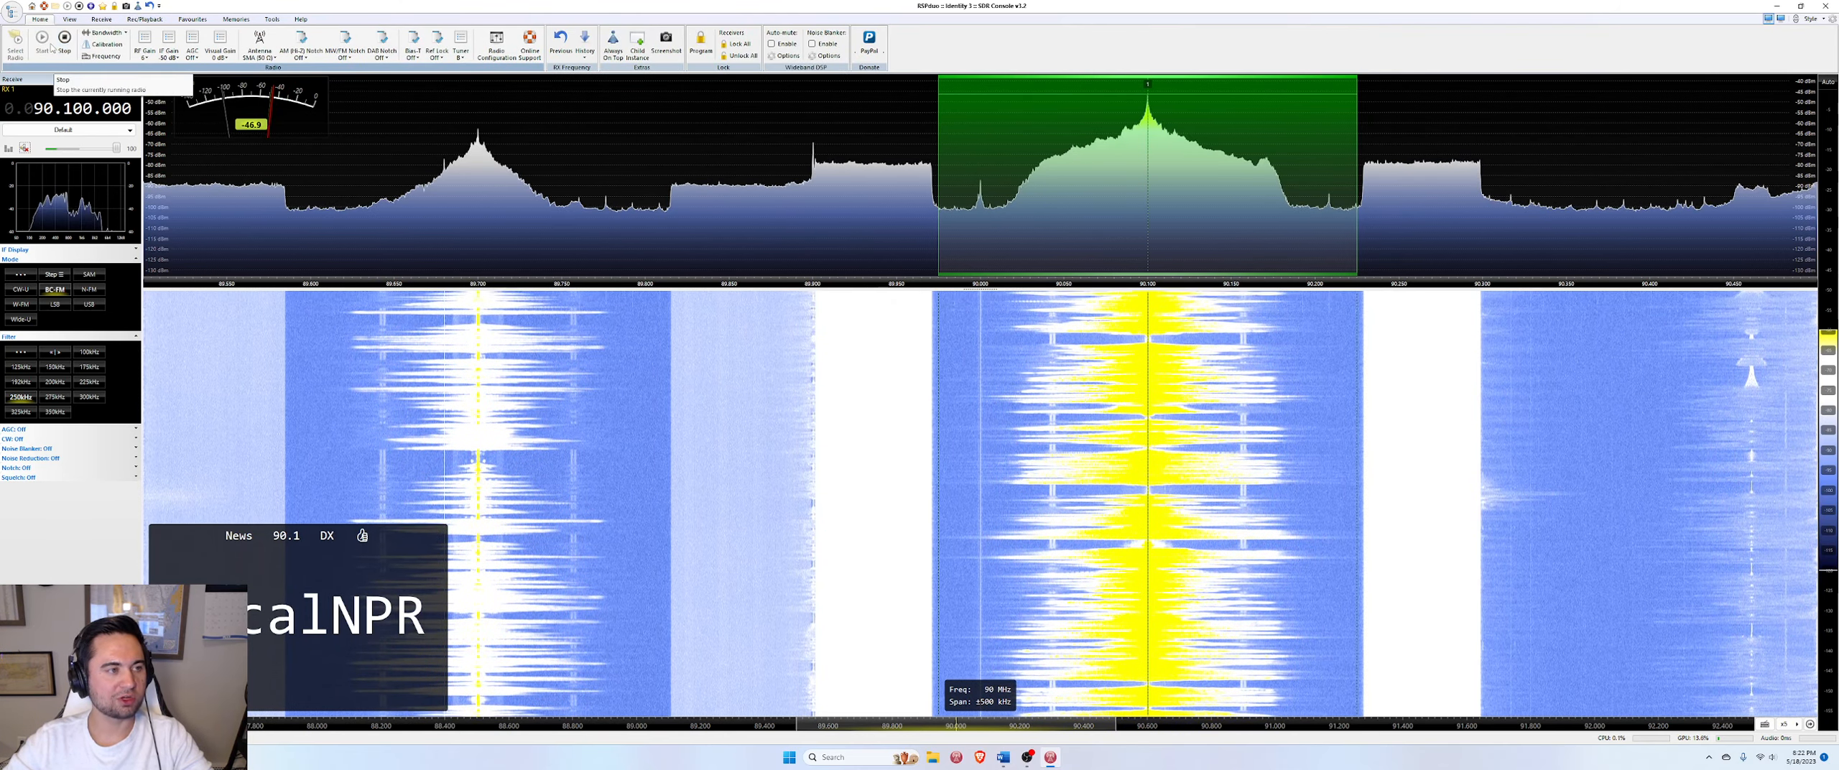
pyautogui.moveTo(107, 43)
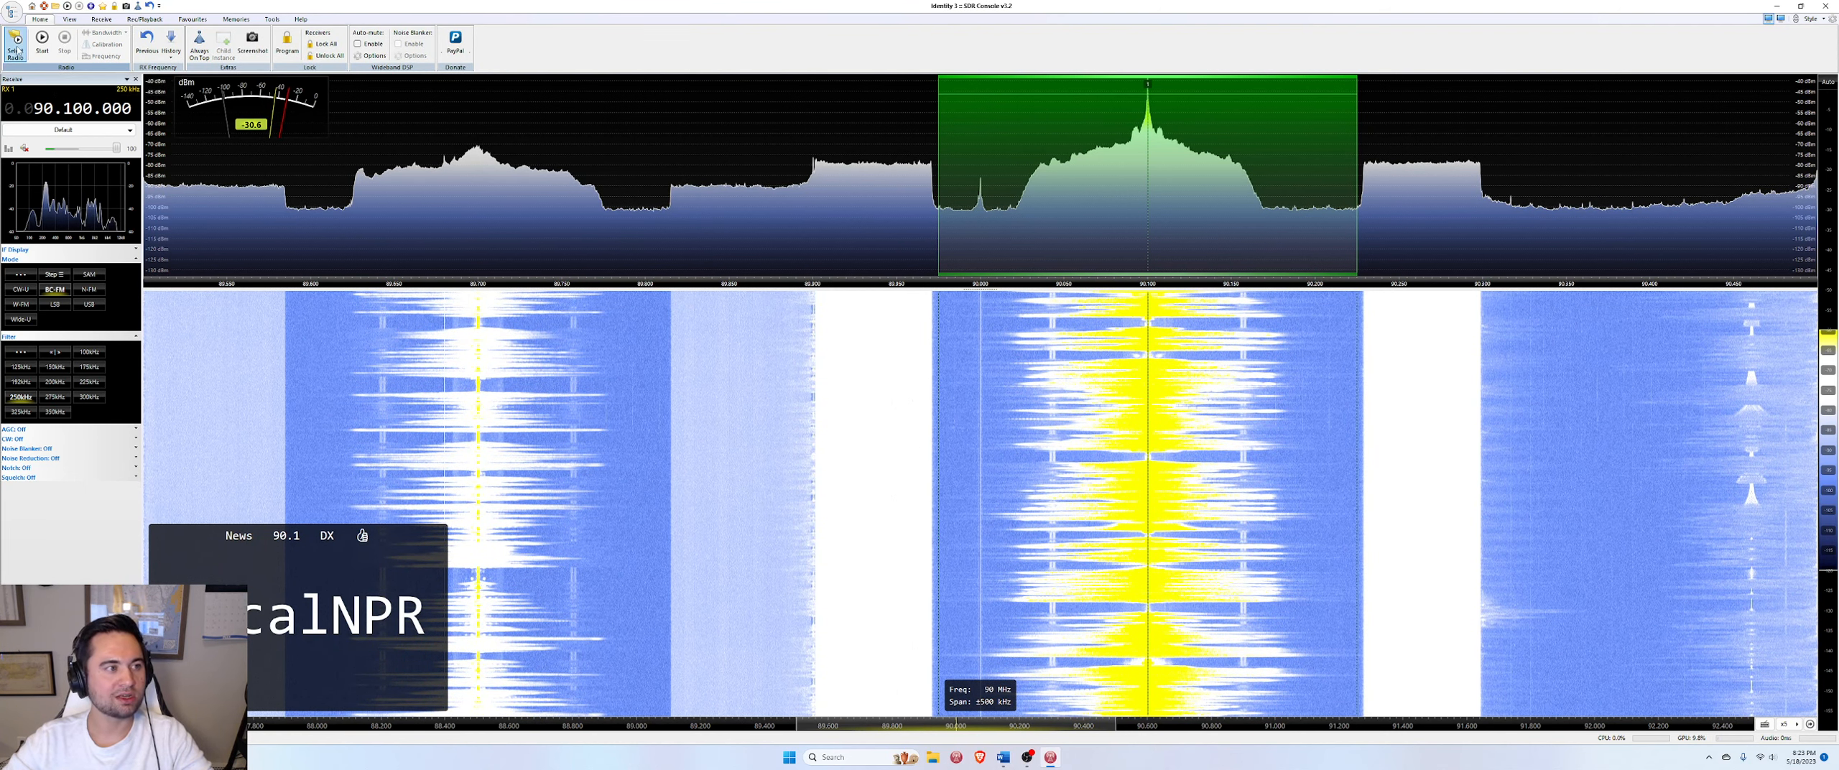
pyautogui.moveTo(42, 35)
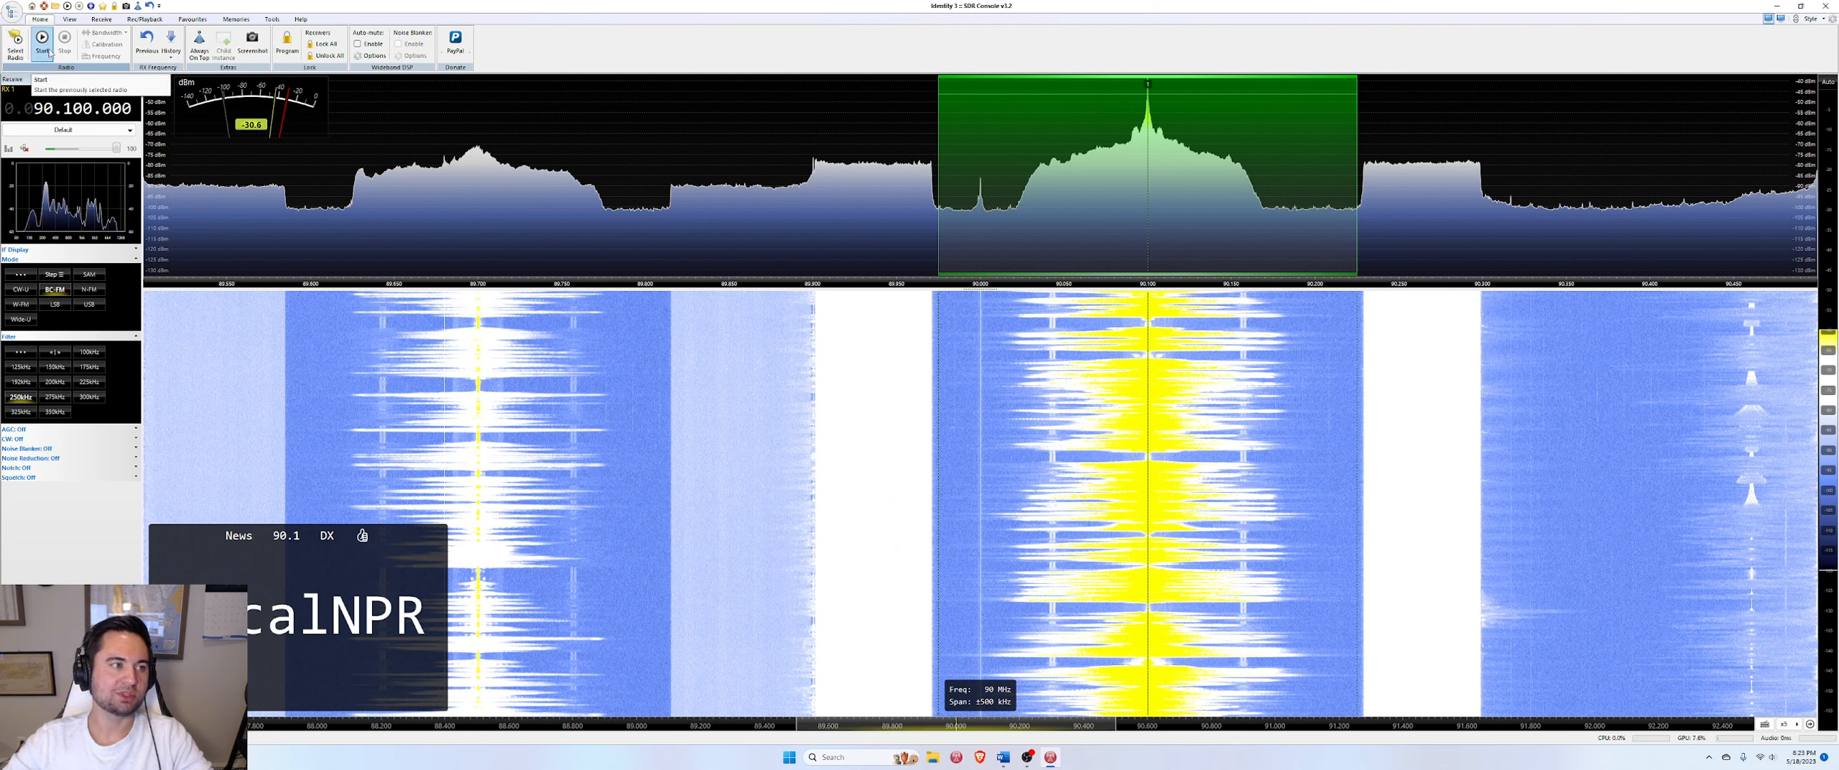
pyautogui.moveTo(15, 47)
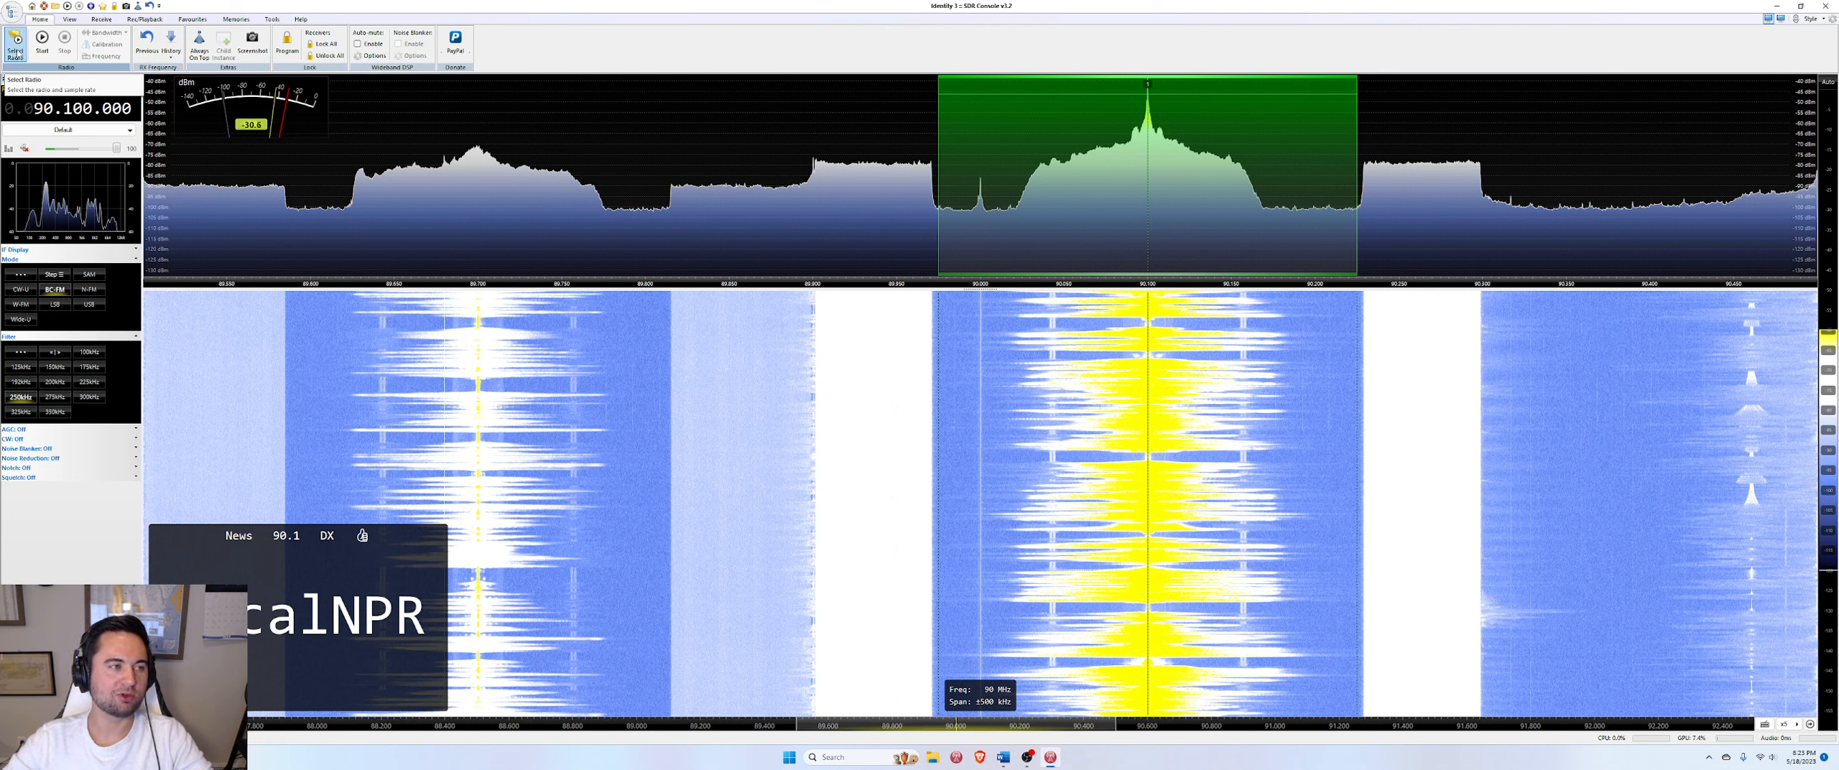
pyautogui.click(15, 42)
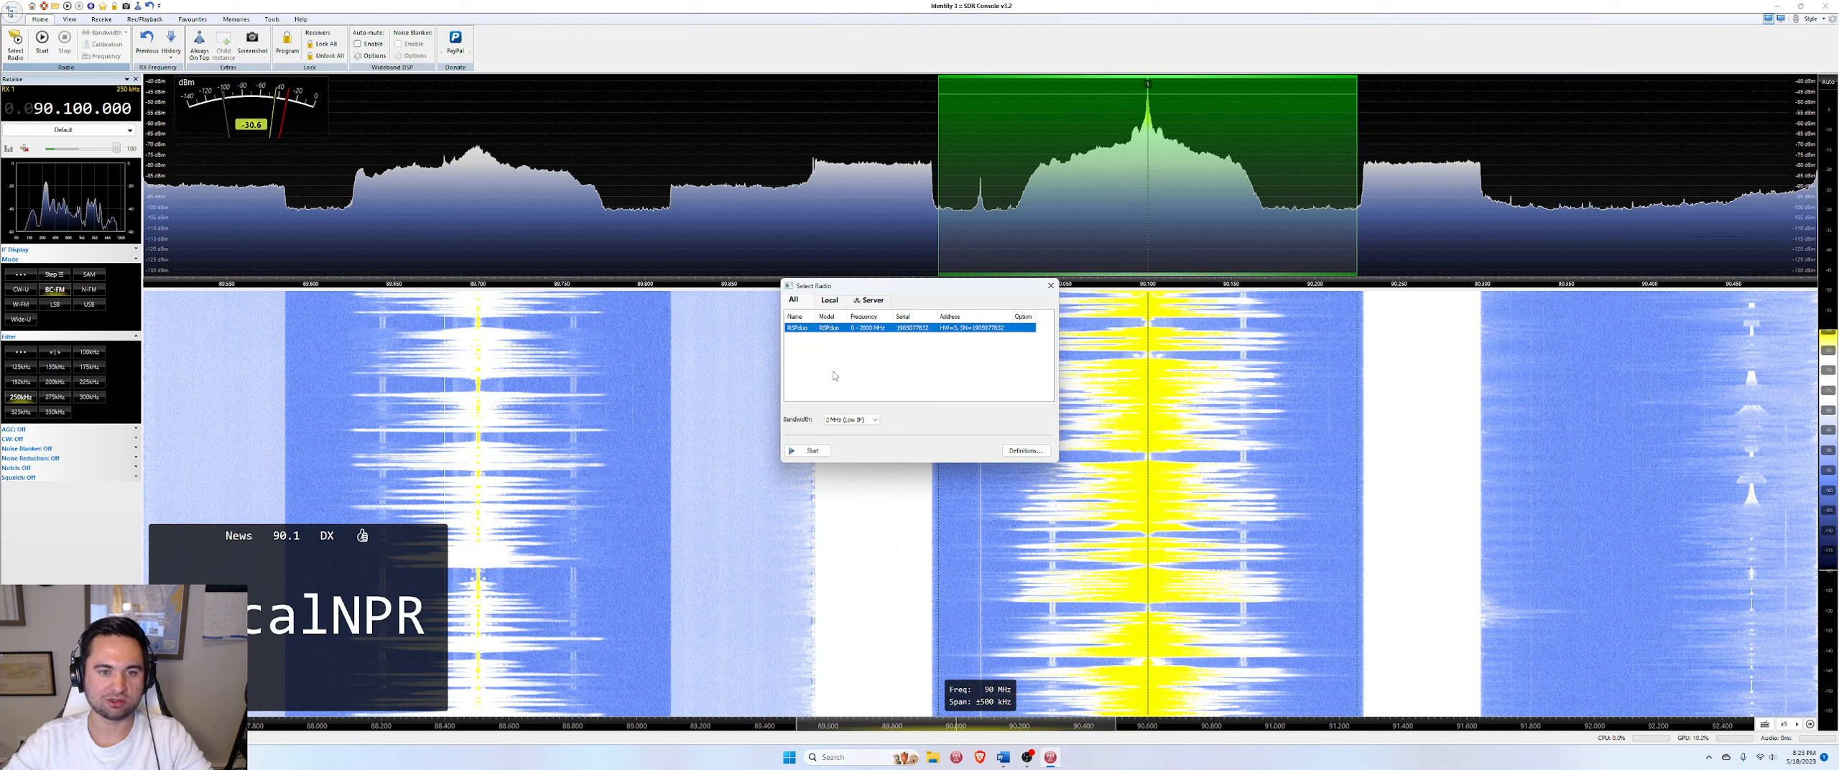
pyautogui.moveTo(897, 362)
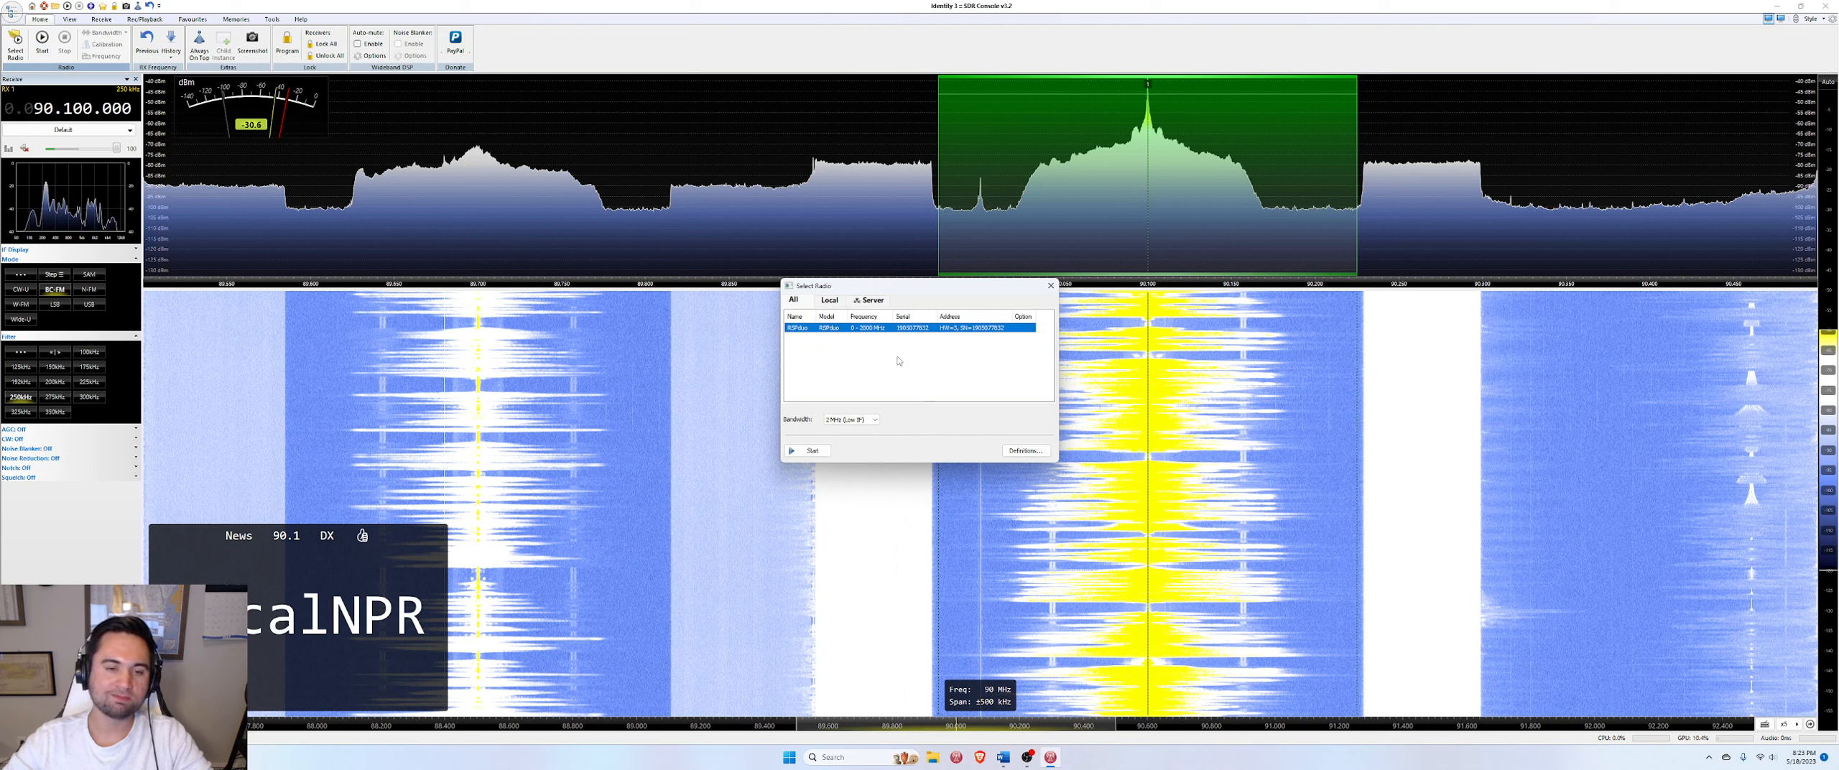
pyautogui.moveTo(829, 329)
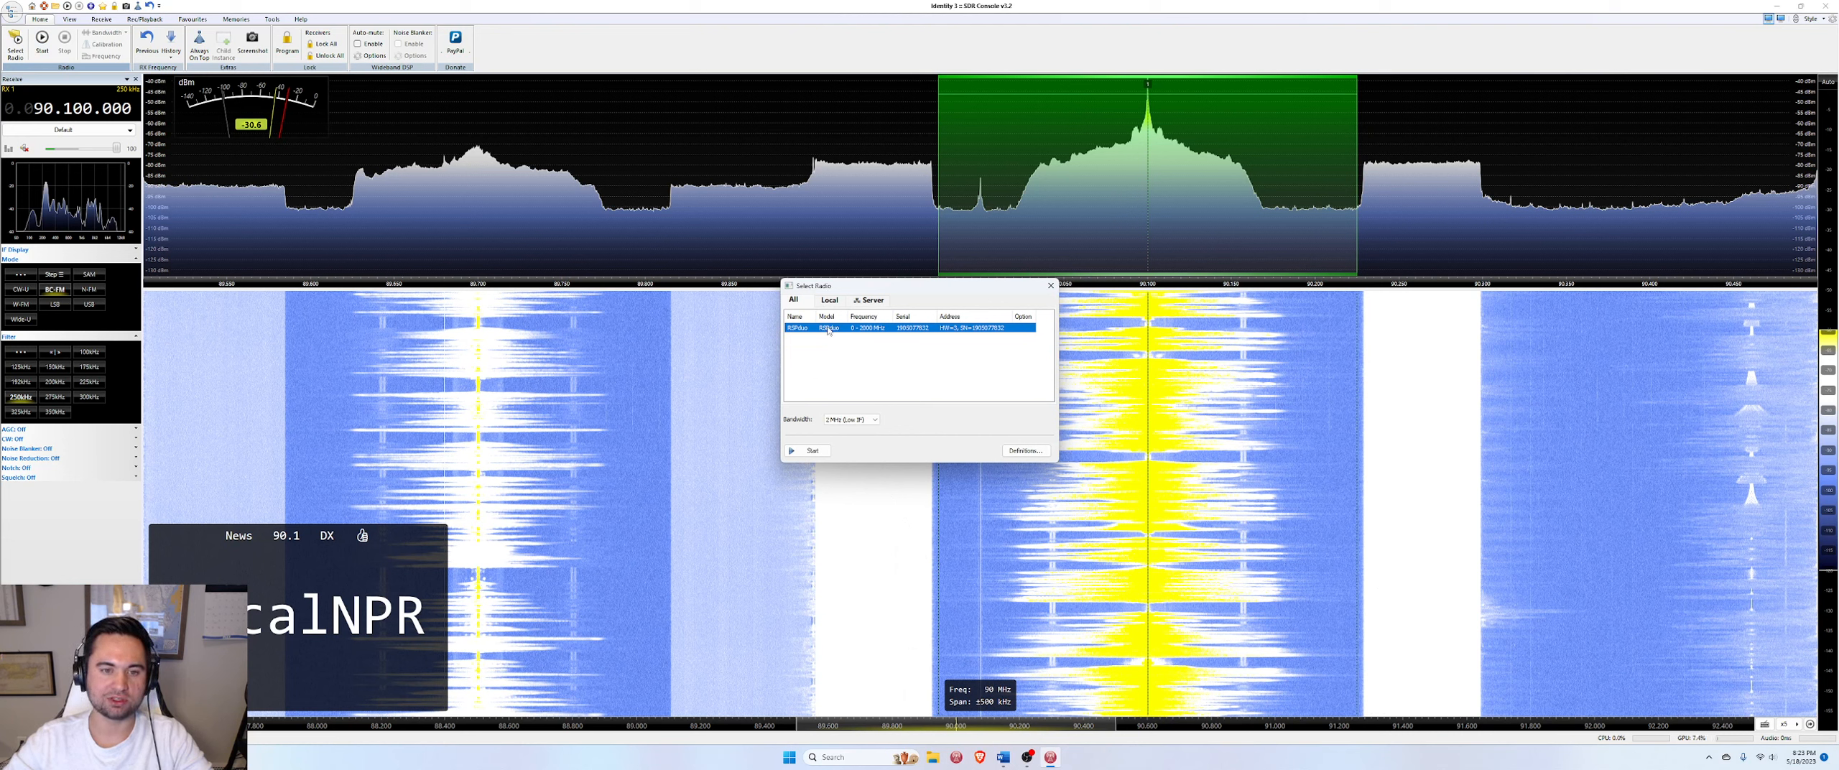
pyautogui.click(874, 419)
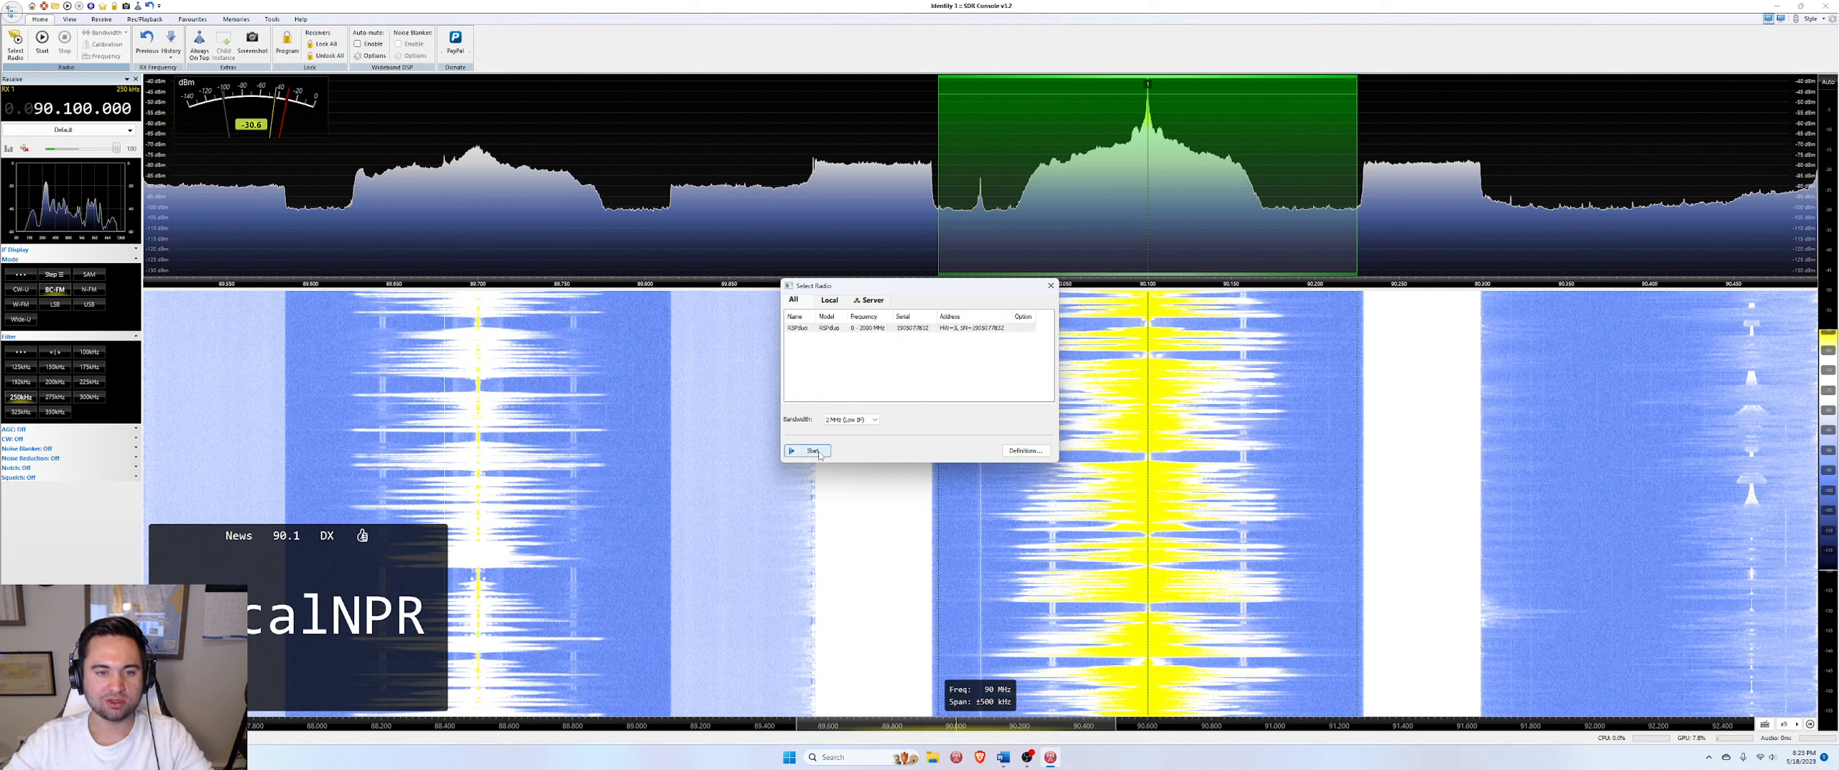
pyautogui.click(809, 451)
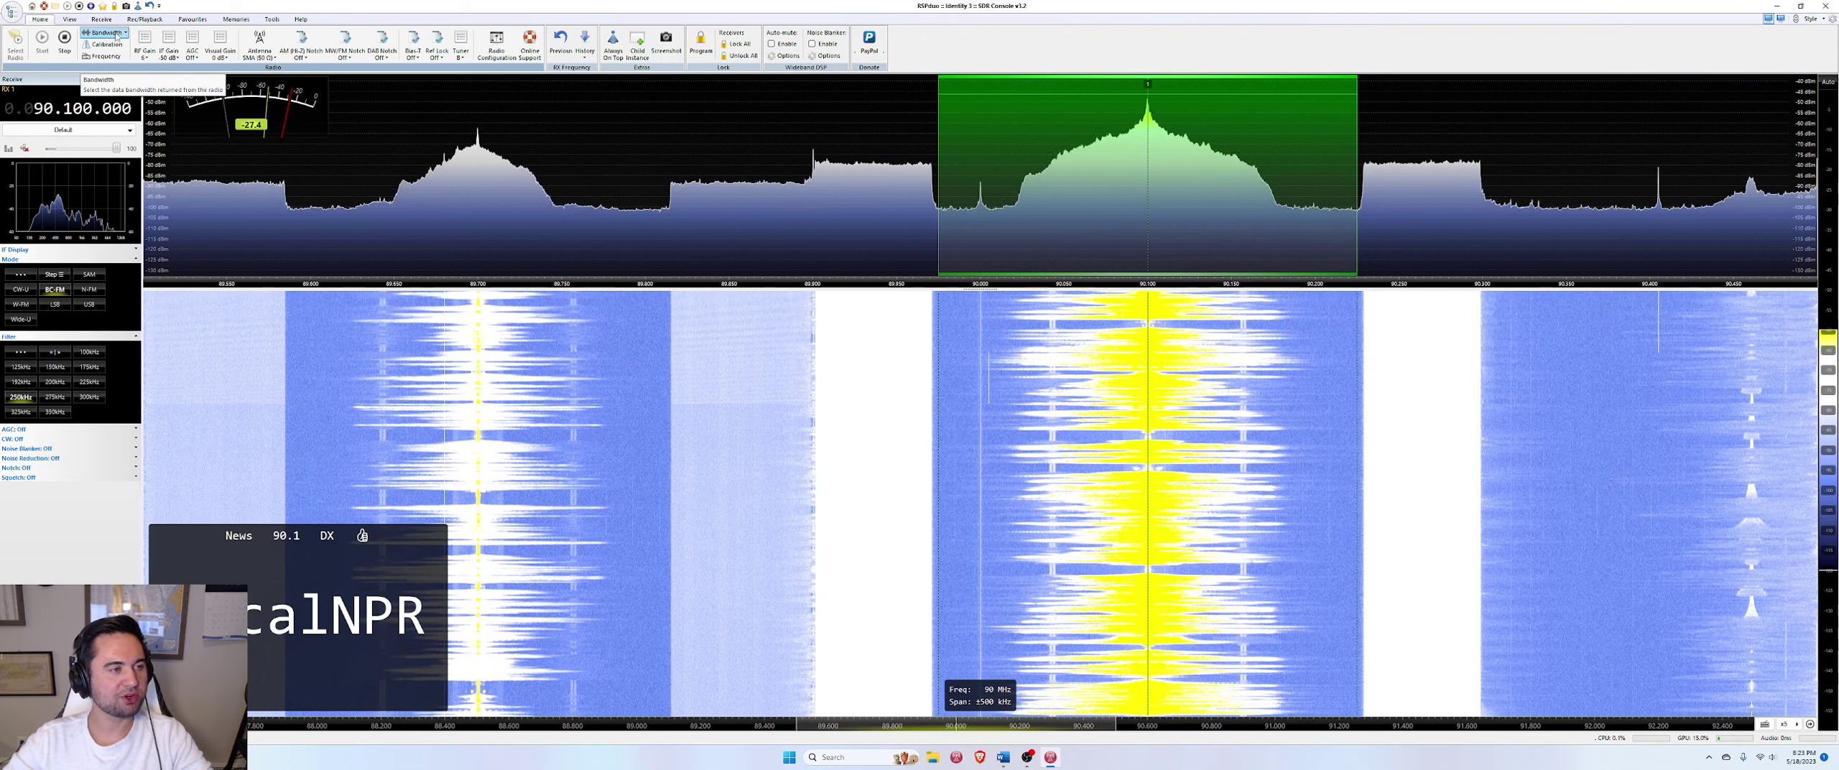
# Centre the display on 107.5 MHz with a ±500 kHz span, then tune 107.25 MHz
pyautogui.click(106, 33)
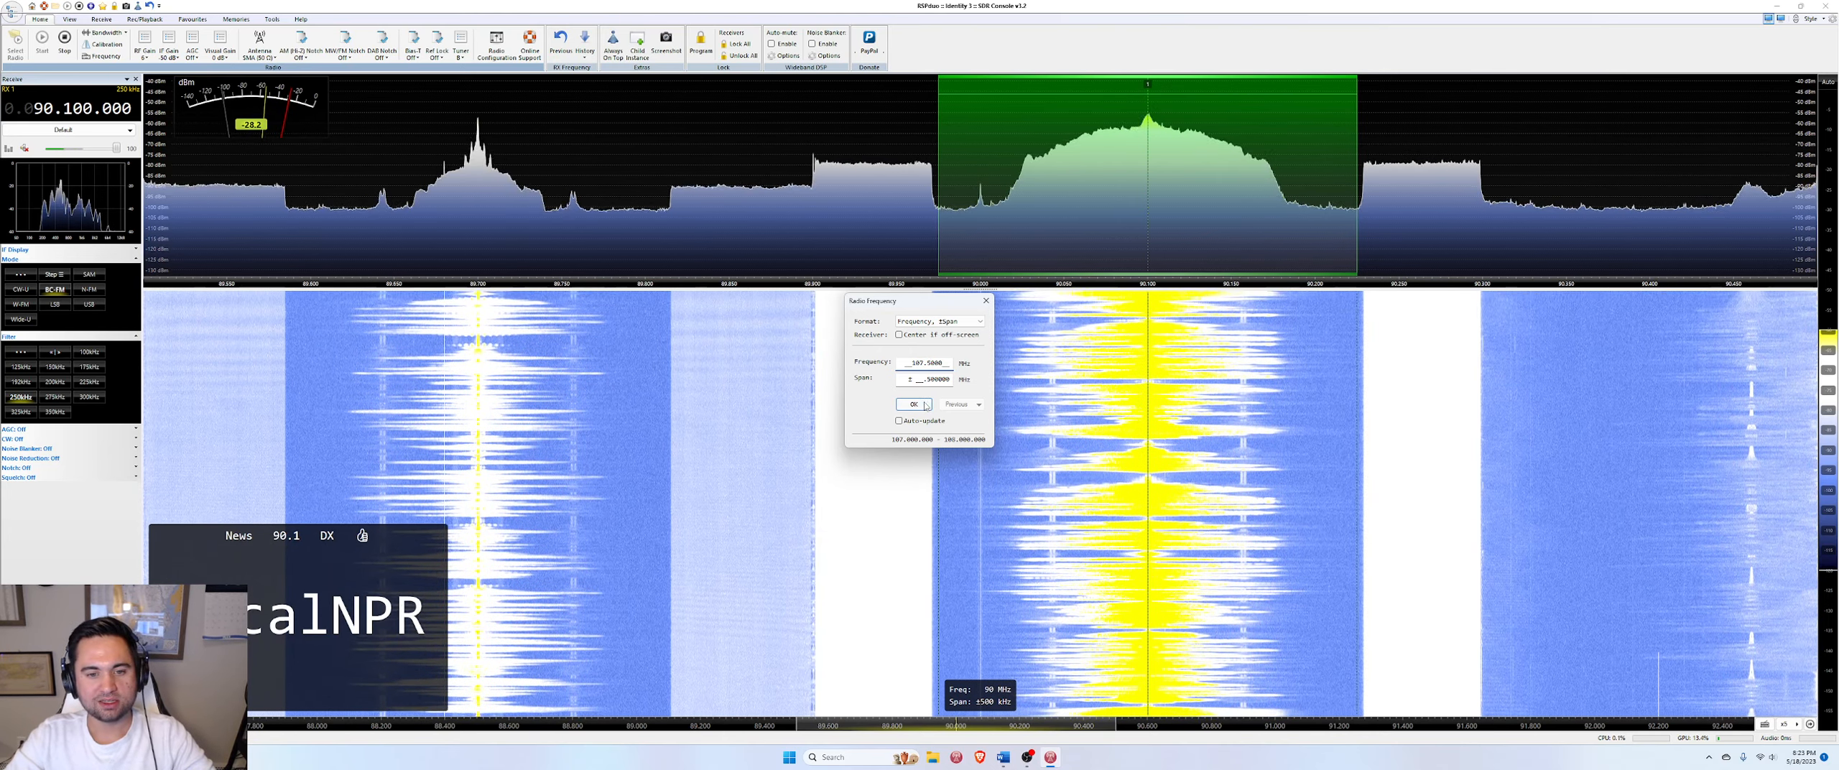
pyautogui.click(899, 404)
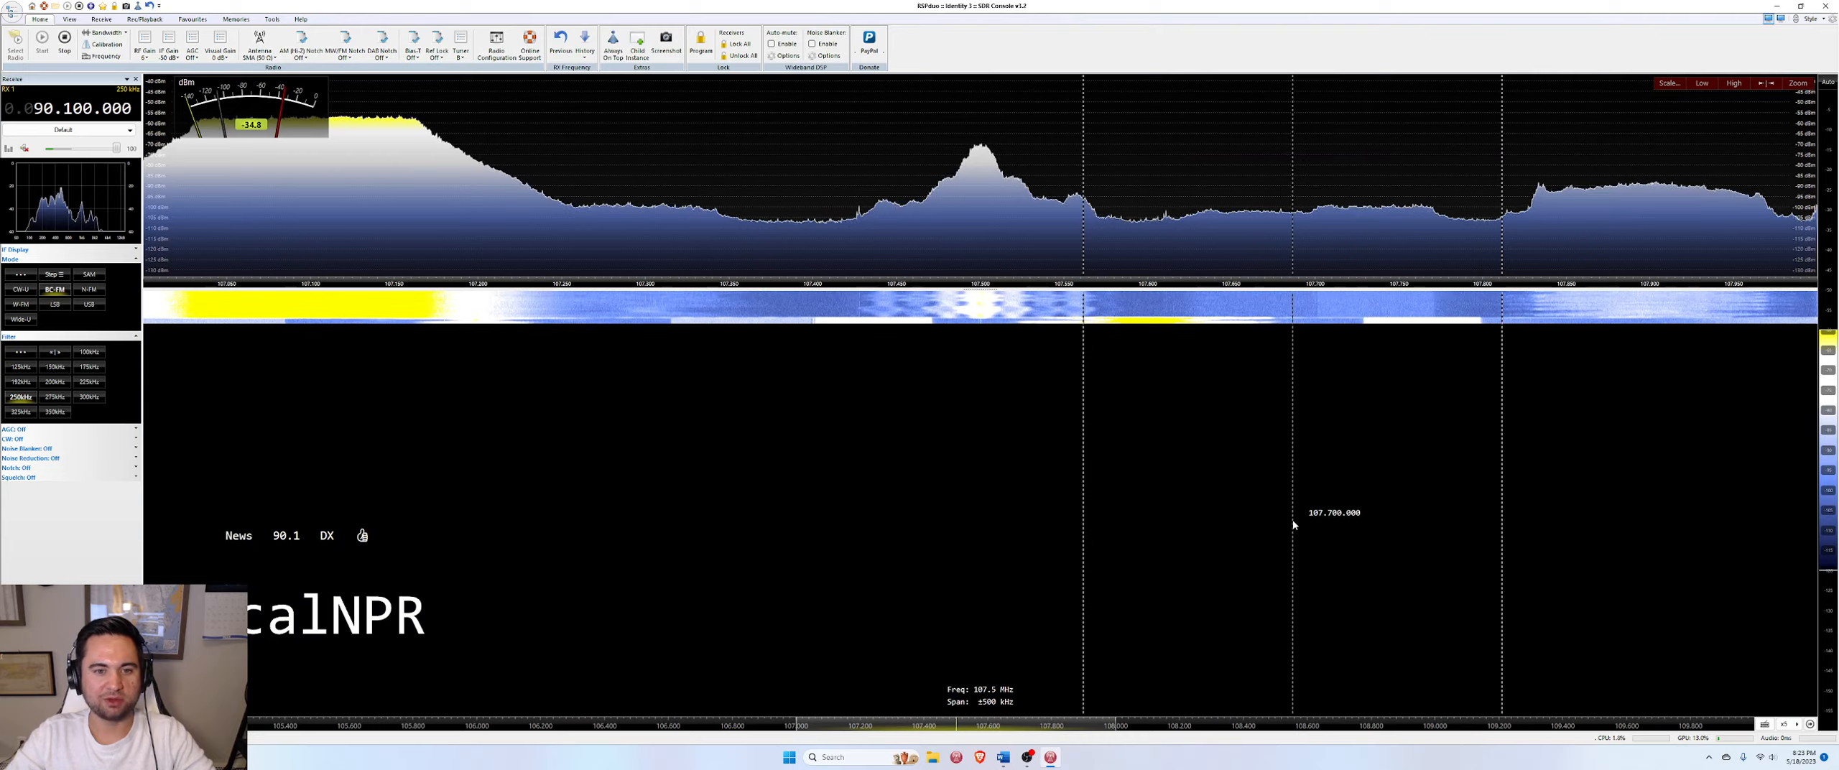
pyautogui.click(979, 176)
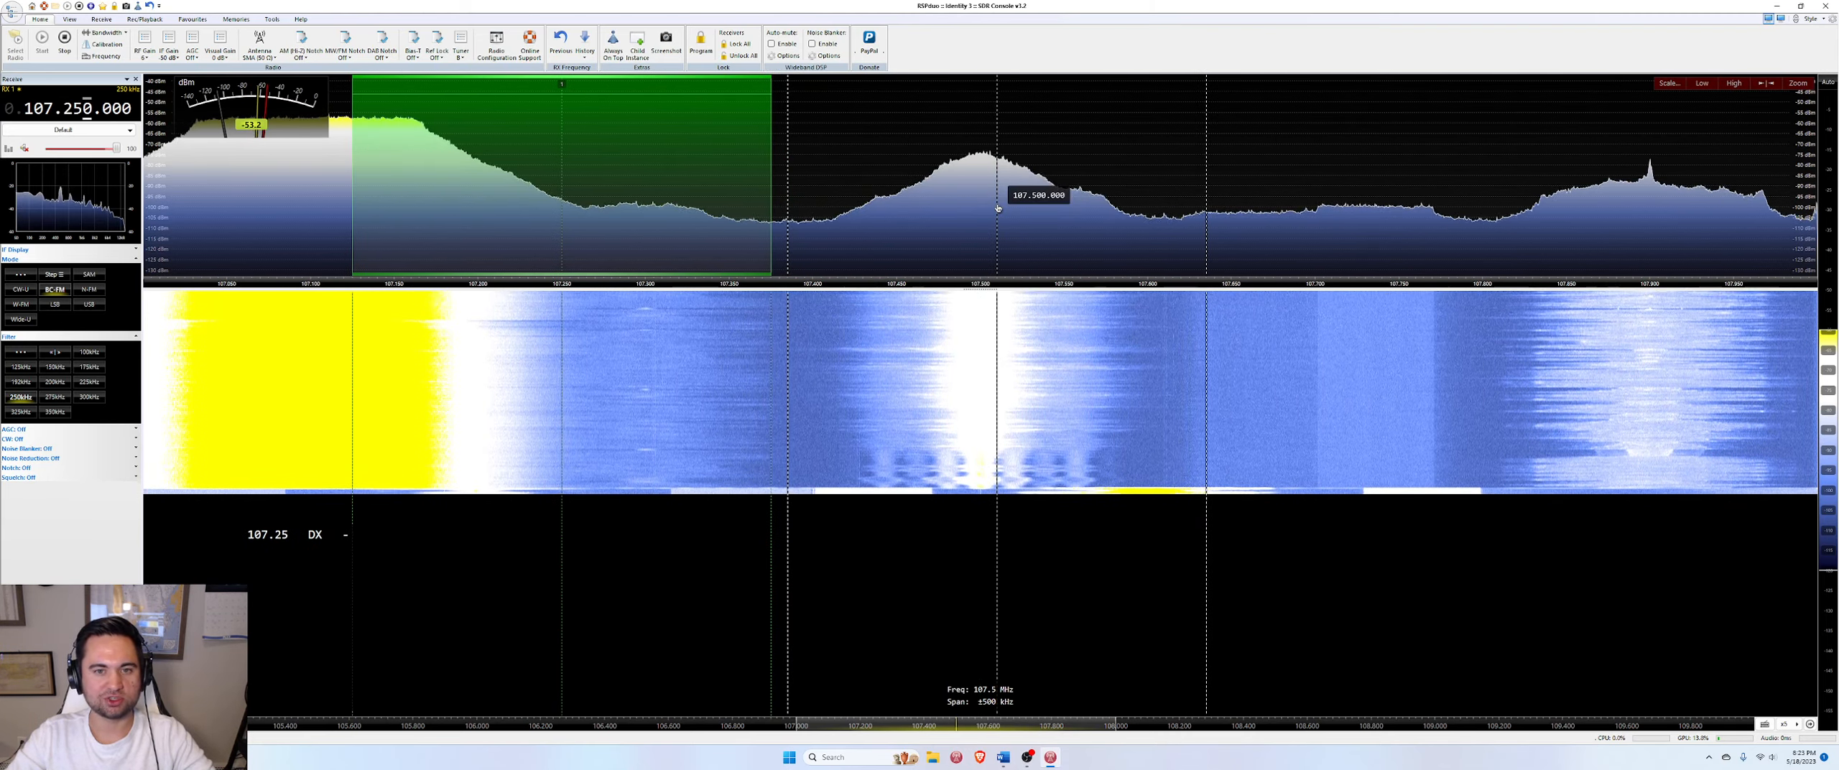
# Tune through the stations at 107.45, 107.8, 107.55 and 107.1 MHz
pyautogui.click(892, 176)
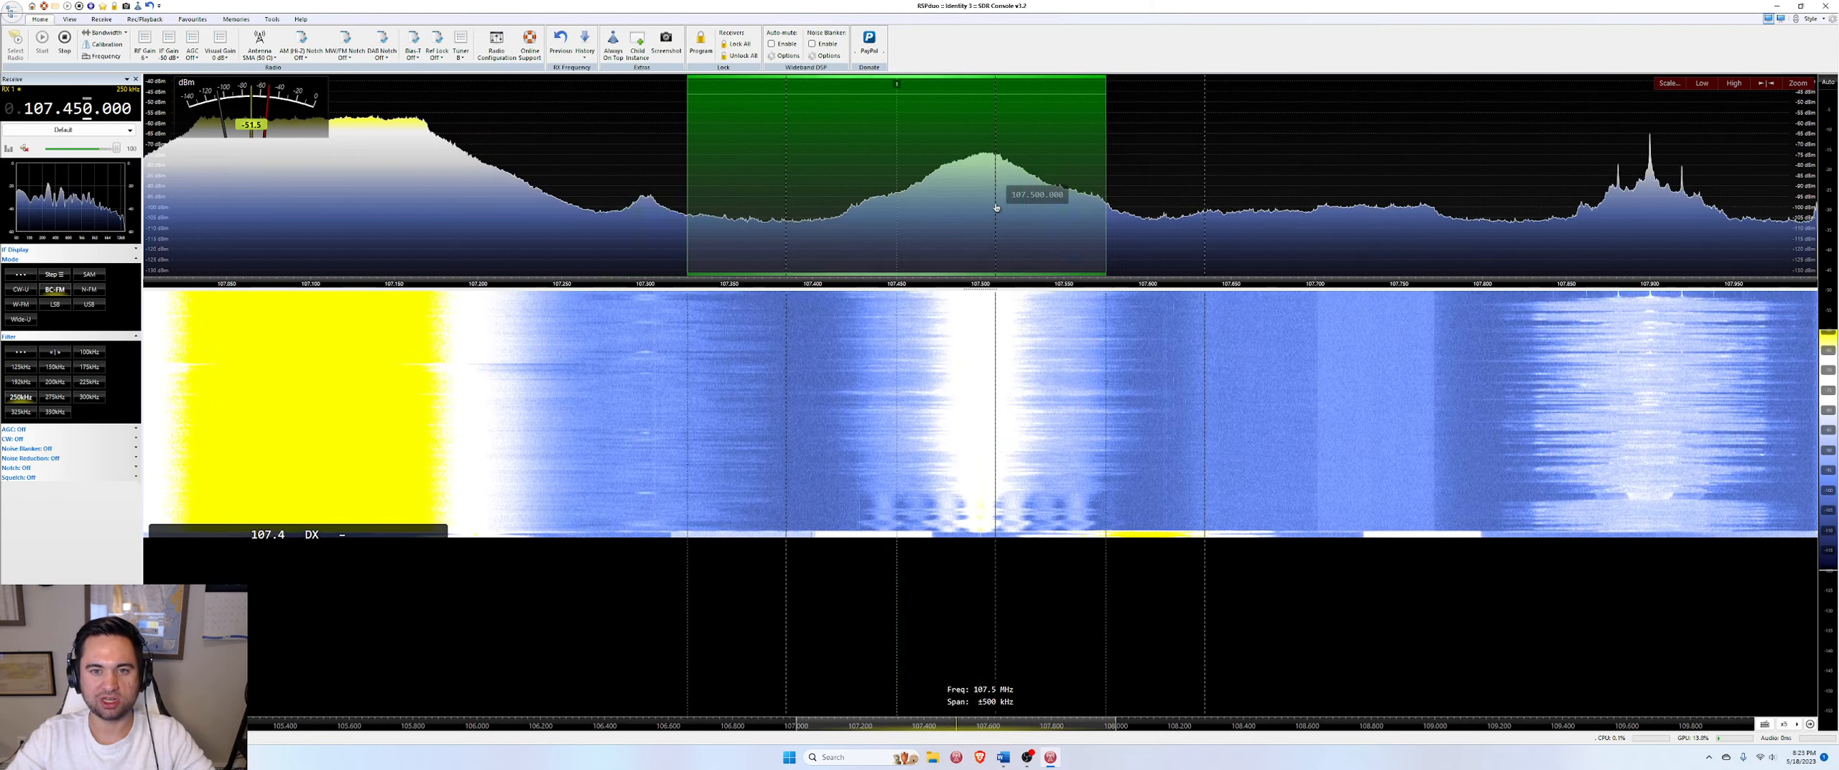
pyautogui.click(1566, 176)
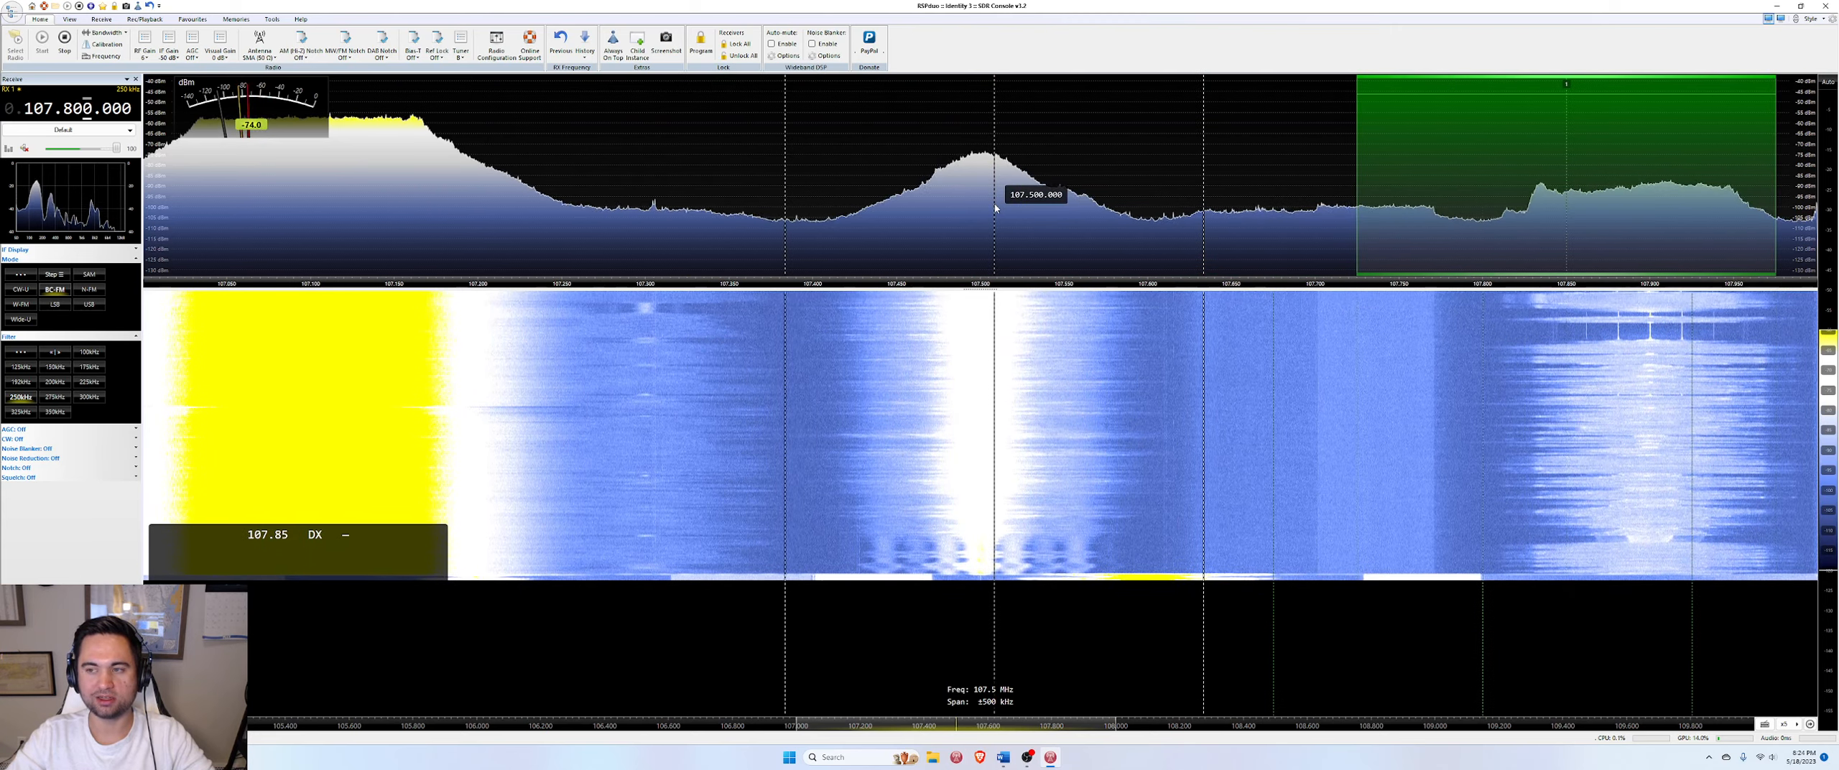
pyautogui.click(985, 193)
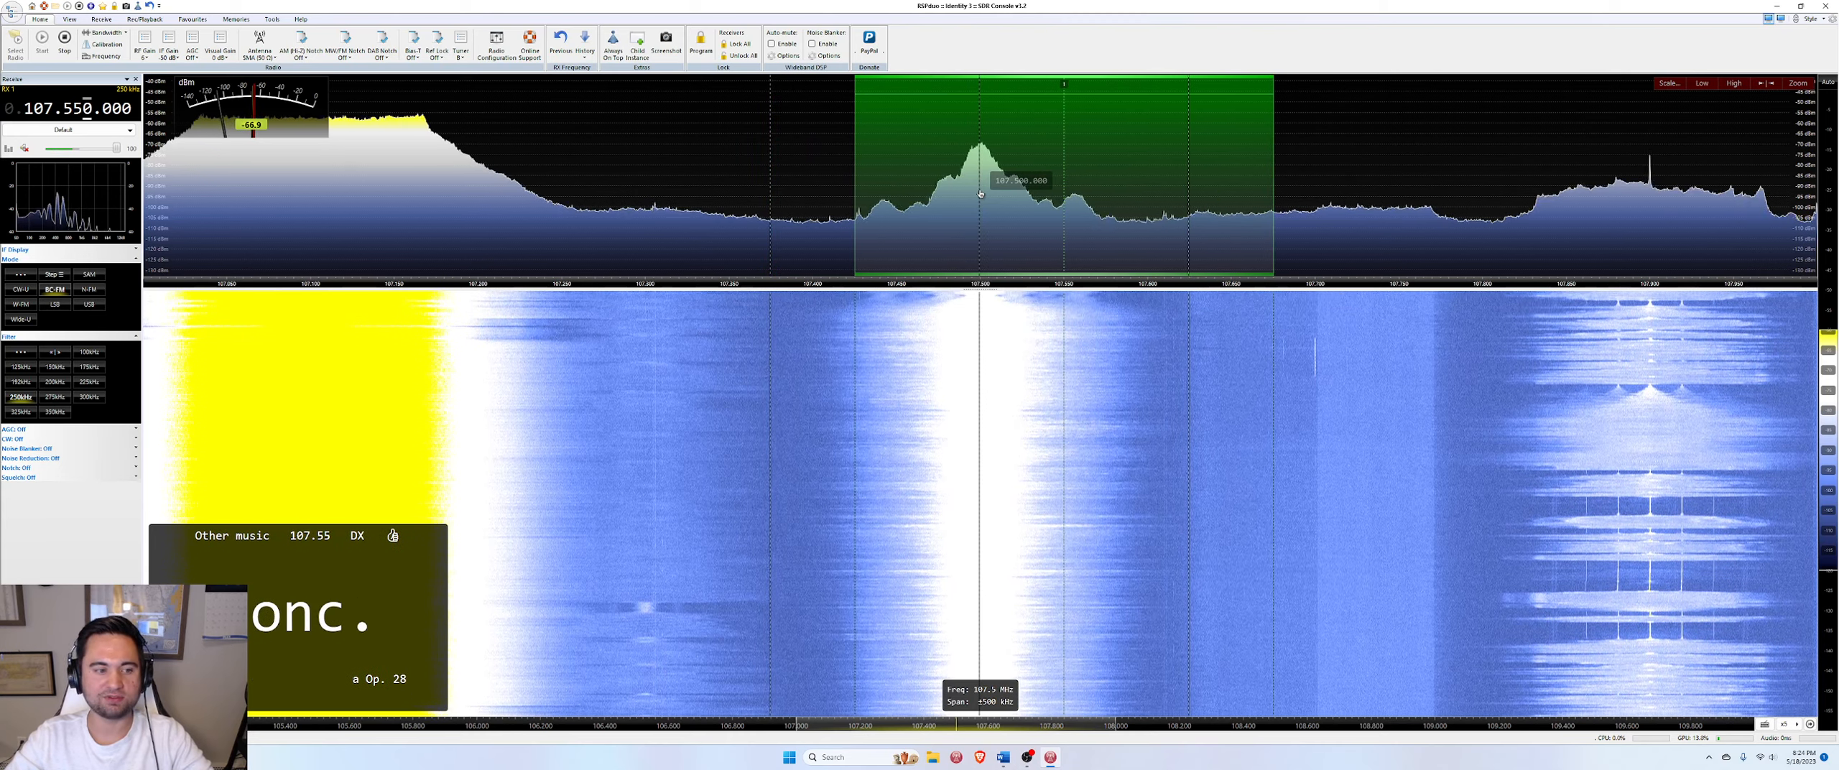
pyautogui.click(979, 181)
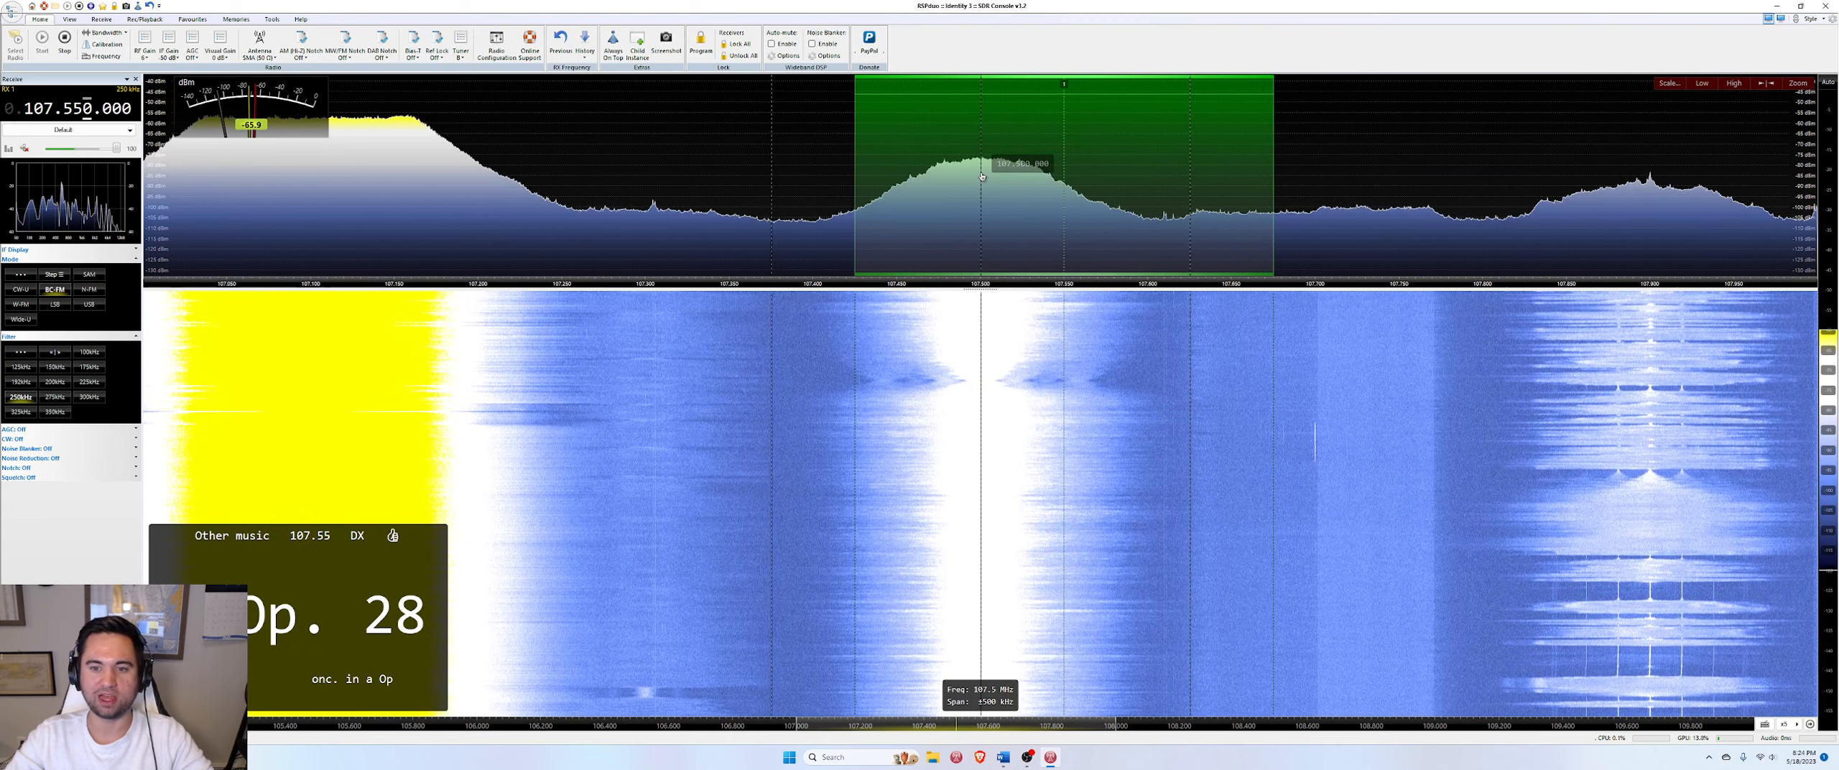
pyautogui.click(980, 176)
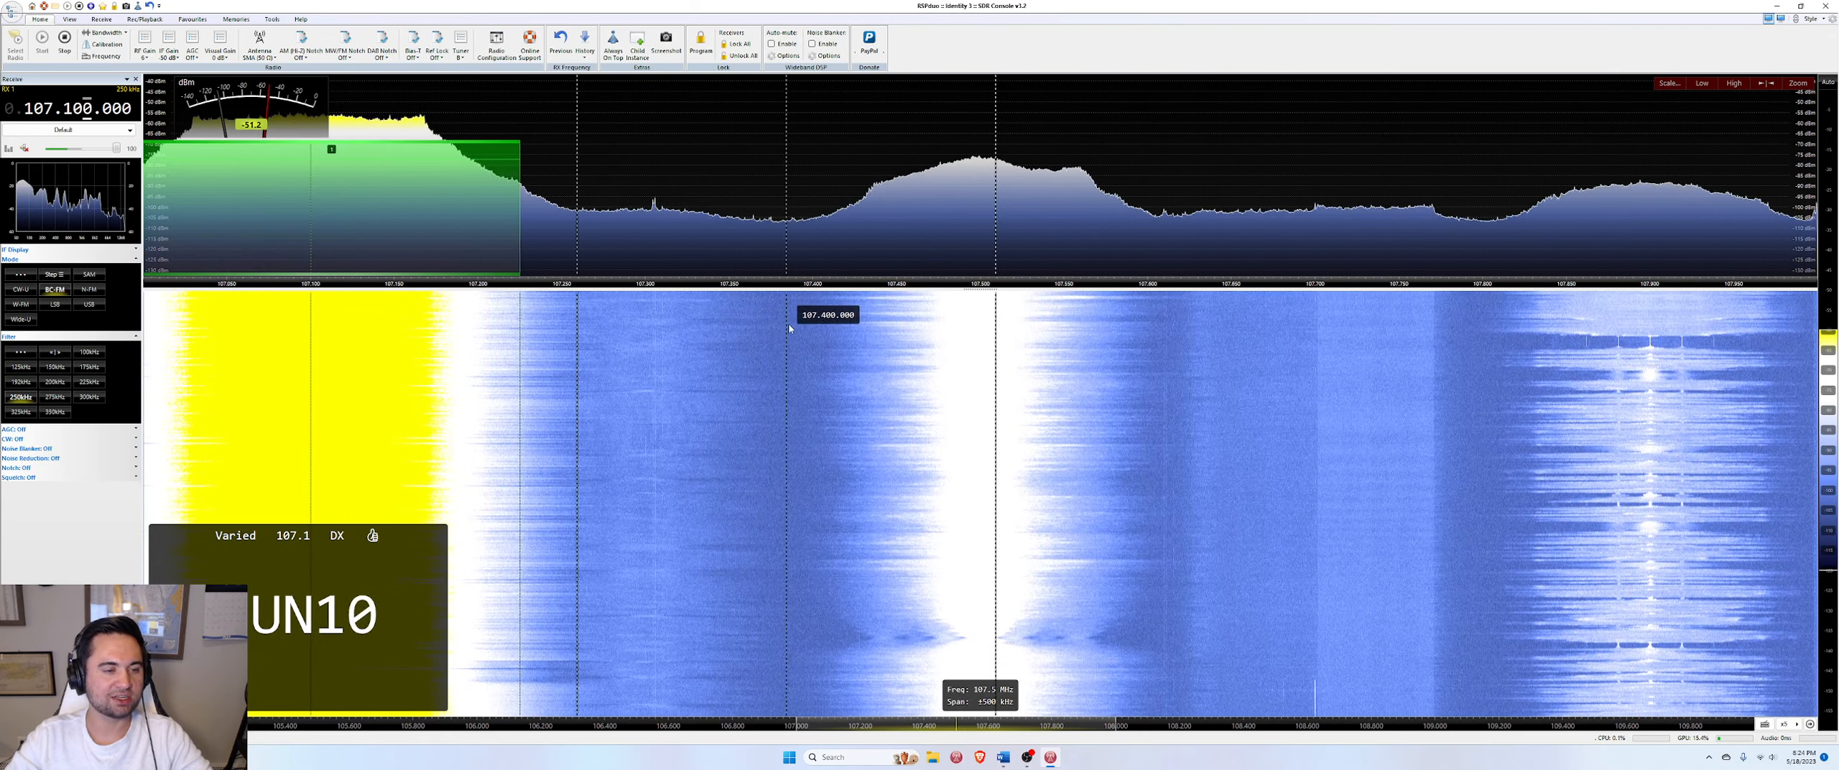
pyautogui.click(979, 176)
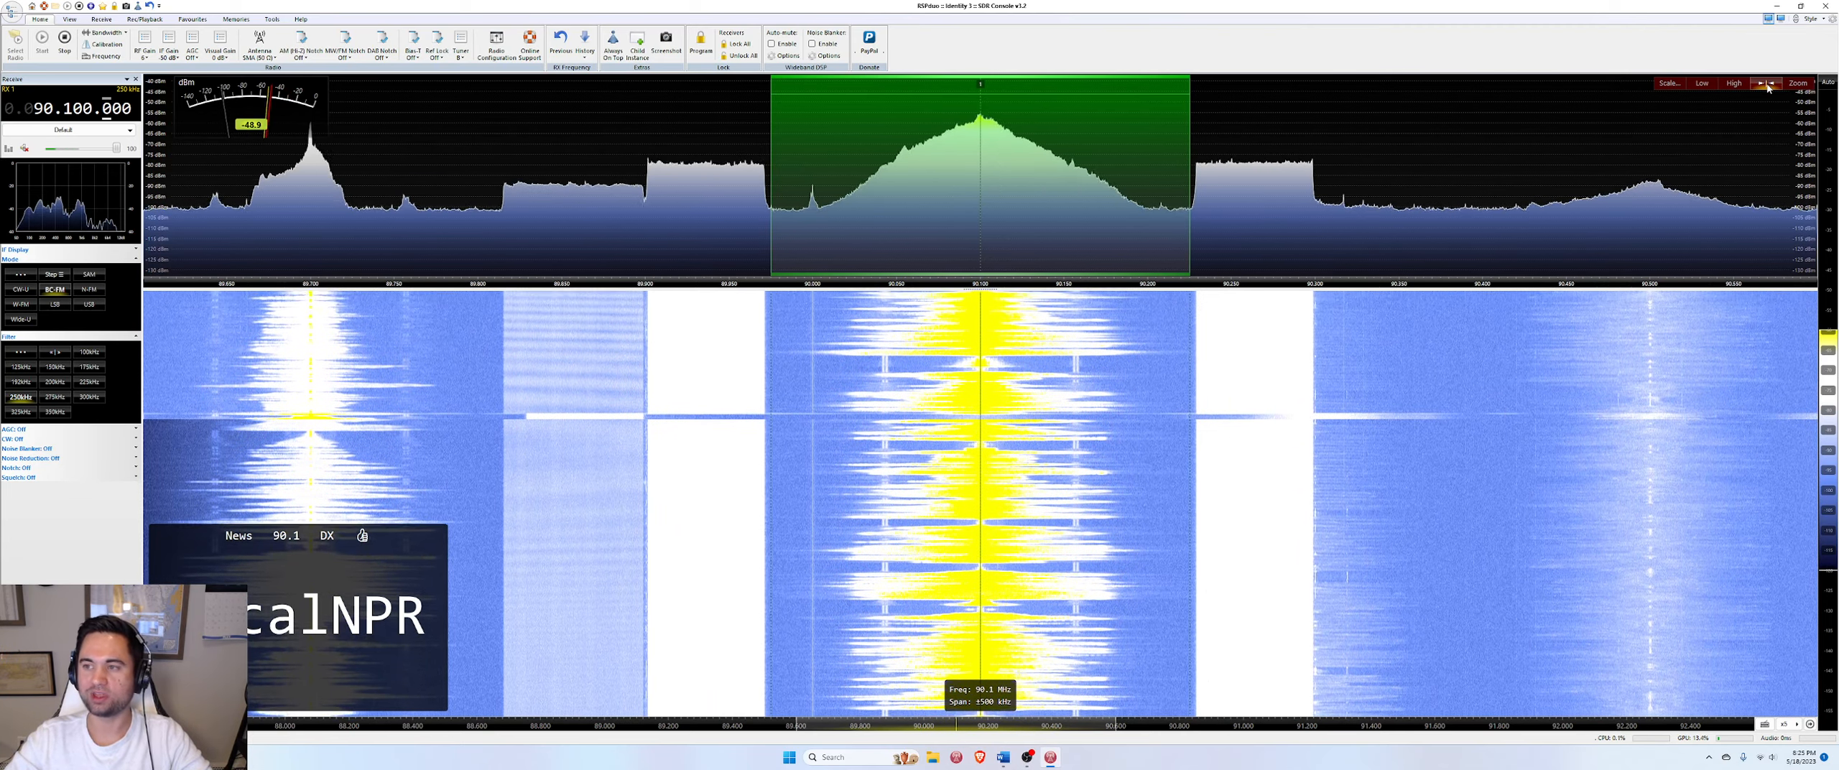
# Zoom the spectrum out to ±1 MHz and tune the 89.7 MHz station
pyautogui.click(1797, 84)
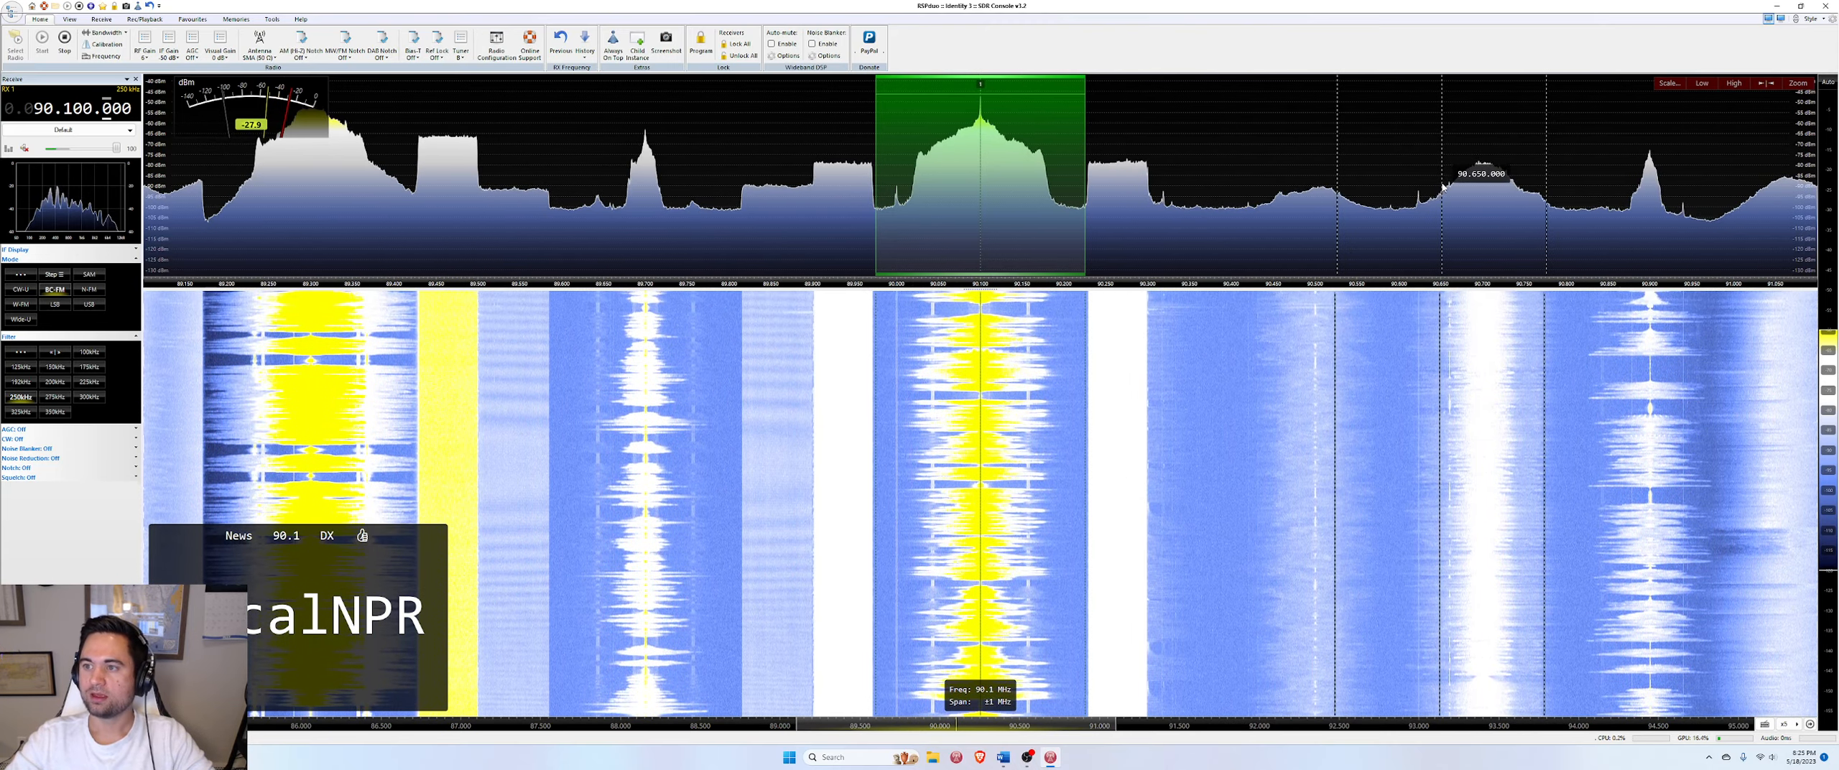
pyautogui.click(1668, 84)
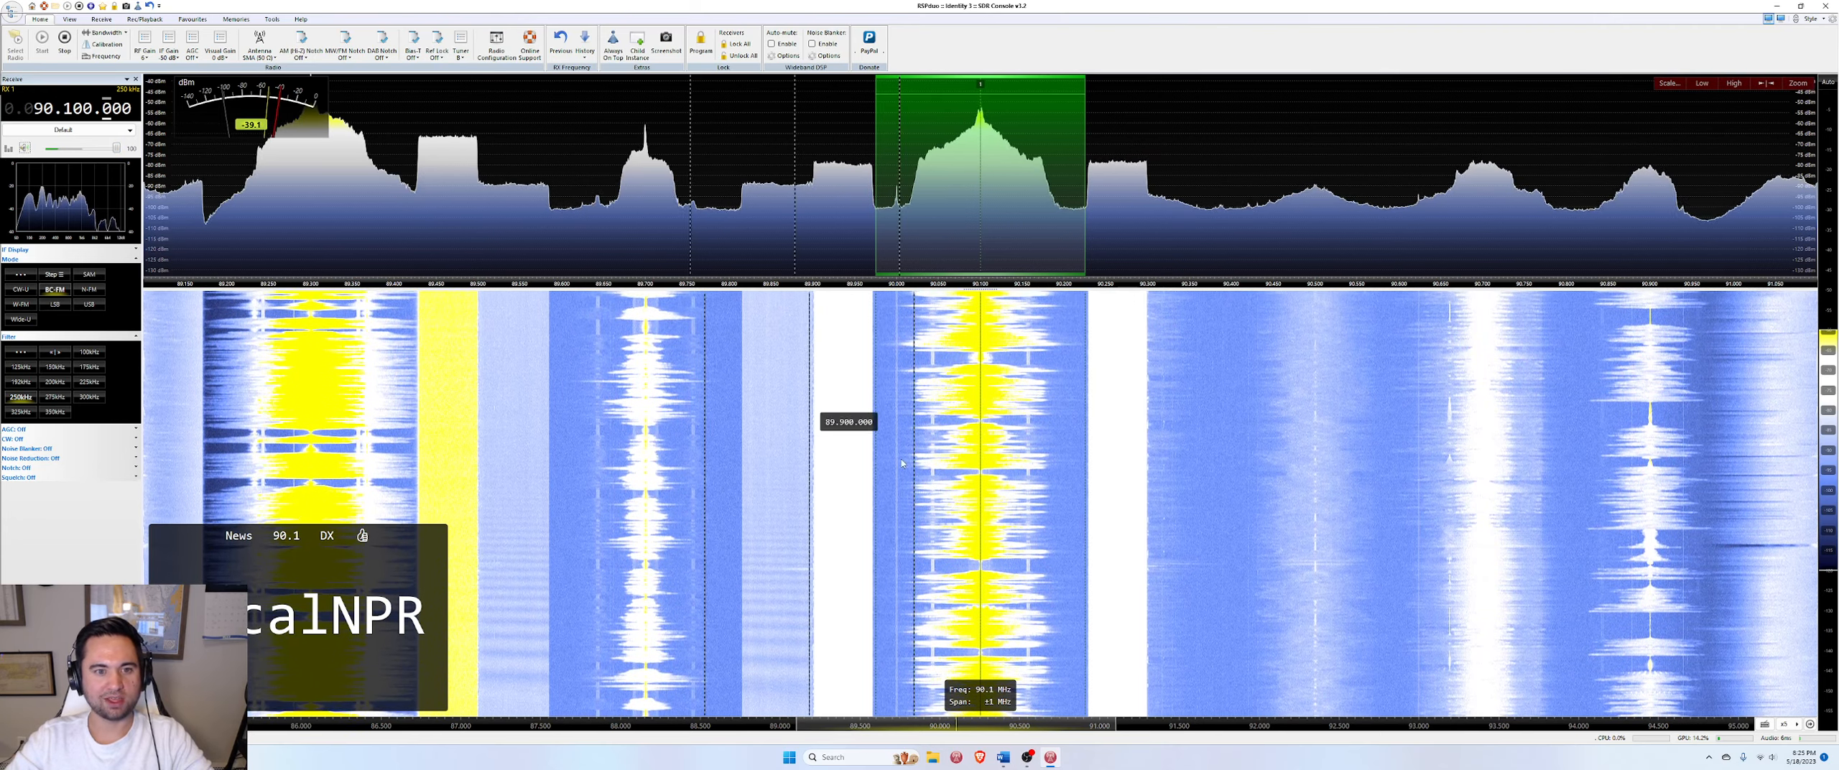
pyautogui.click(771, 176)
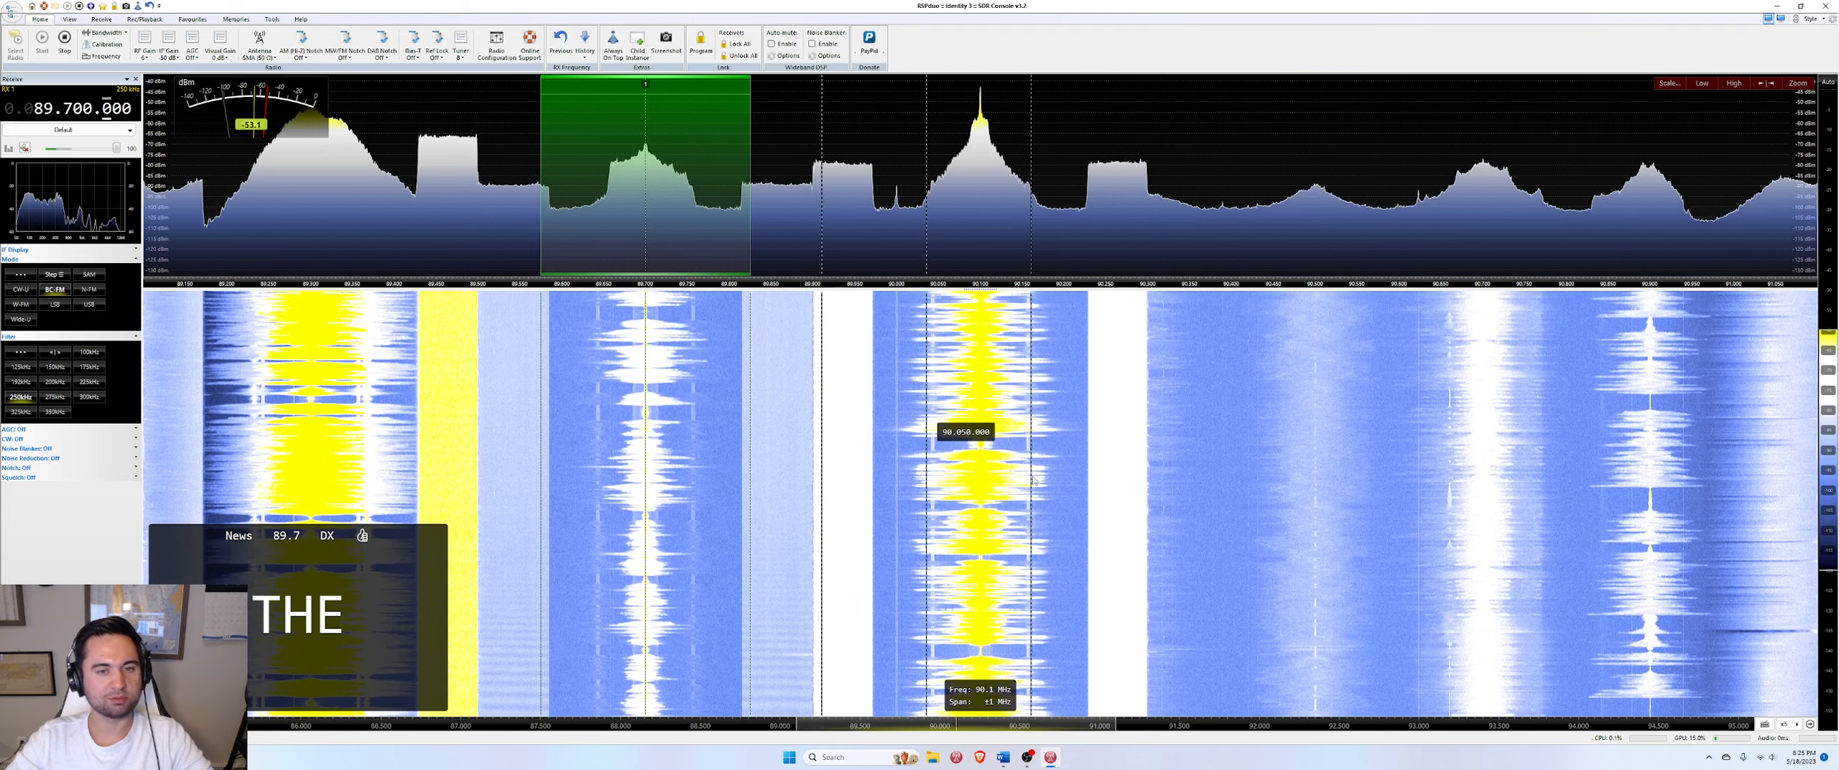
pyautogui.moveTo(1229, 513)
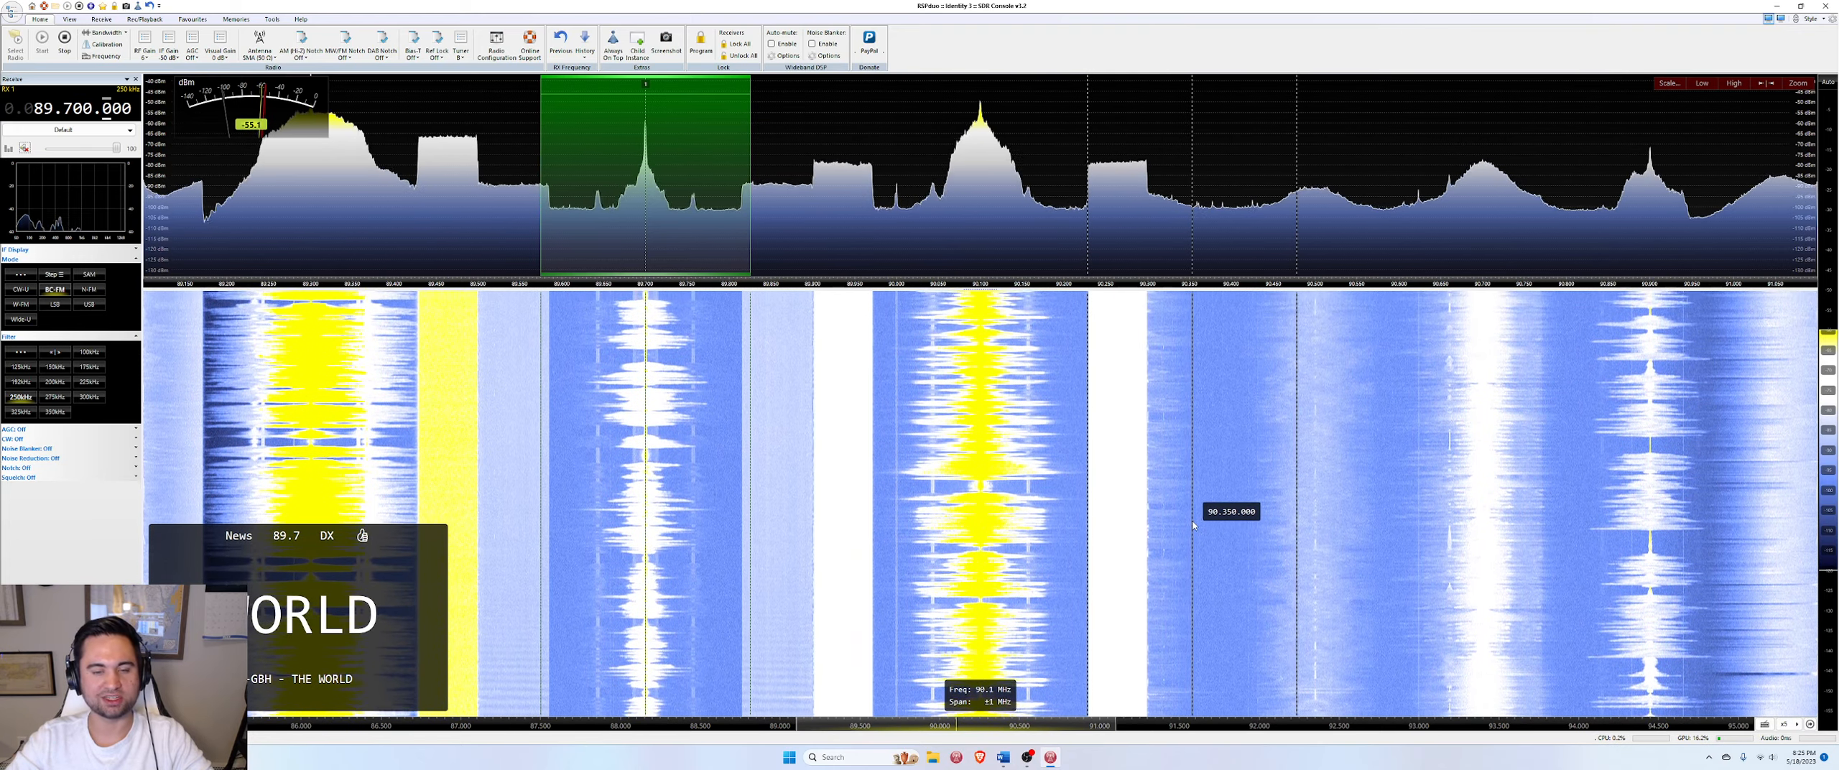